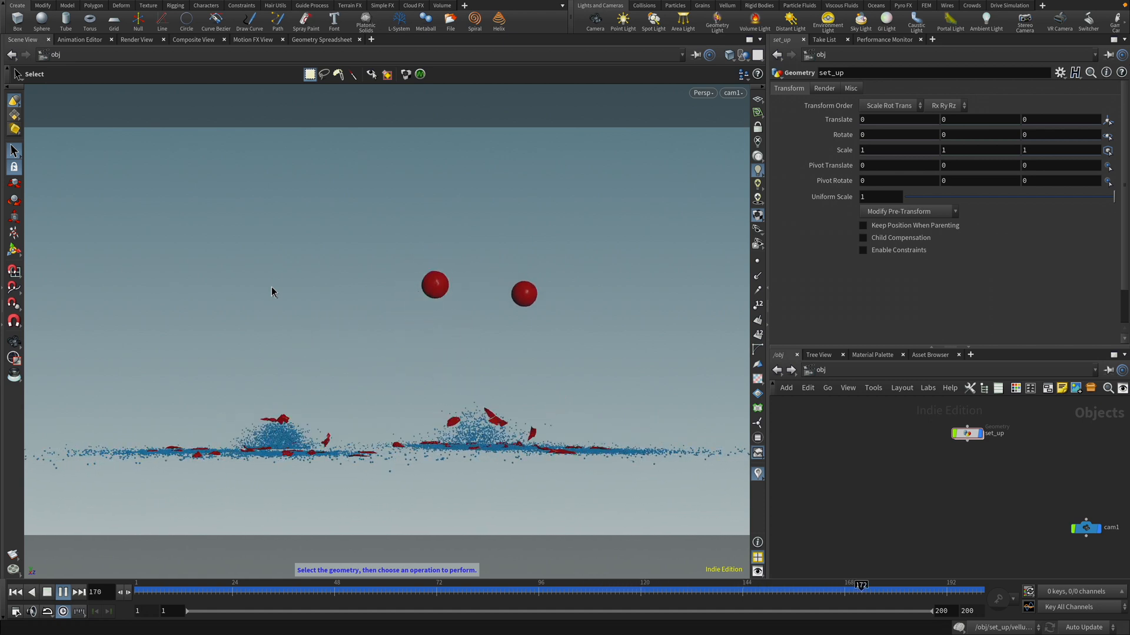
# - Add a Sphere node in geo1, switch it to Polygon type, and frame it in view
pyautogui.moveTo(860, 591); pyautogui.dragTo(210, 591)
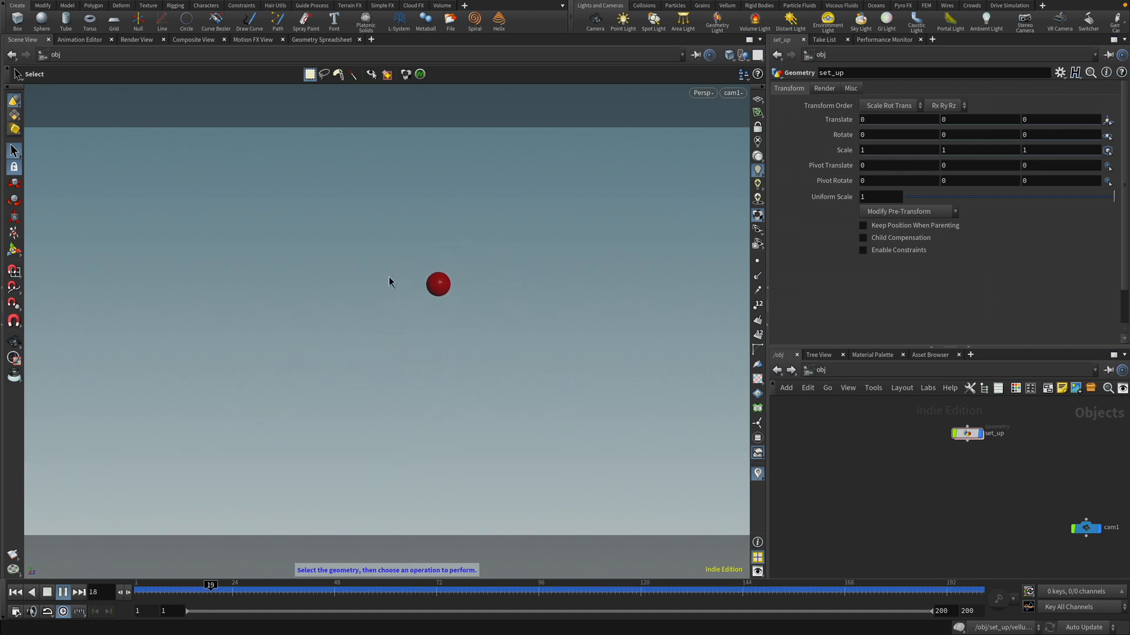
pyautogui.click(63, 592)
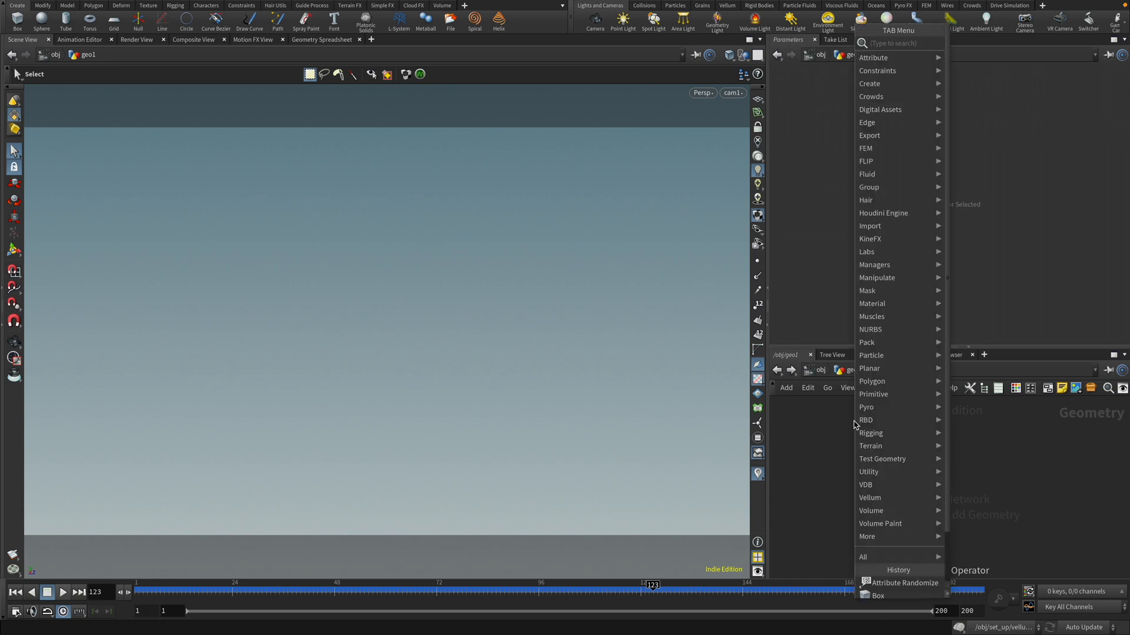
pyautogui.write('sphere')
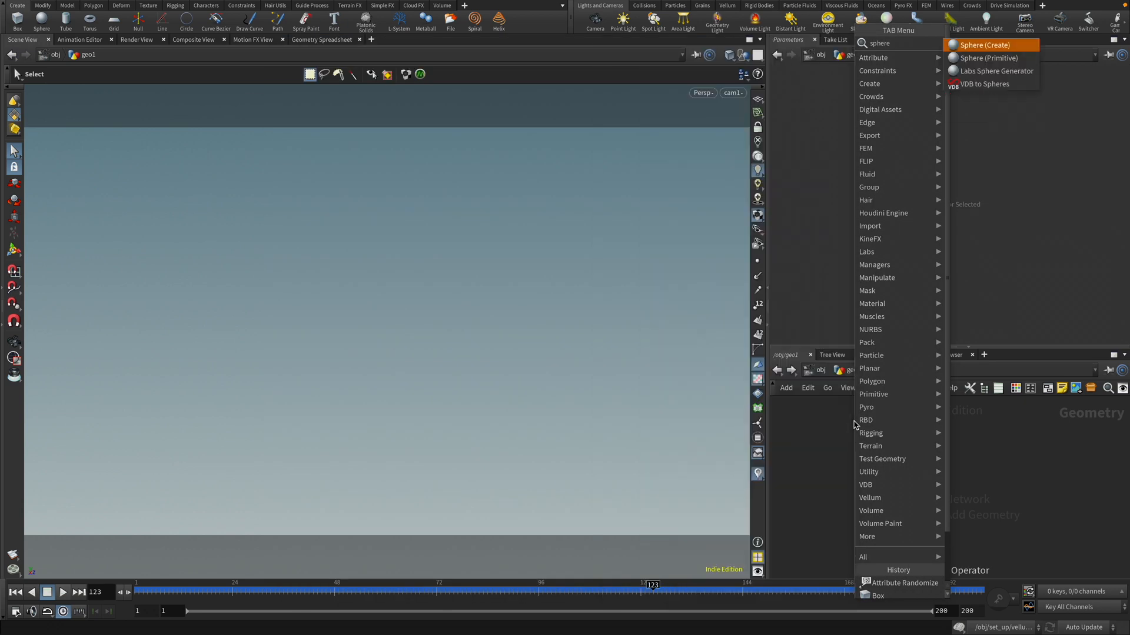
pyautogui.click(986, 44)
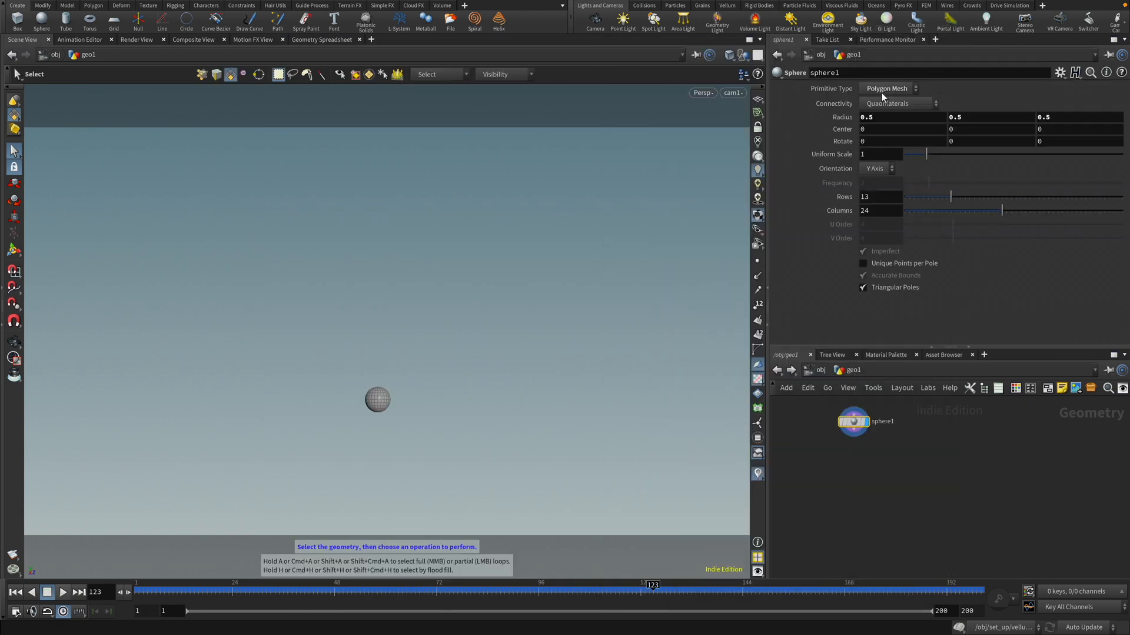
pyautogui.click(892, 87)
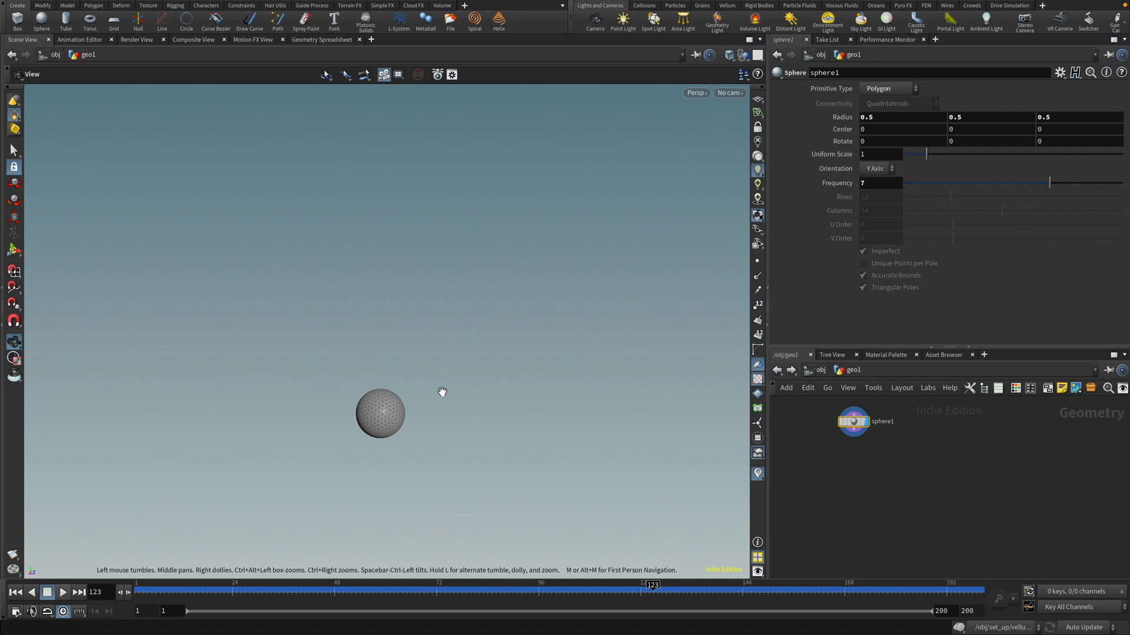
pyautogui.moveTo(442, 392); pyautogui.dragTo(486, 275)
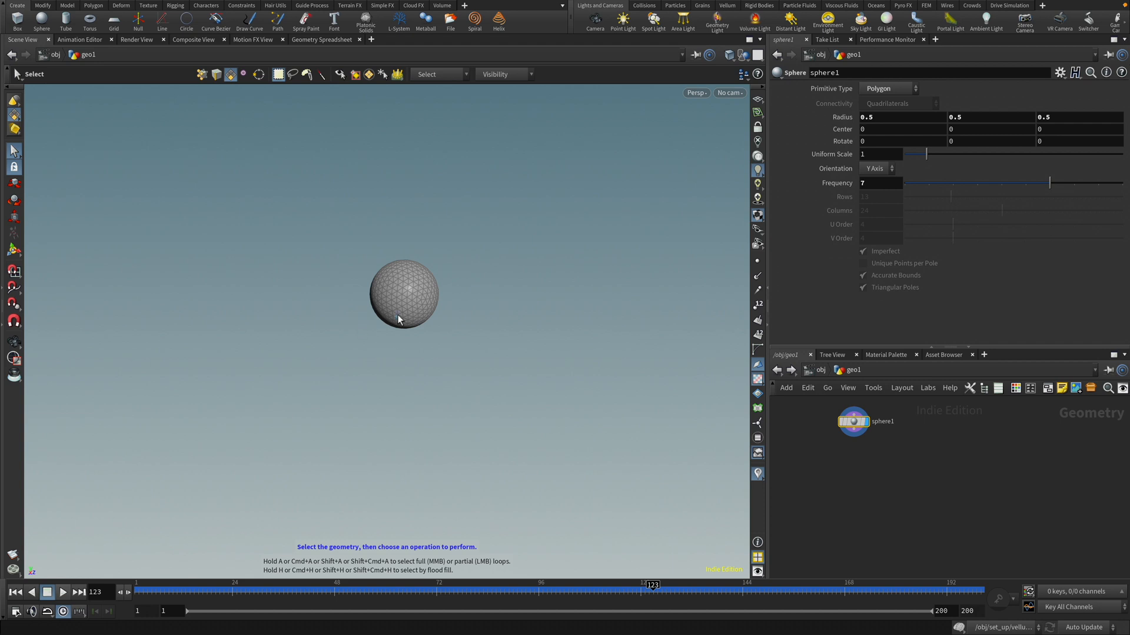
pyautogui.moveTo(414, 266)
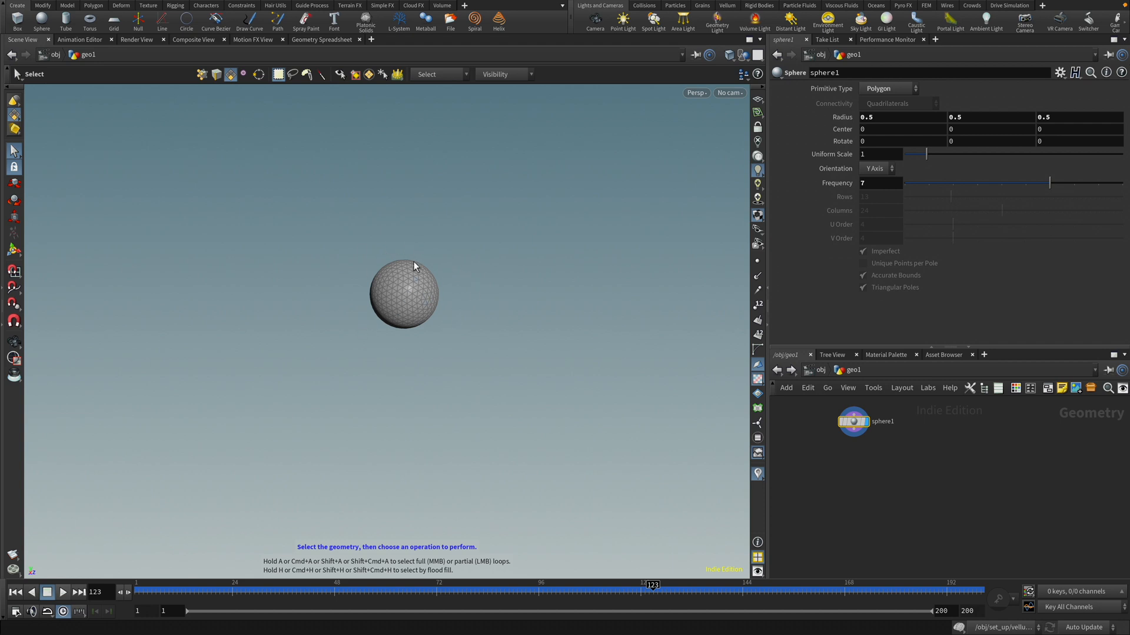
pyautogui.moveTo(436, 288)
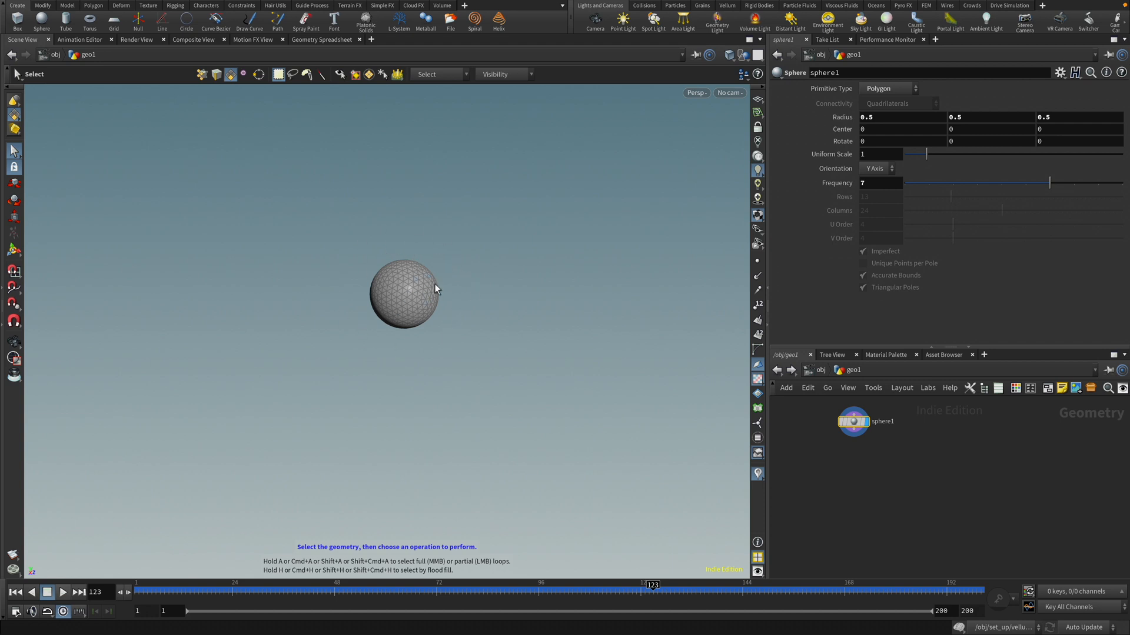
# - Add Vellum Configure Fluid under the sphere: particle size 0.05, viscosity and surface tension on
pyautogui.press('tab')
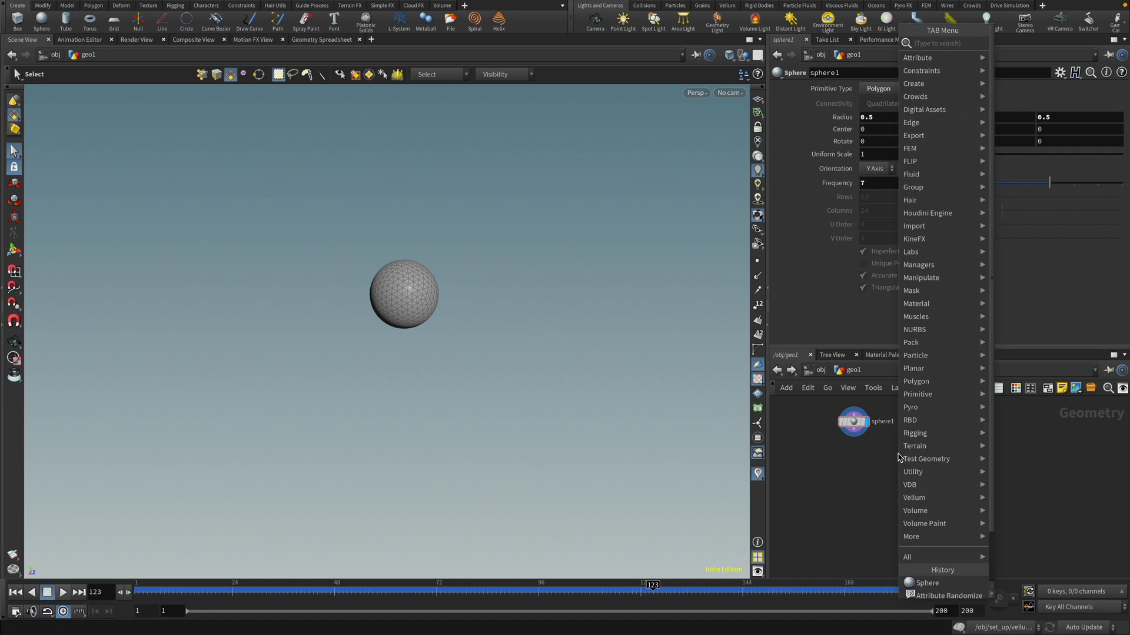
pyautogui.write('fluid')
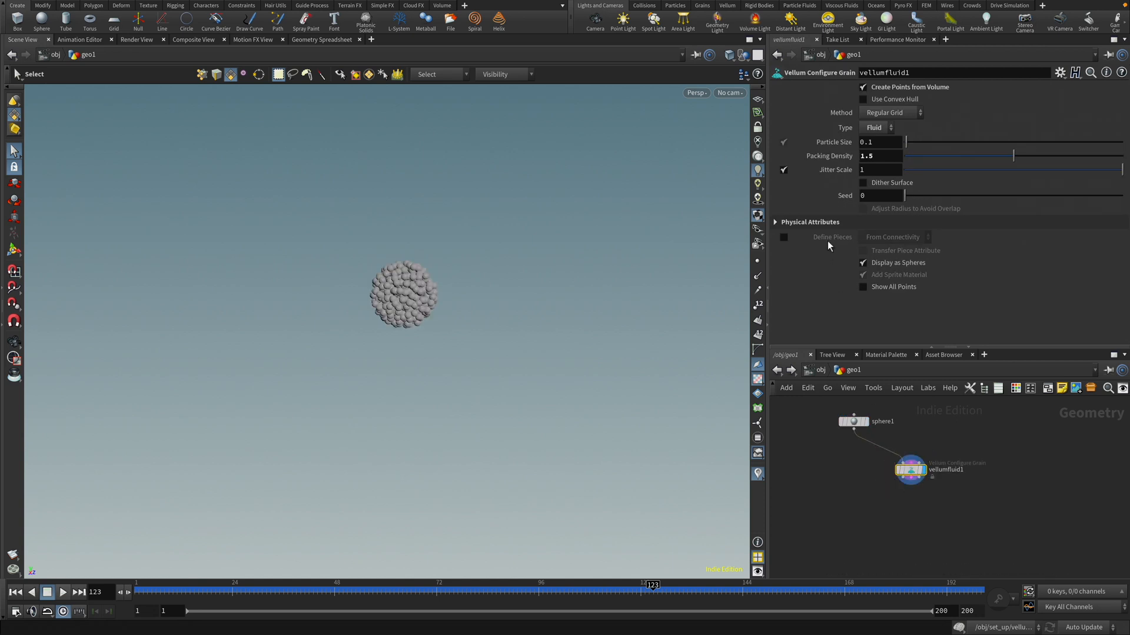
pyautogui.click(879, 142)
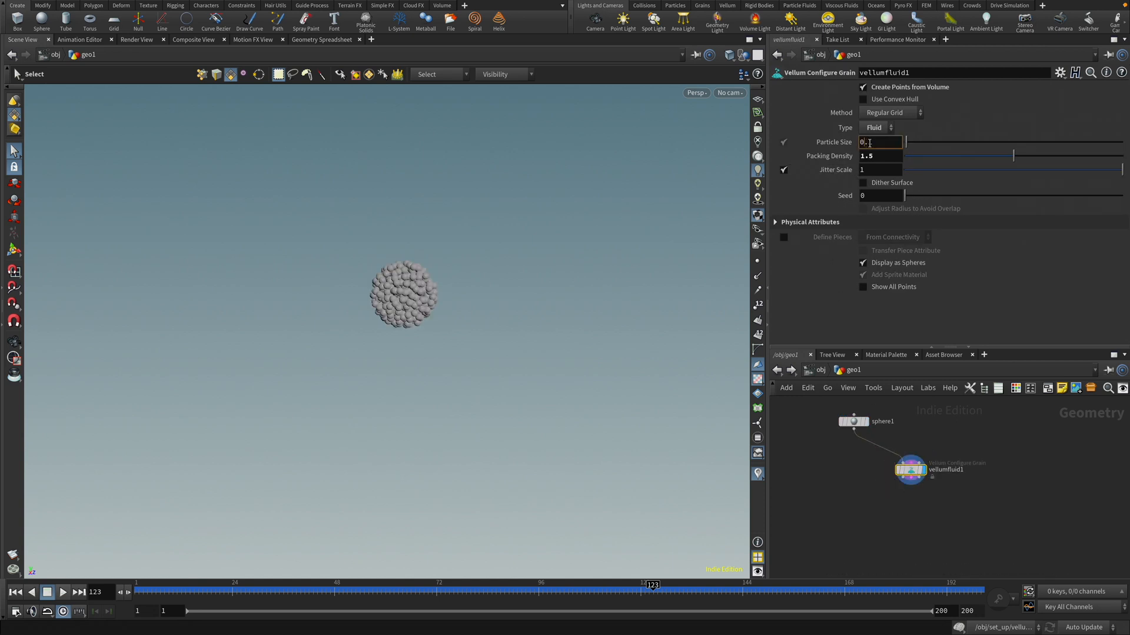
pyautogui.write('0.05')
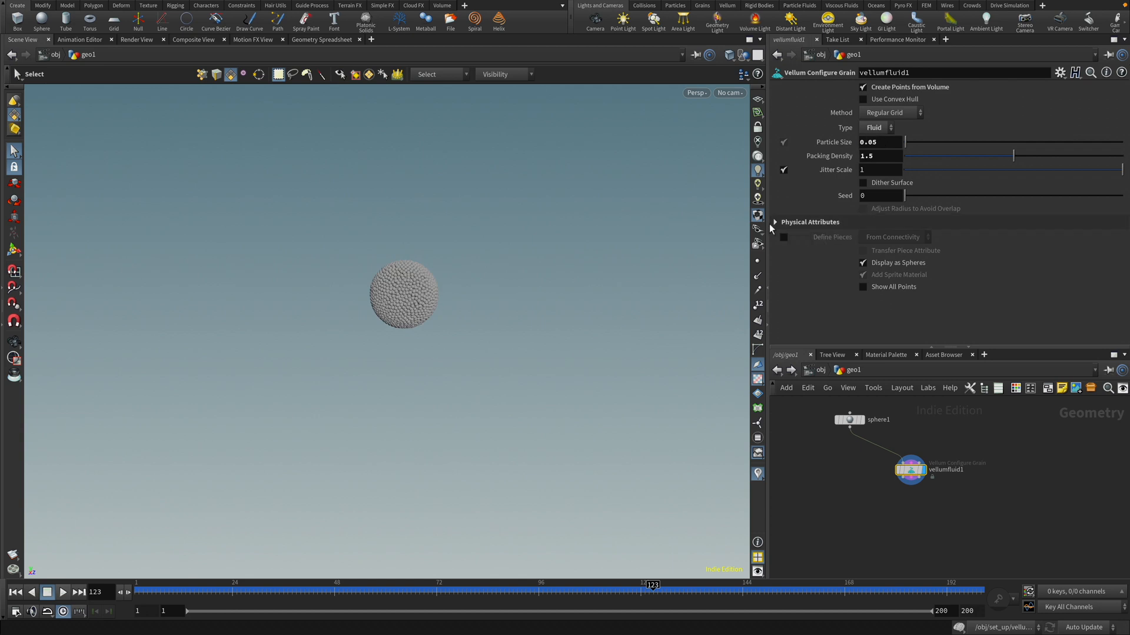
pyautogui.click(775, 222)
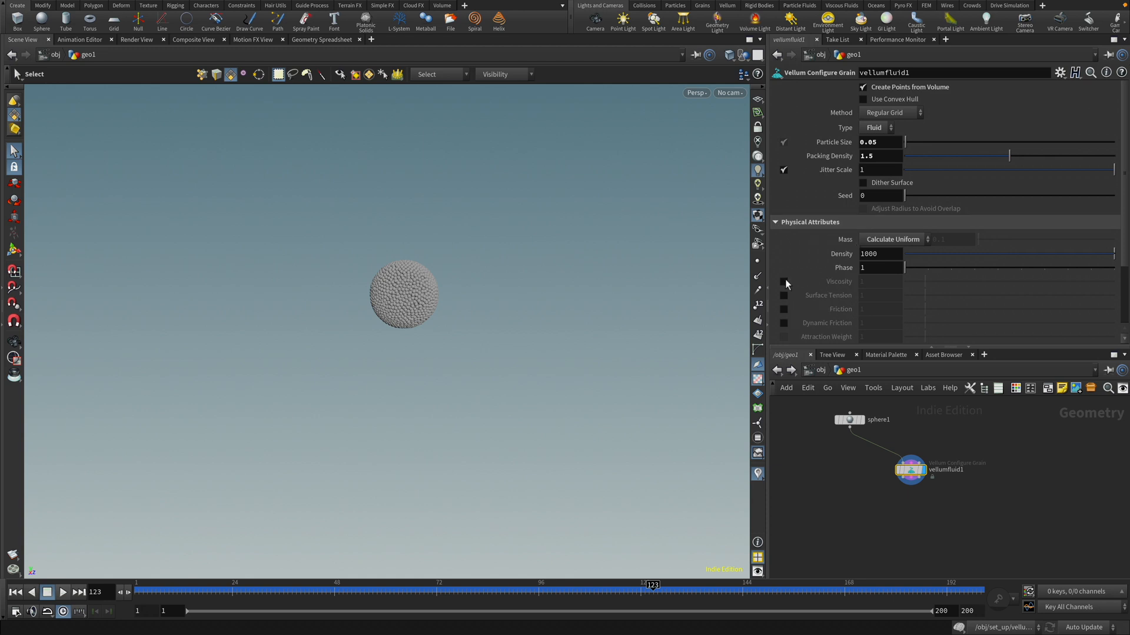
pyautogui.click(784, 282)
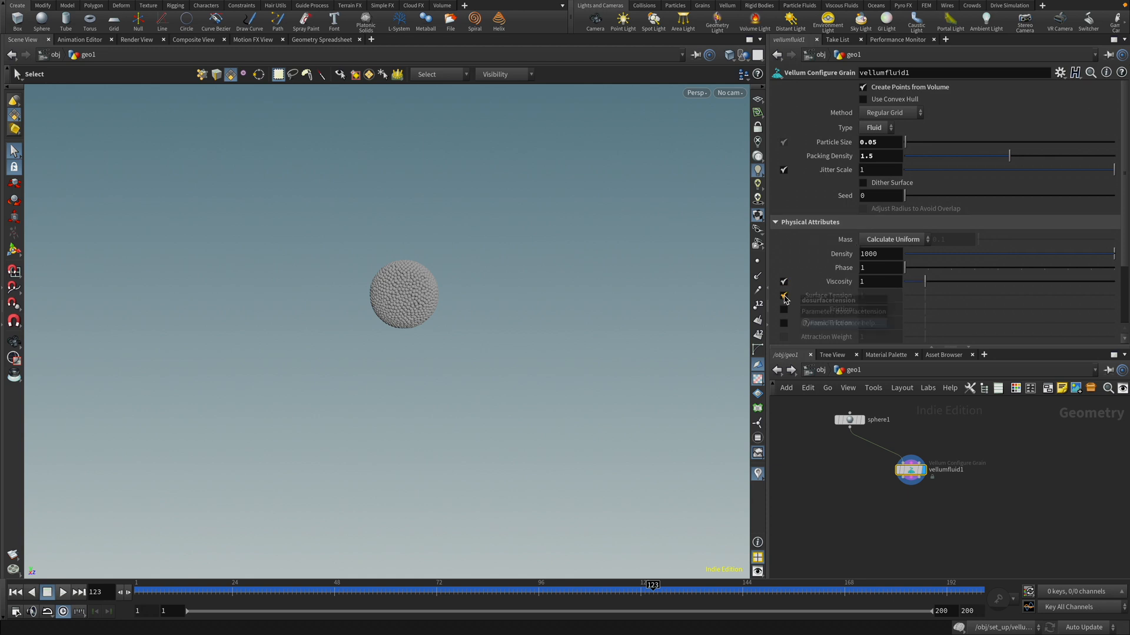
pyautogui.click(783, 294)
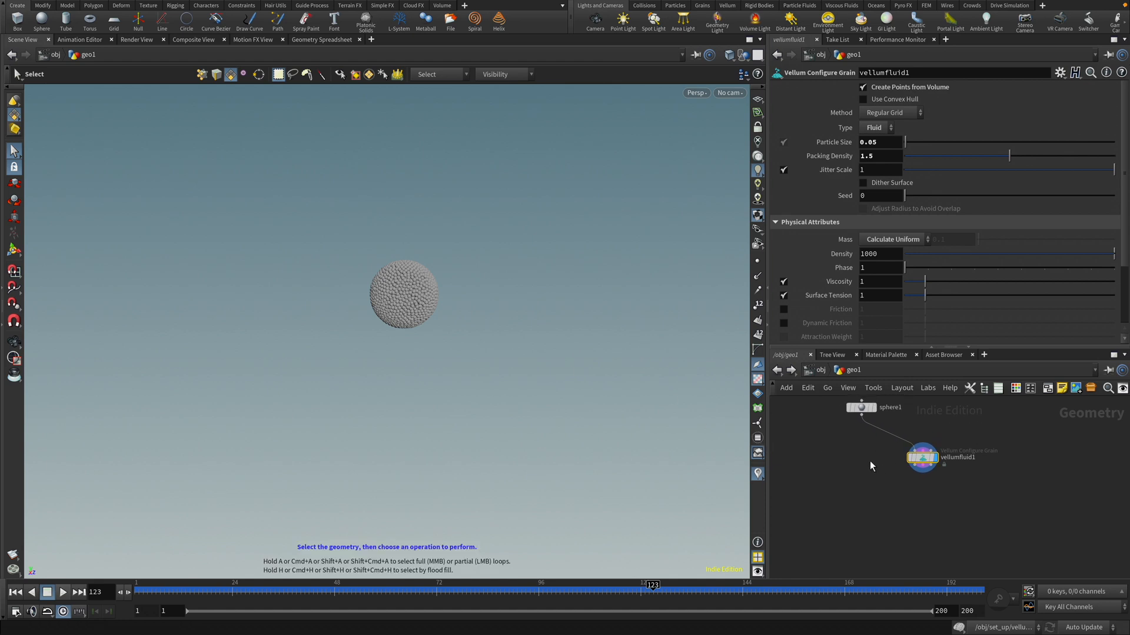
pyautogui.press('Tab')
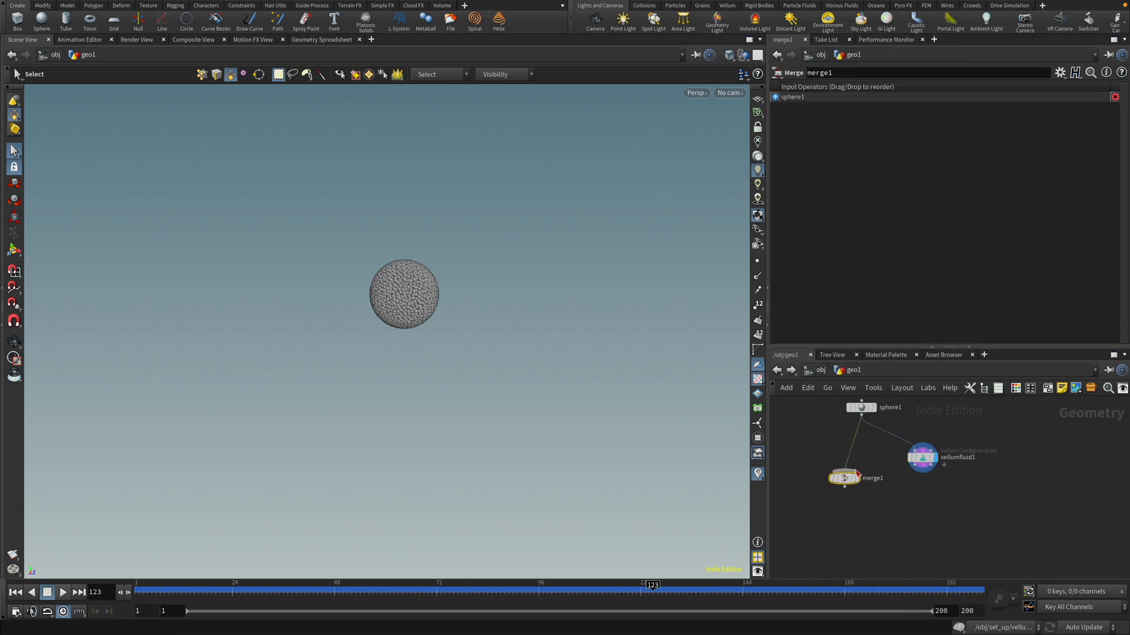
# - Wire the fluid into a merge, then add and select a Peak node with distance 0.005
pyautogui.moveTo(930, 463); pyautogui.dragTo(842, 475)
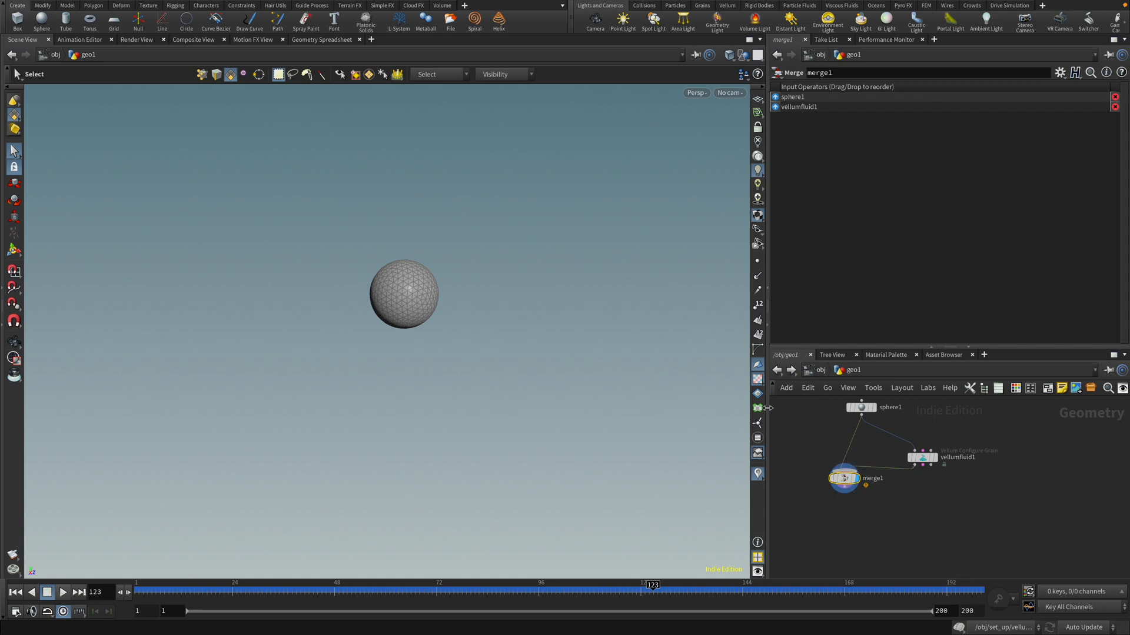
pyautogui.moveTo(386, 289)
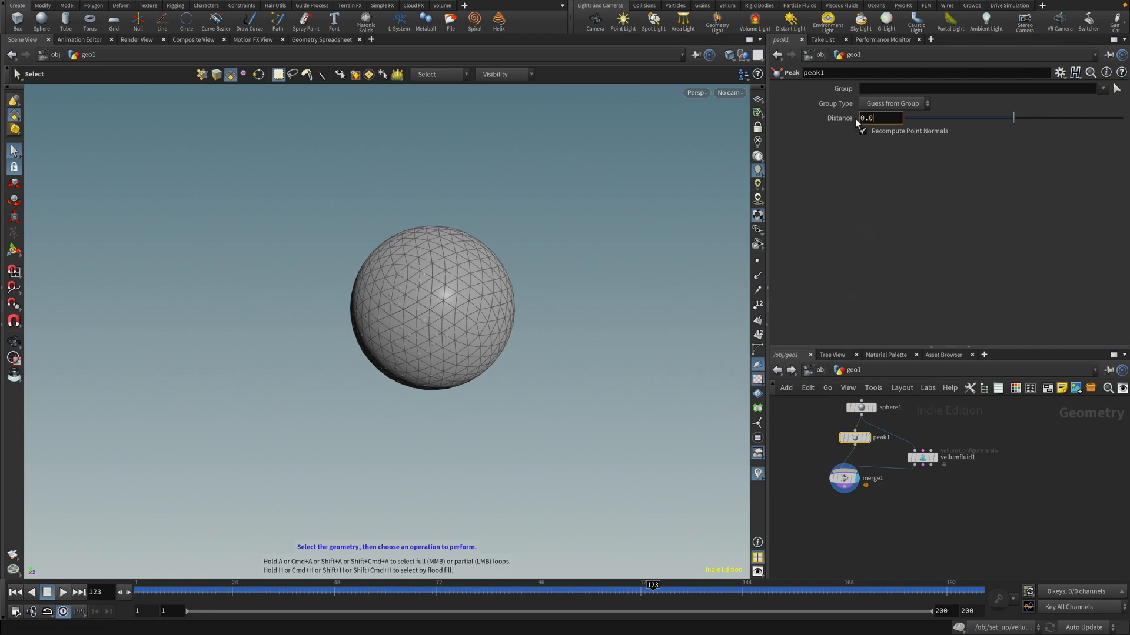
pyautogui.write('0.005')
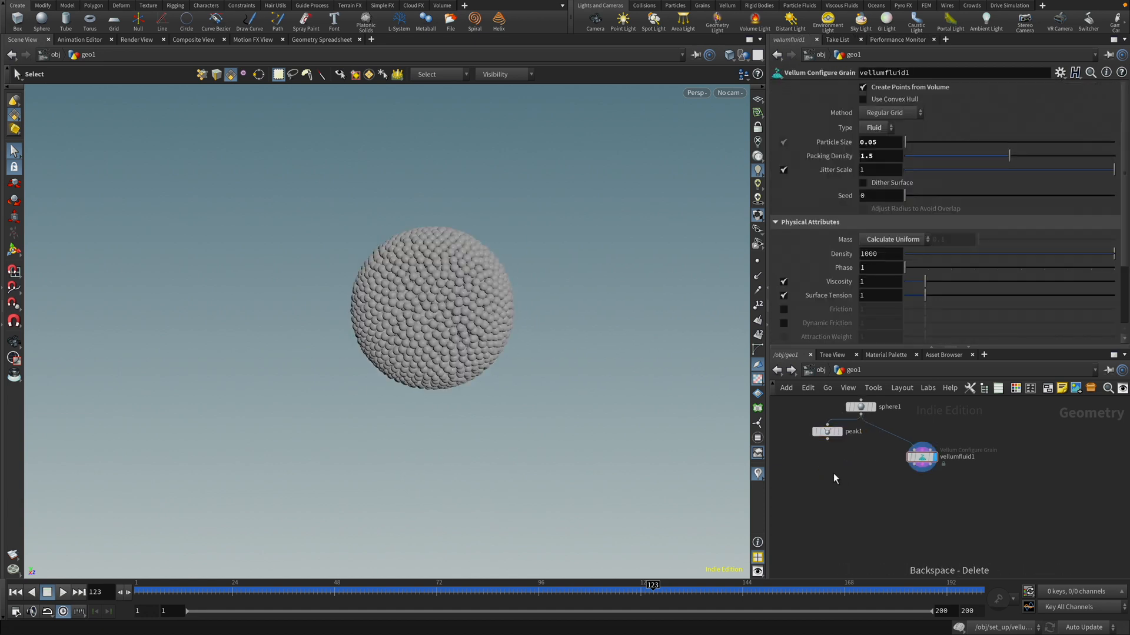
pyautogui.click(827, 431)
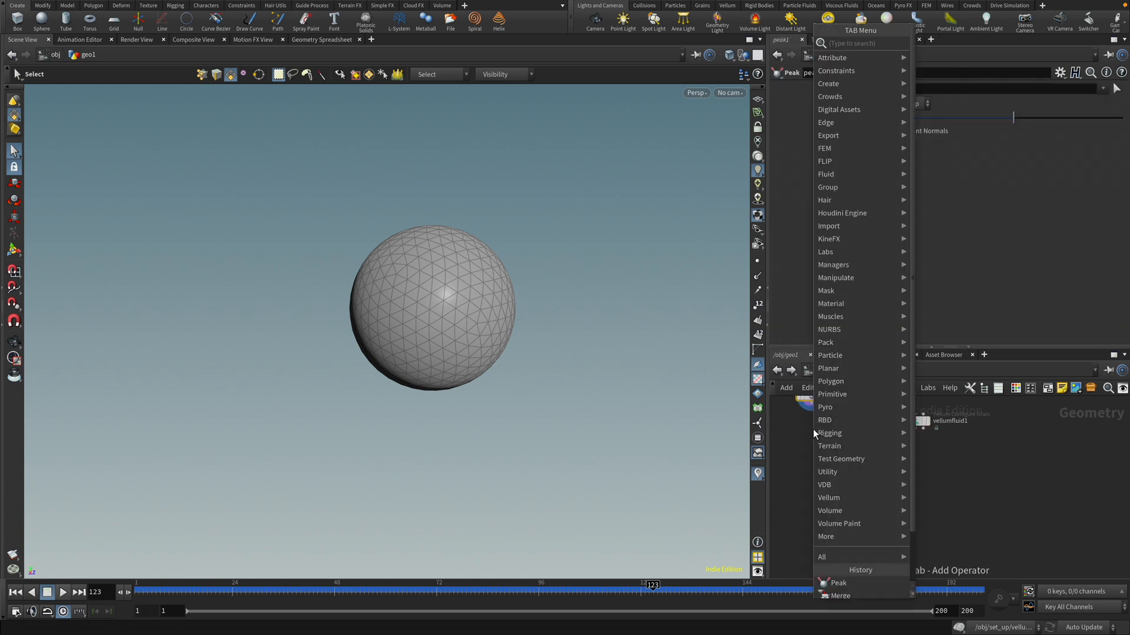
# - Place a Vellum Configure Cloth node below the Peak node
pyautogui.write('vellum')
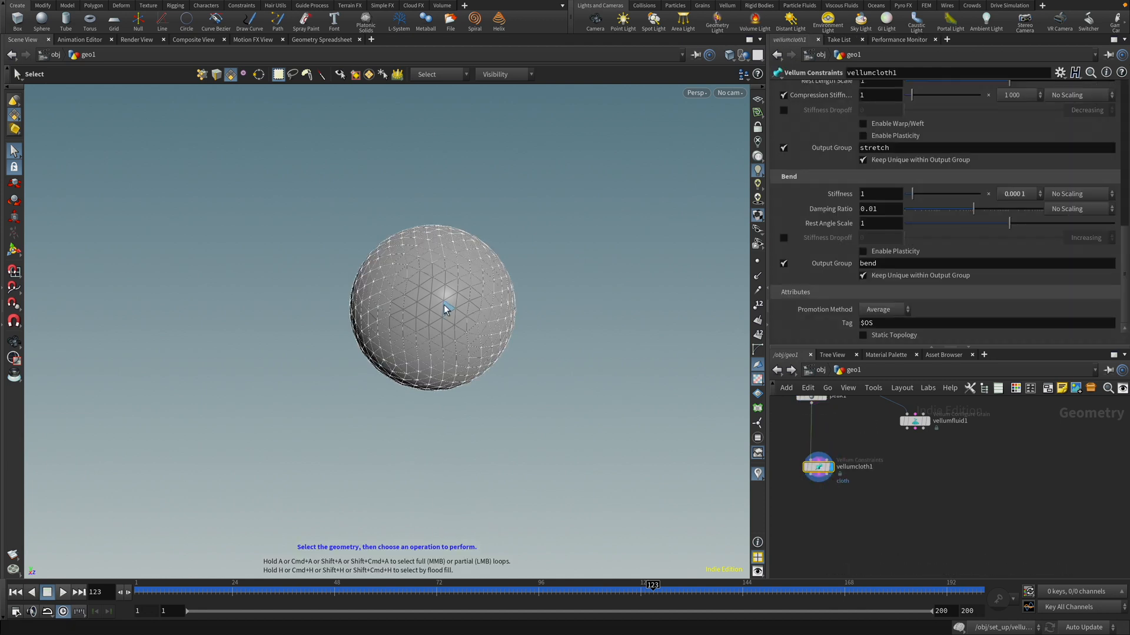
pyautogui.moveTo(443, 241)
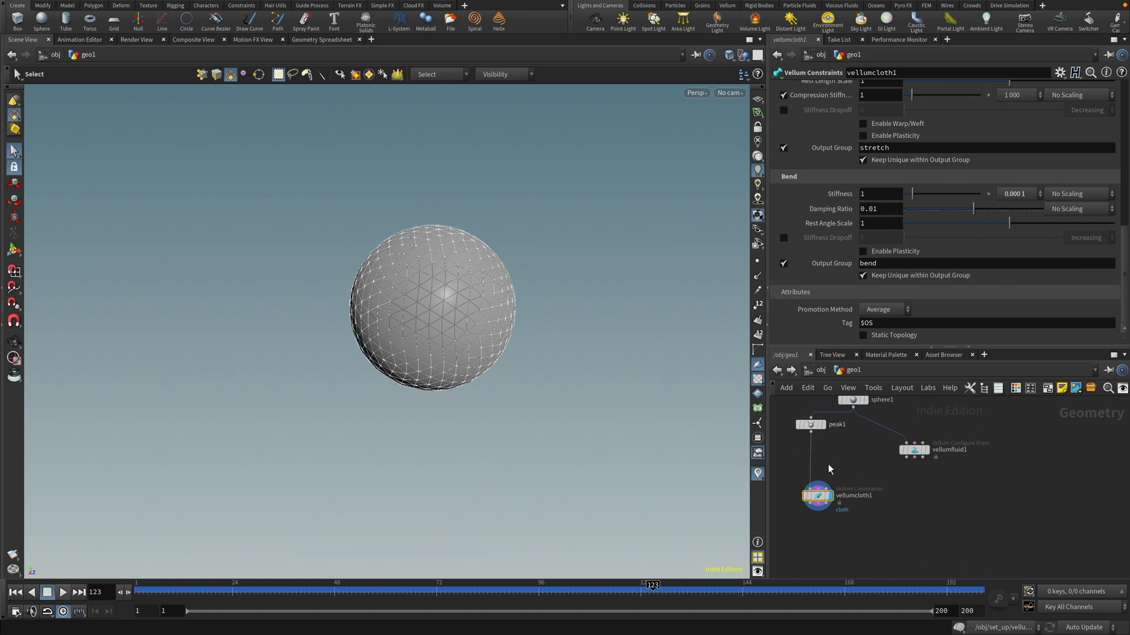
pyautogui.moveTo(838, 472)
pyautogui.write('explo')
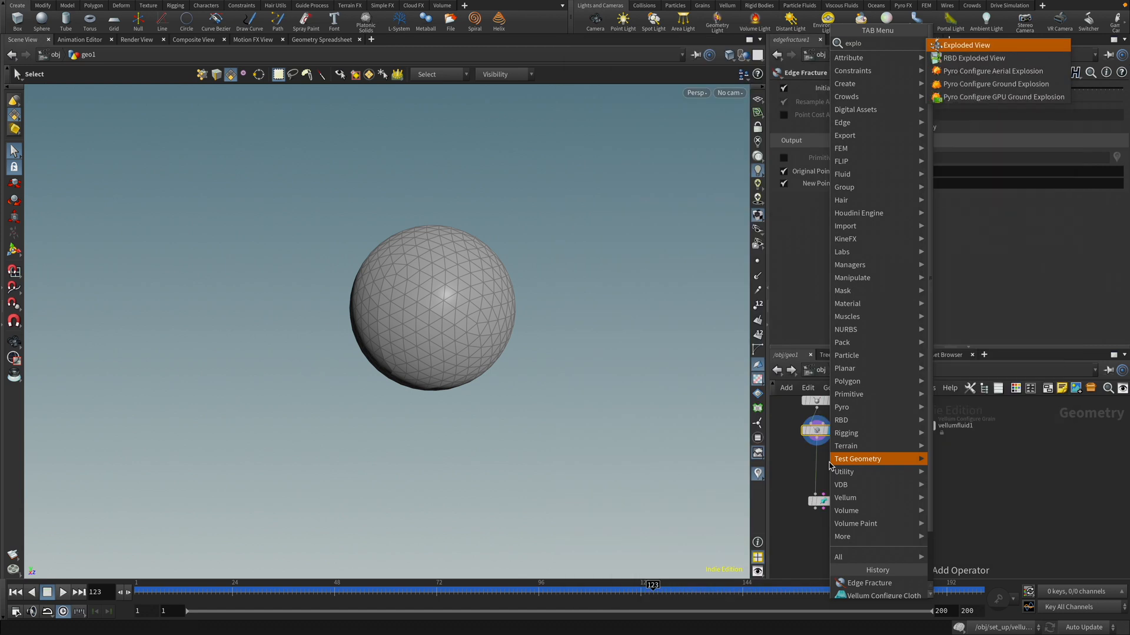
# - Display an Exploded View of the 10-piece Edge Fracture and show its guide geometry
pyautogui.click(965, 44)
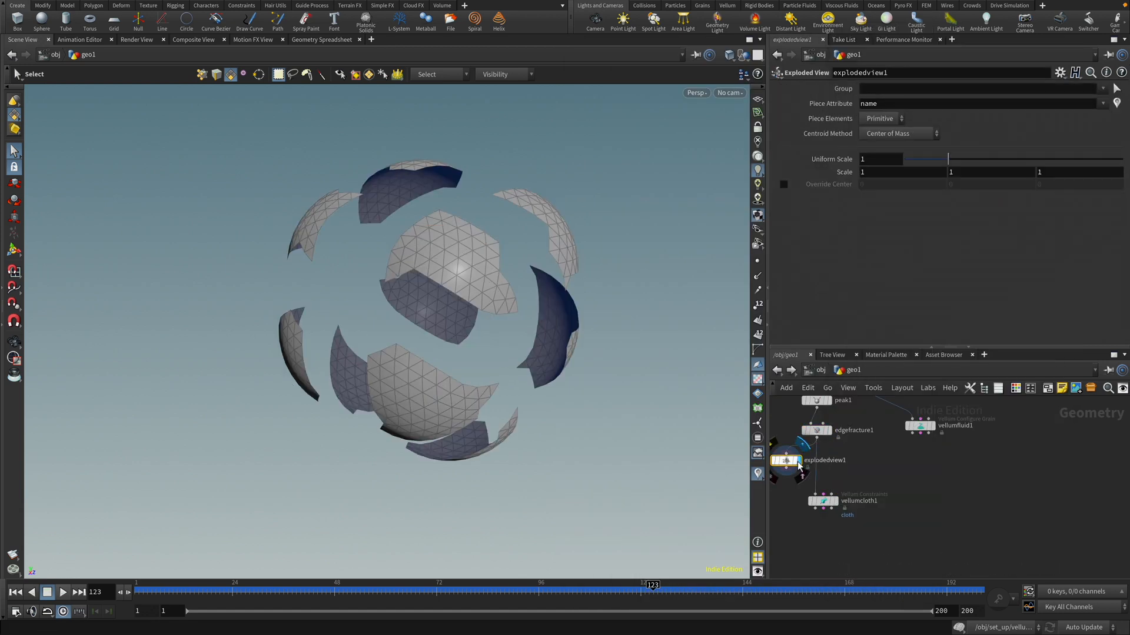
pyautogui.click(785, 460)
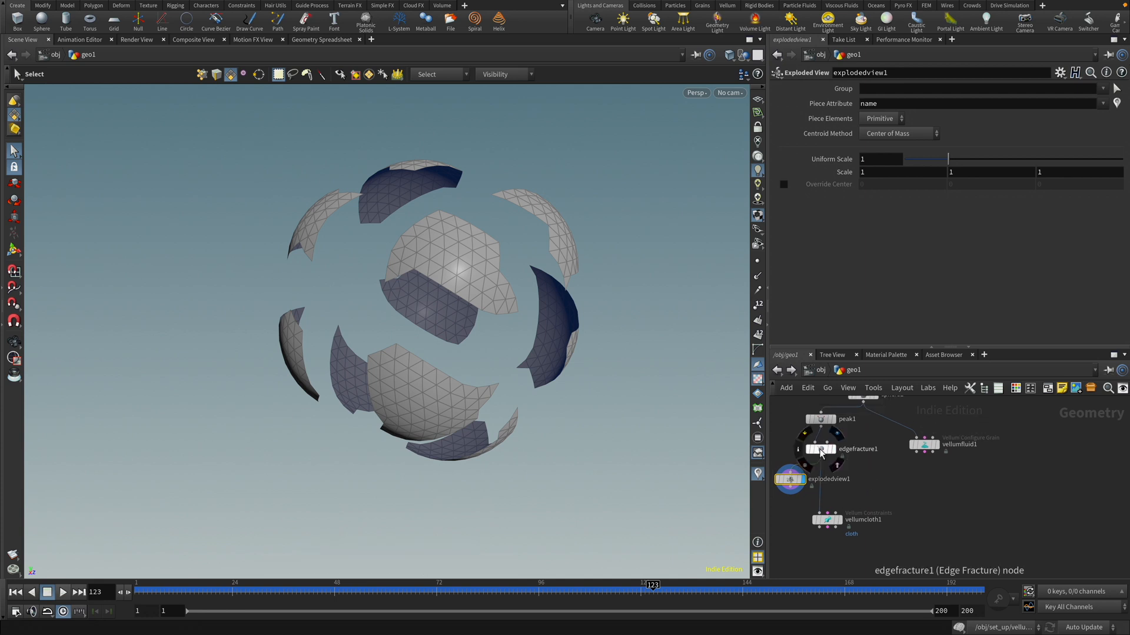
pyautogui.click(821, 418)
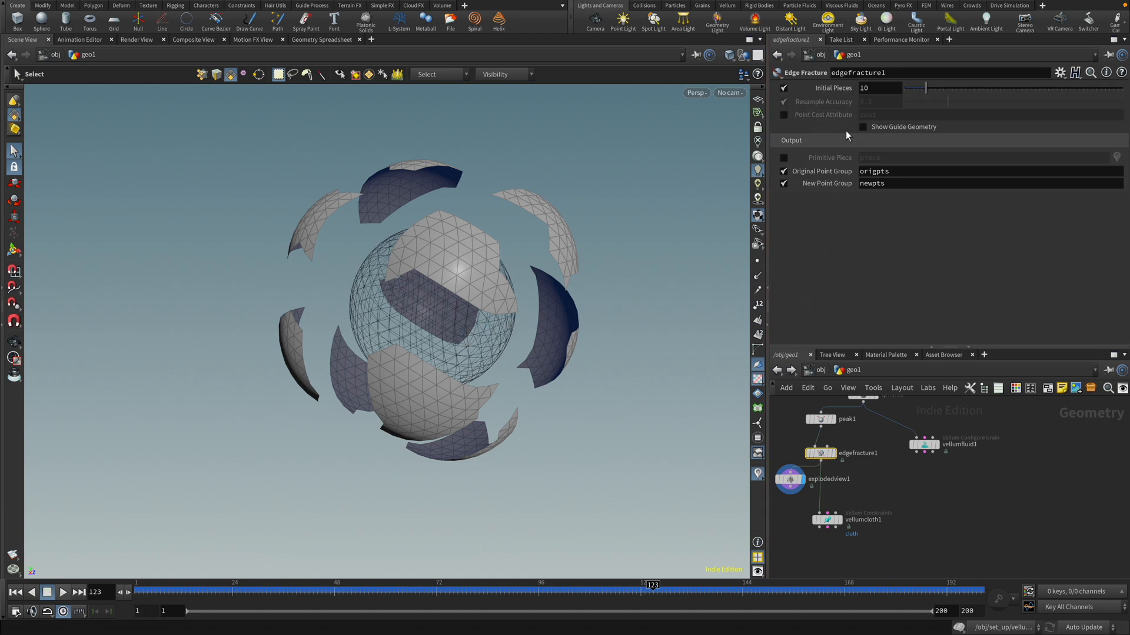
pyautogui.moveTo(858, 135)
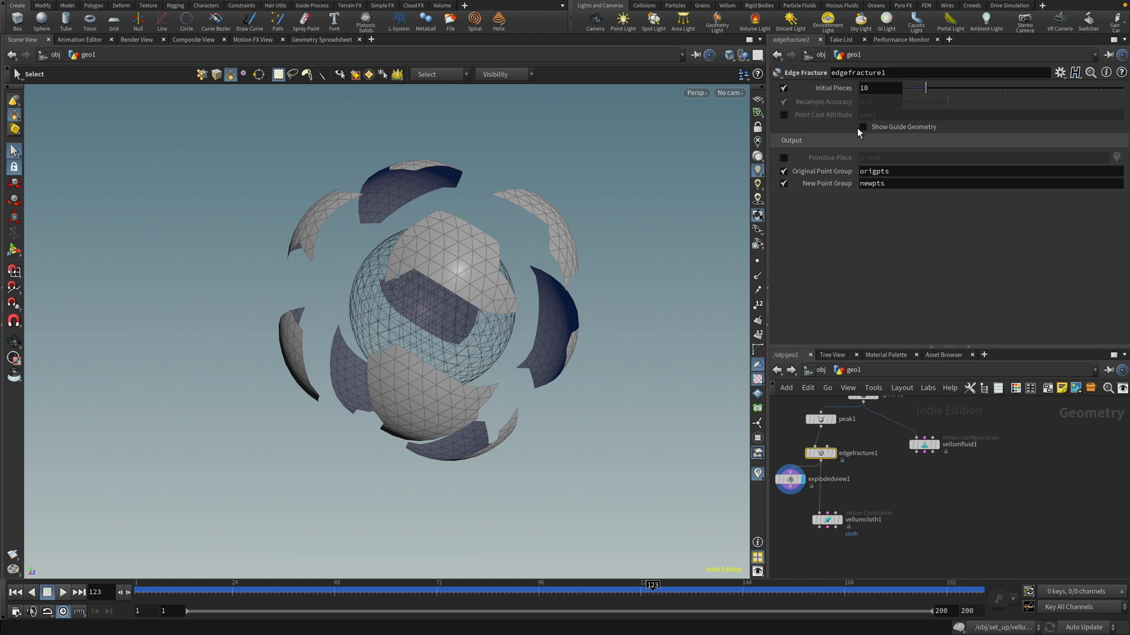
pyautogui.click(860, 127)
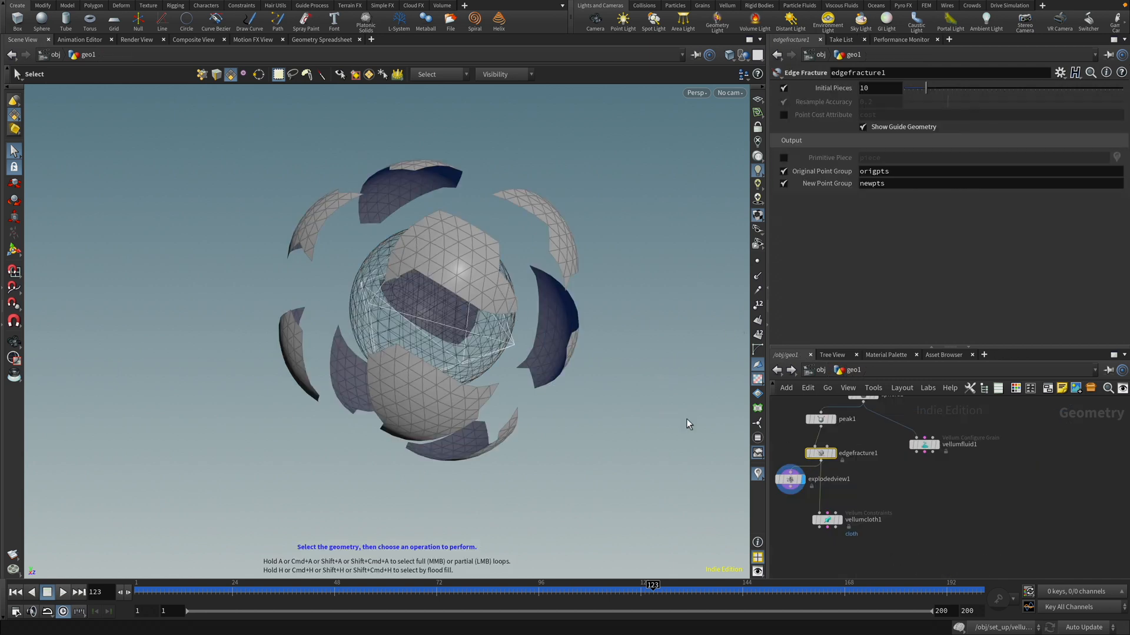
pyautogui.moveTo(453, 270)
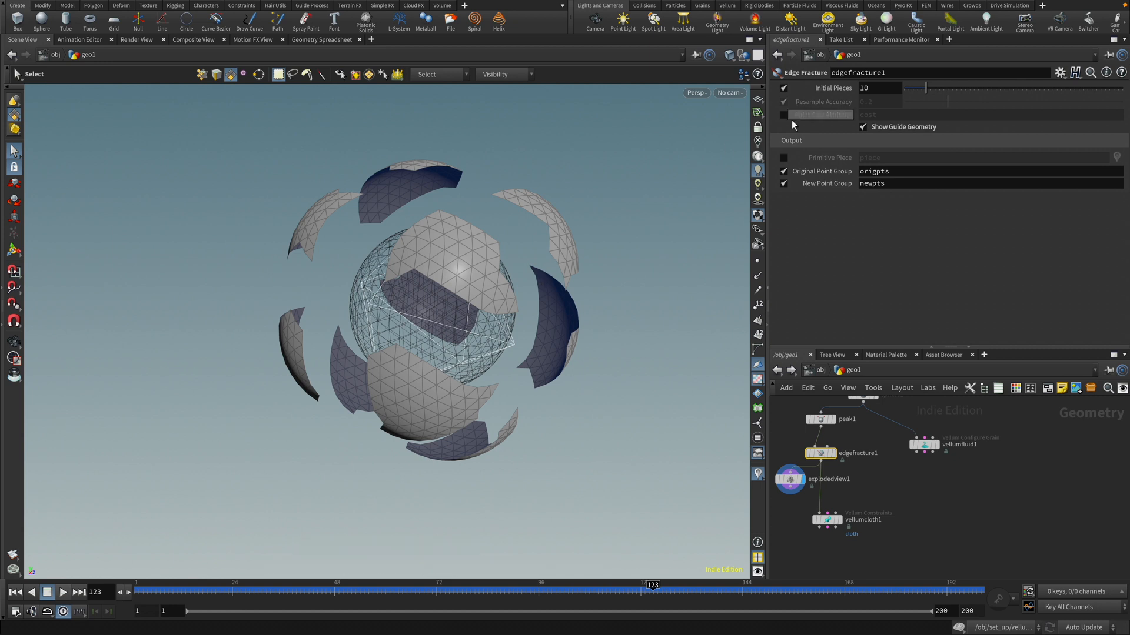
# - Drive Edge Fracture initial pieces with a fit expression and scrub to a 12-piece result
pyautogui.click(877, 87)
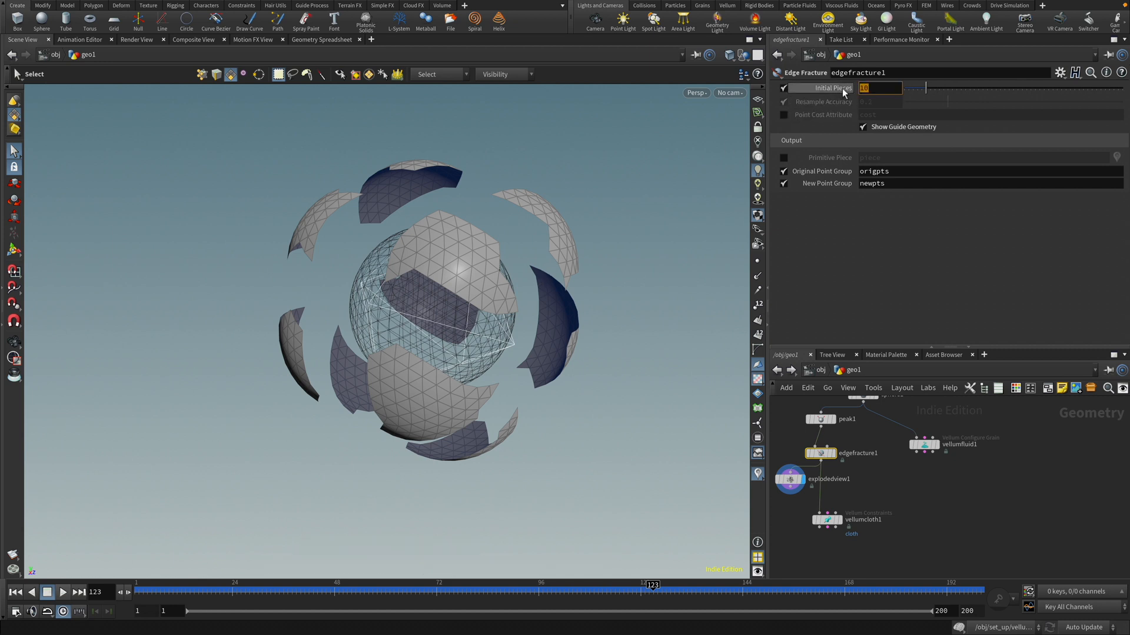
pyautogui.write('fit01(r')
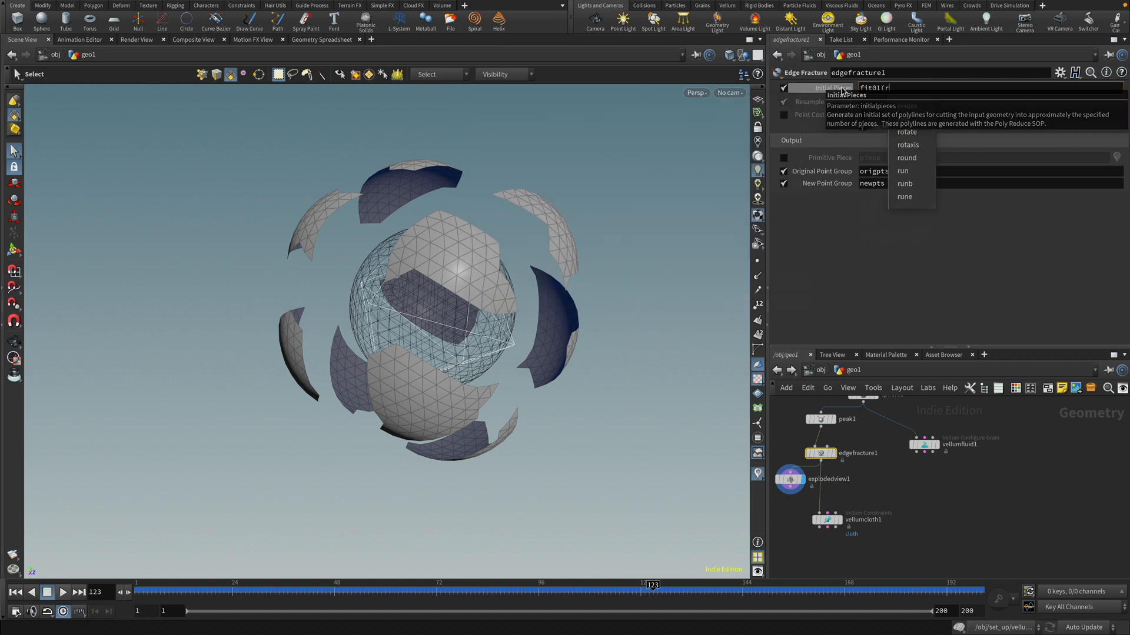
pyautogui.write('and(')
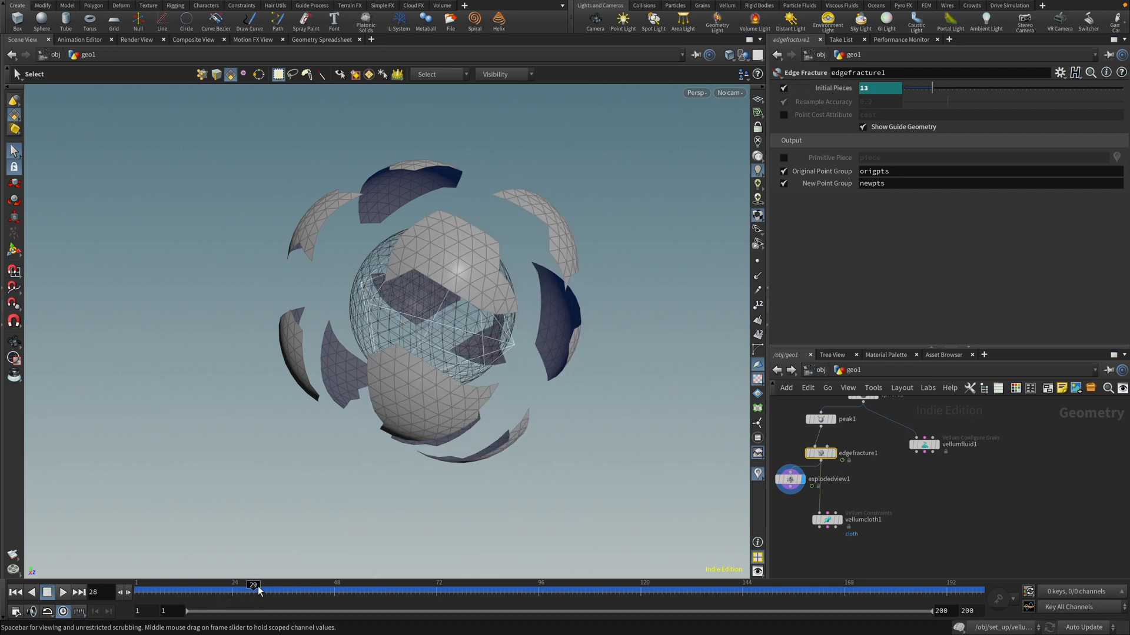
pyautogui.moveTo(253, 590); pyautogui.dragTo(371, 590)
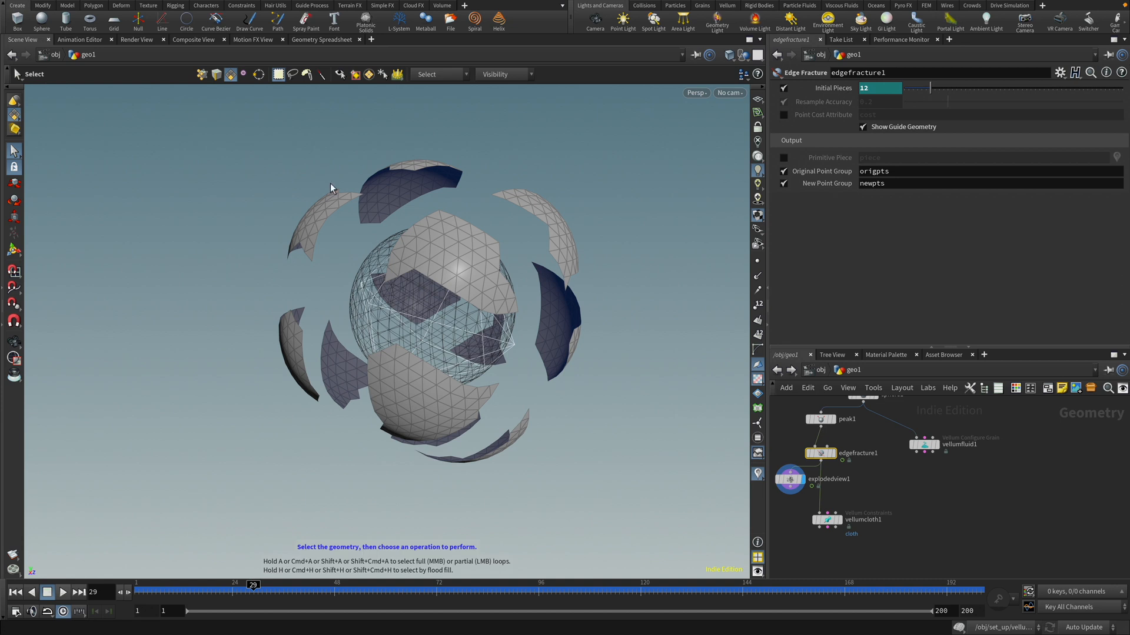
pyautogui.moveTo(677, 405)
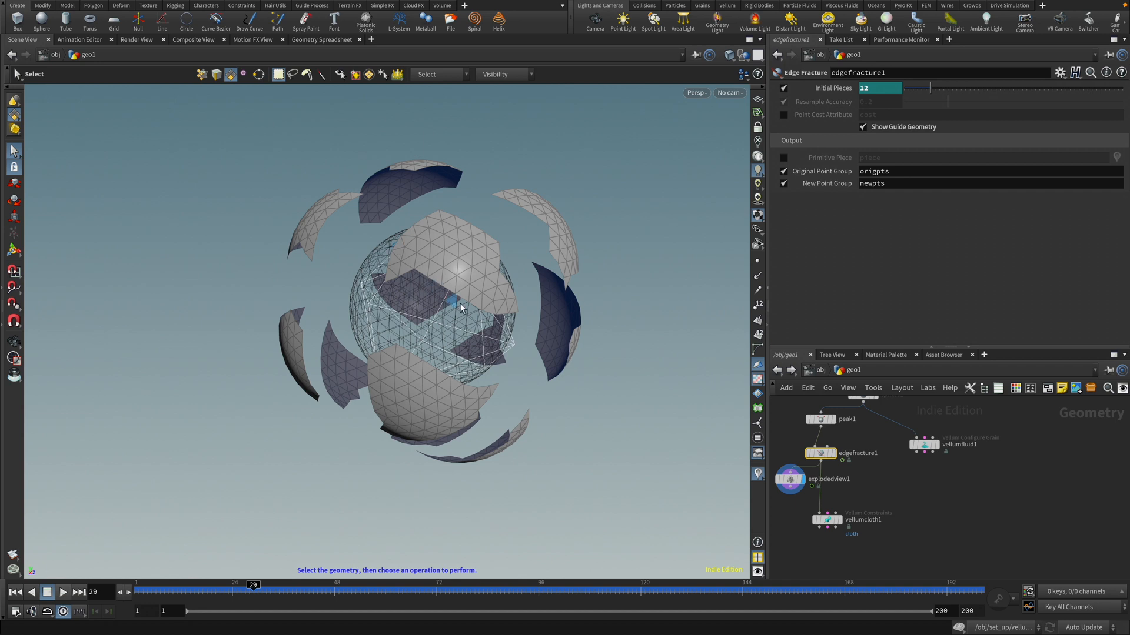
pyautogui.moveTo(433, 240)
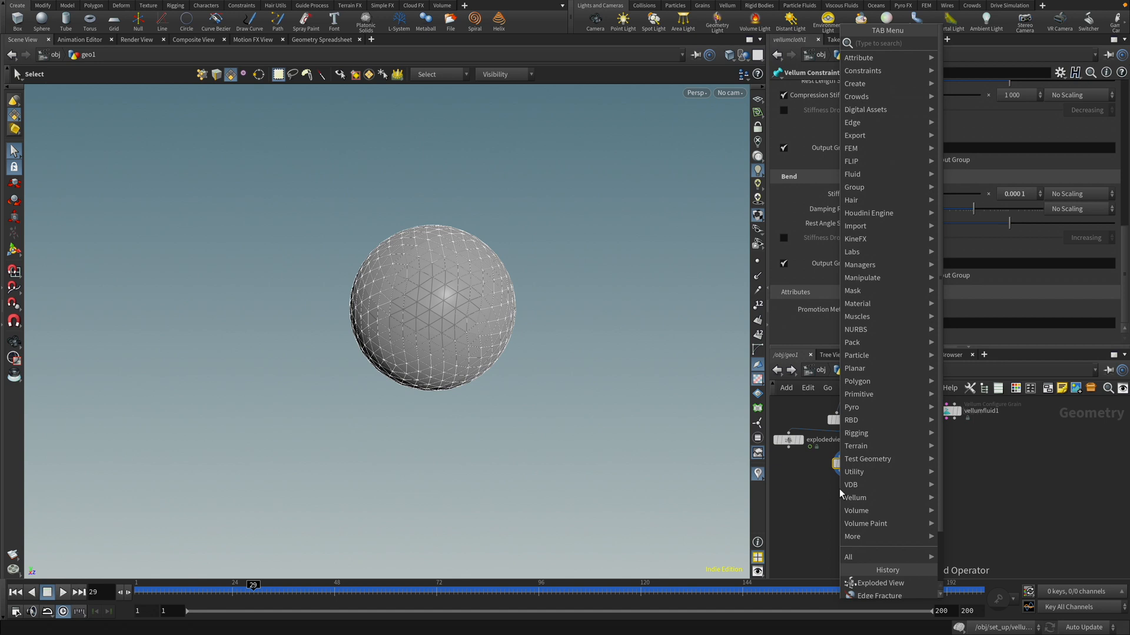
# - Add Vellum Weld Points after vellumcloth1 and a second merge of vellumstitch1 and vellumfluid1
pyautogui.write('weld')
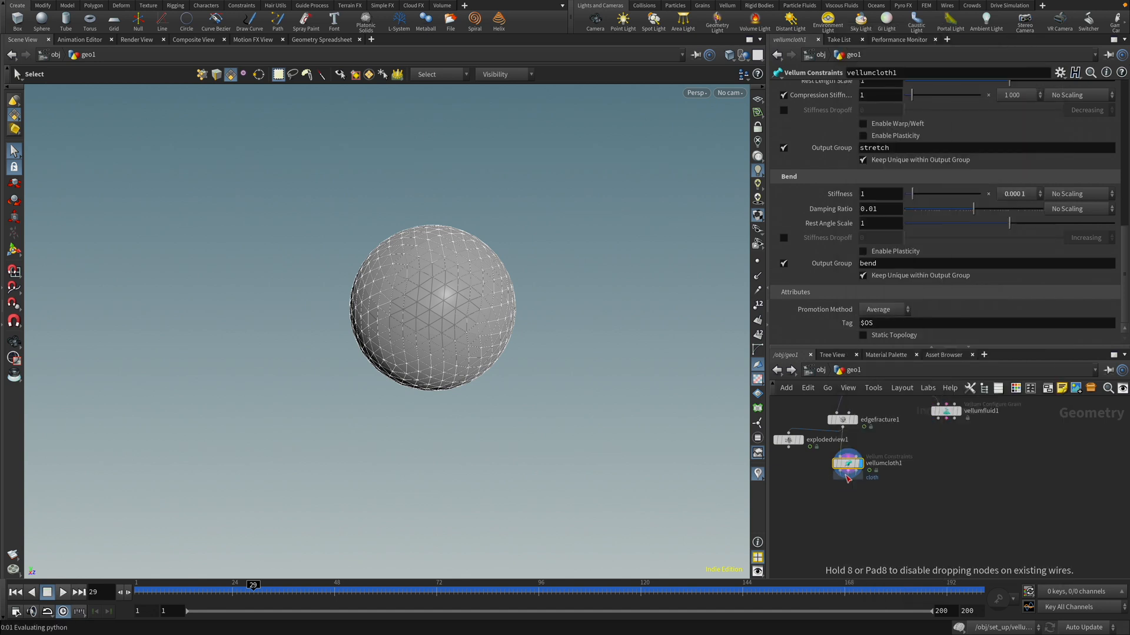
pyautogui.click(848, 494)
pyautogui.write('merge')
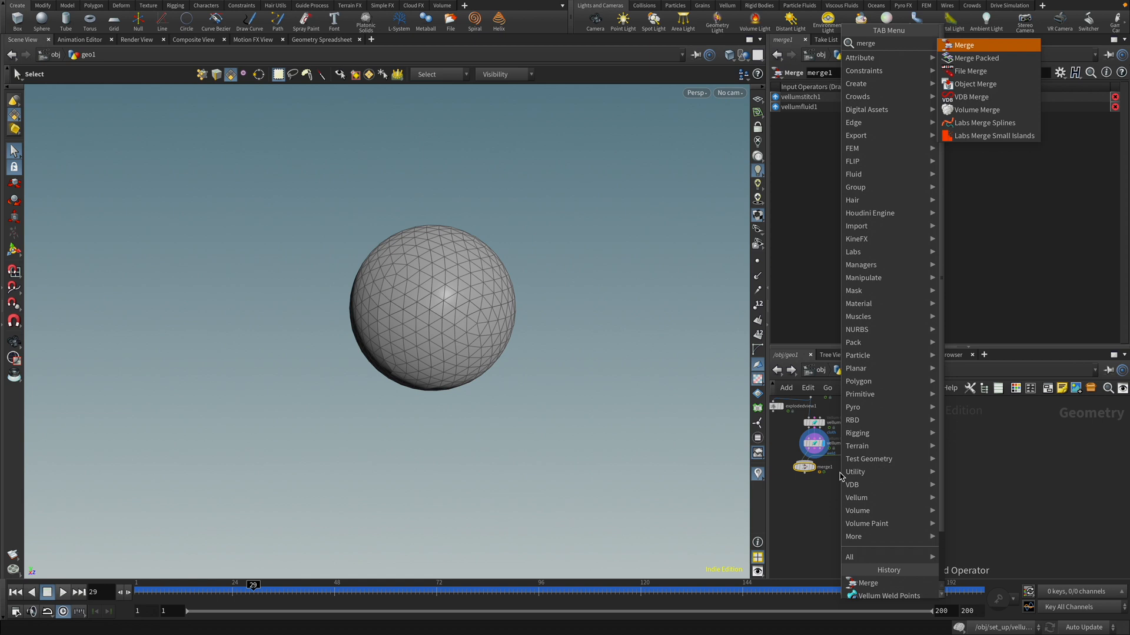
pyautogui.click(962, 45)
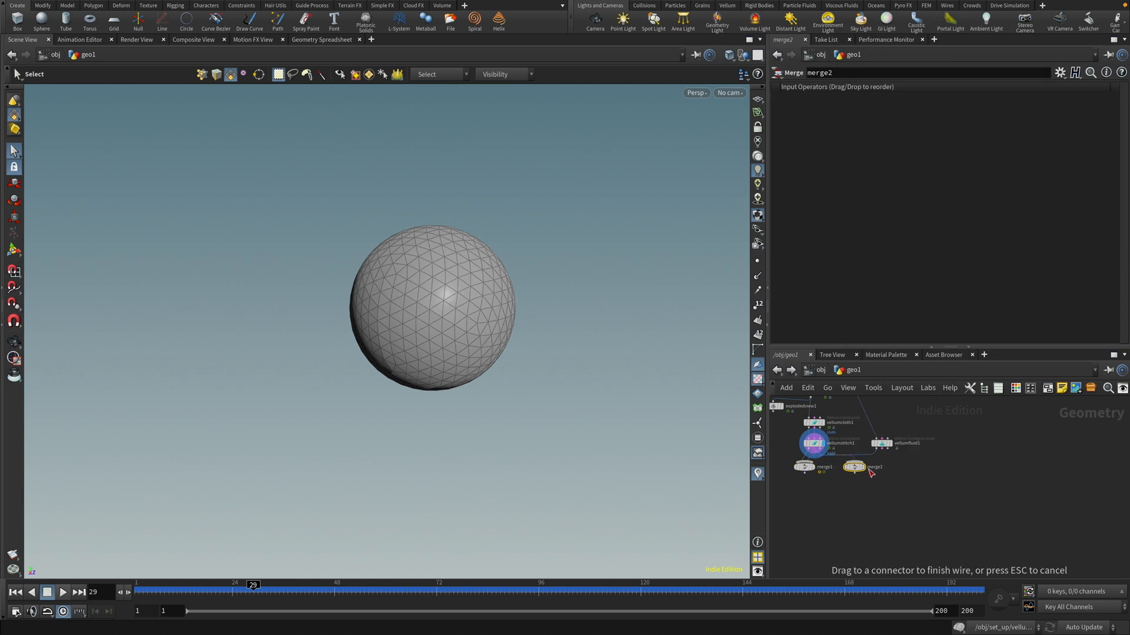
pyautogui.click(854, 467)
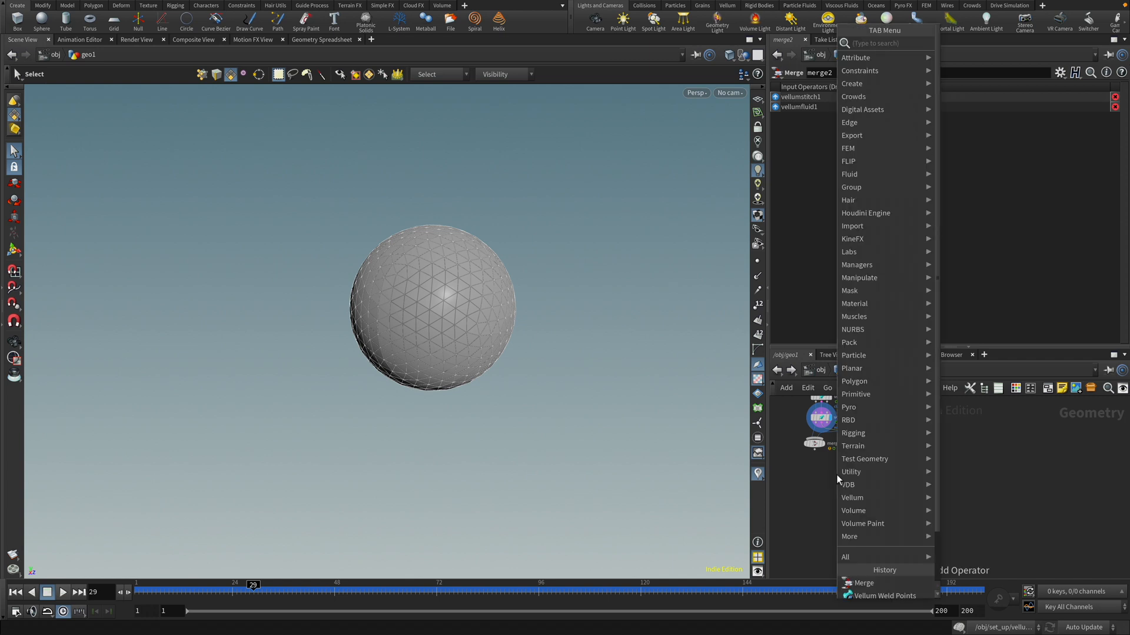
# - Add a Vellum Solver with 2 substeps and a ground plane at Y -2
pyautogui.write('vellum sol')
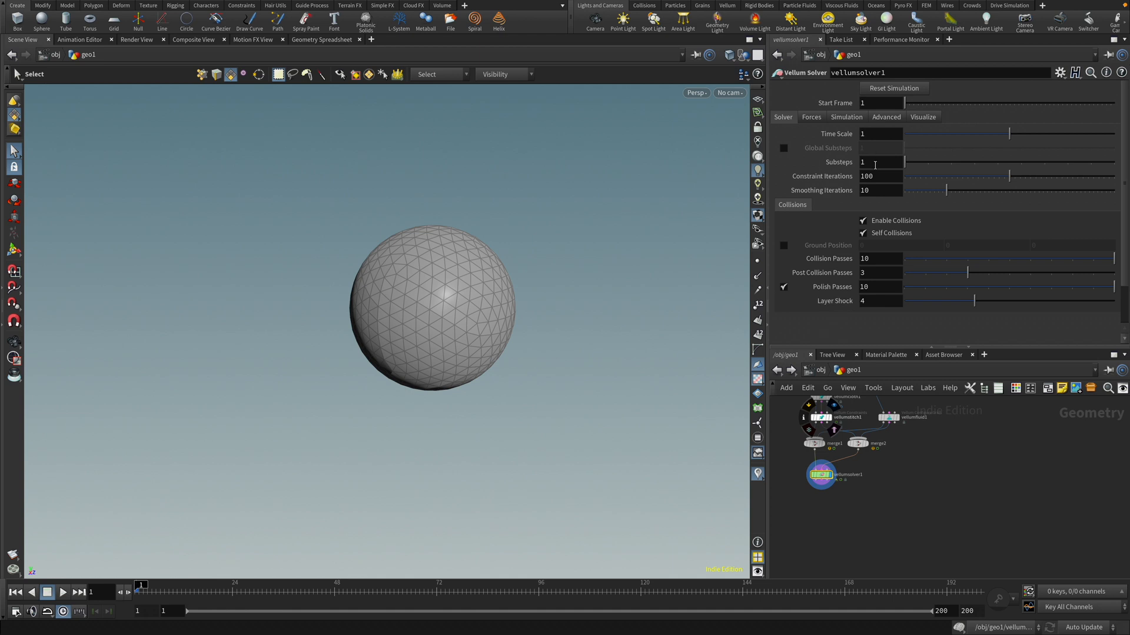
pyautogui.moveTo(875, 162)
pyautogui.write('2')
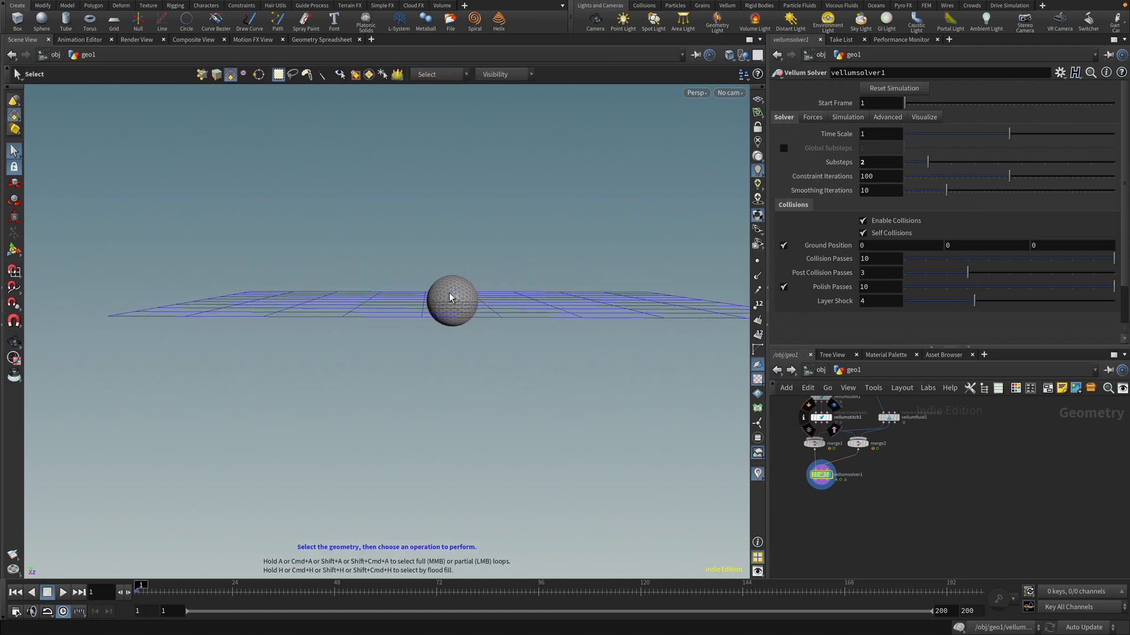
pyautogui.click(948, 245)
pyautogui.write('-2')
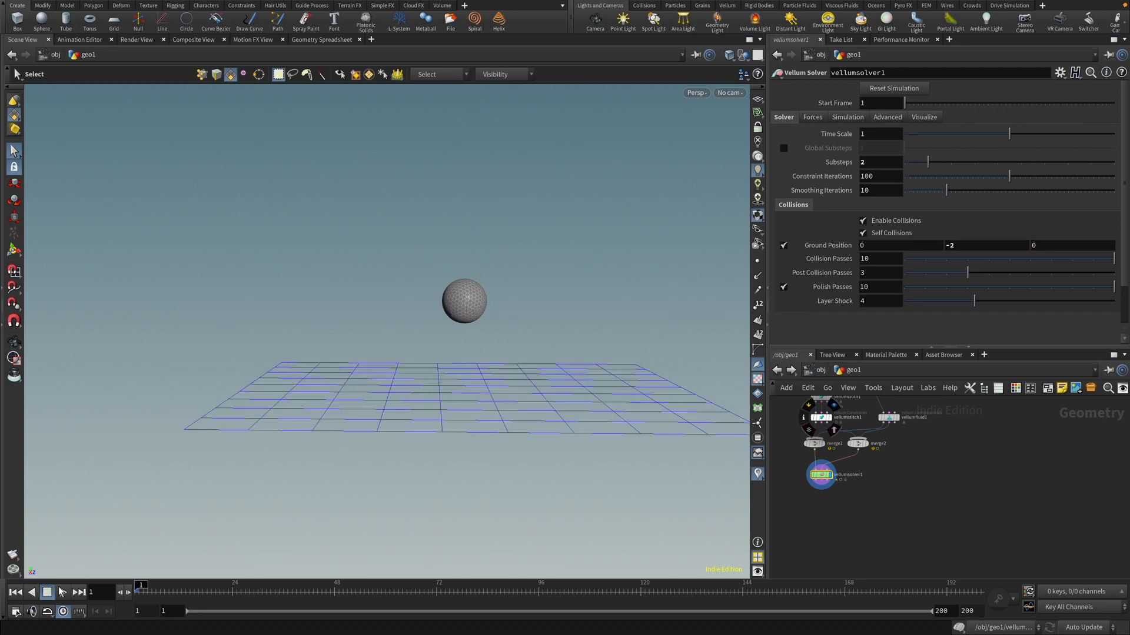
# - Play the simulation to watch the balloon burst, then rewind to the first frame
pyautogui.click(63, 591)
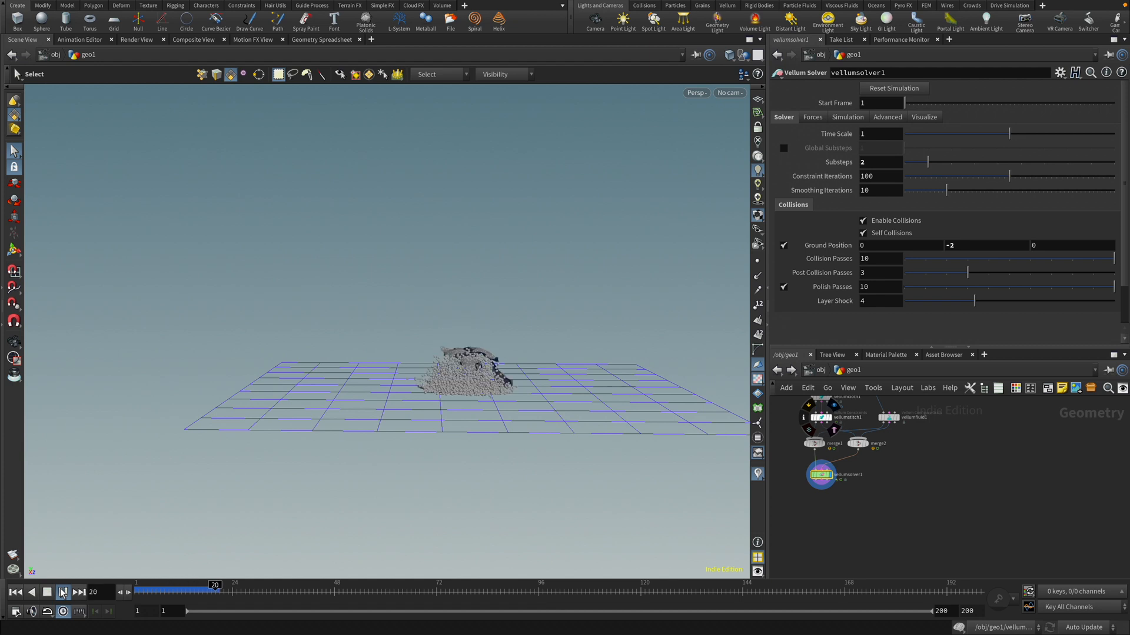
pyautogui.click(62, 593)
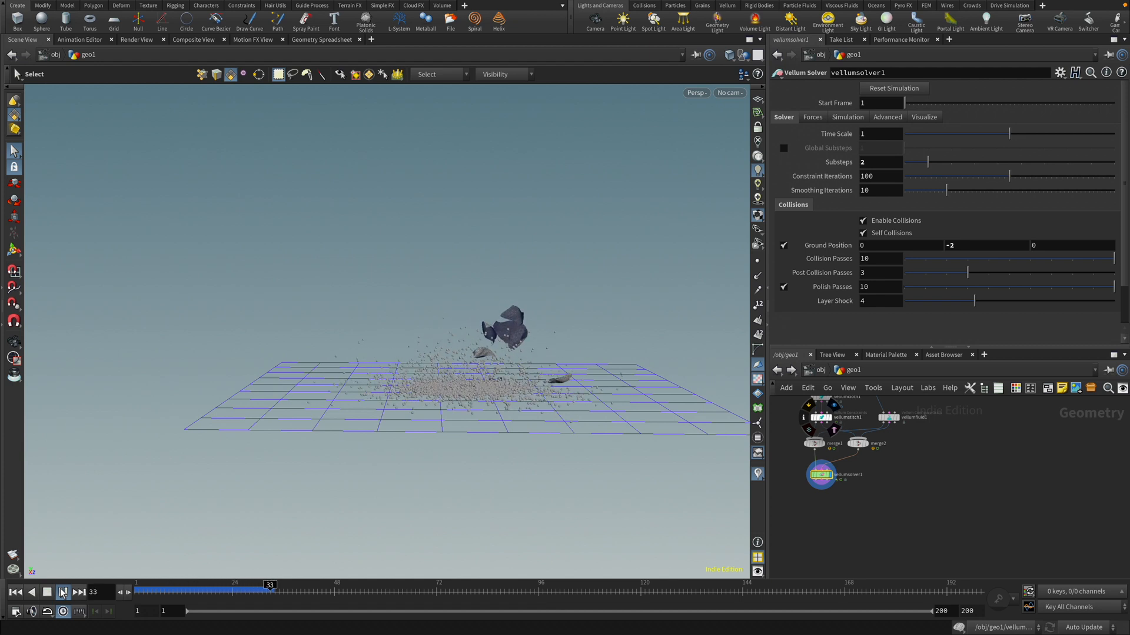
pyautogui.click(63, 591)
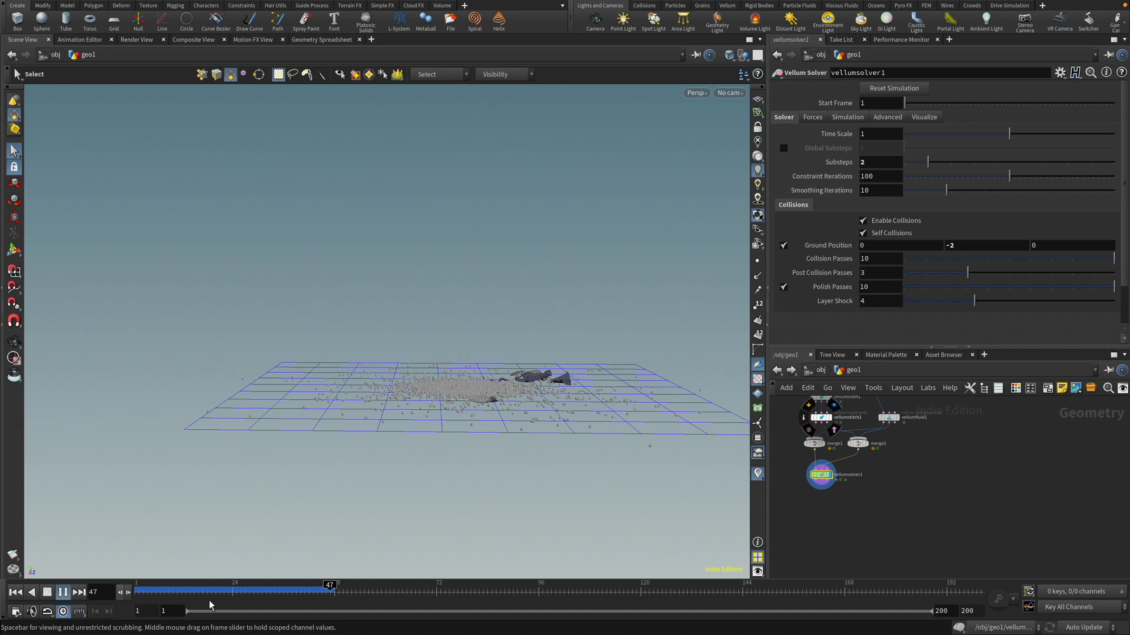
pyautogui.click(16, 593)
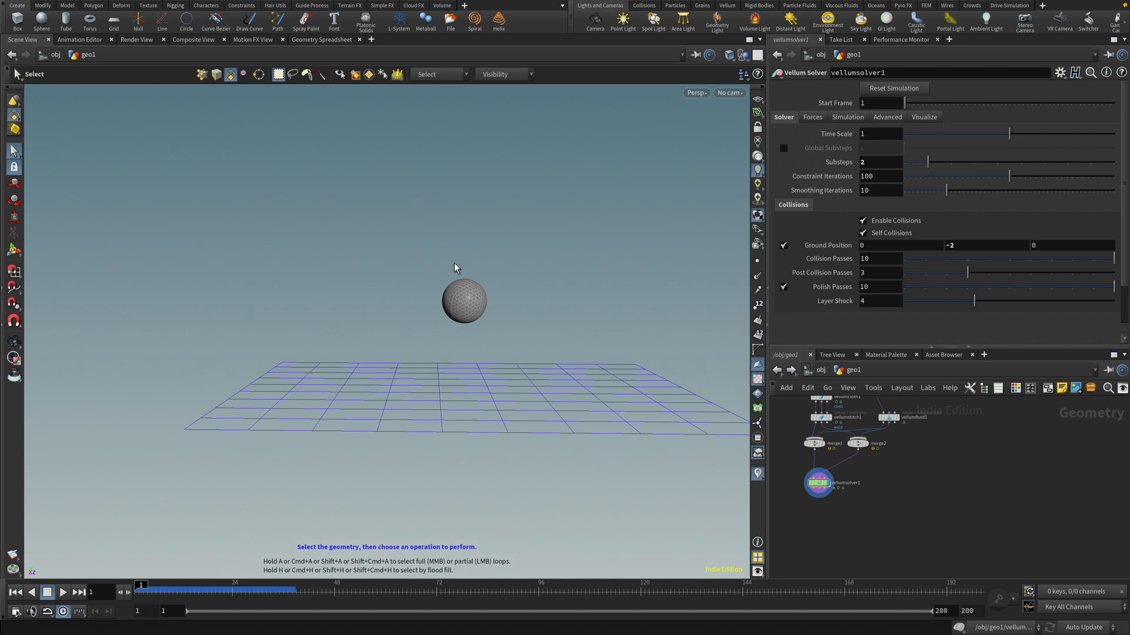
pyautogui.moveTo(912, 446)
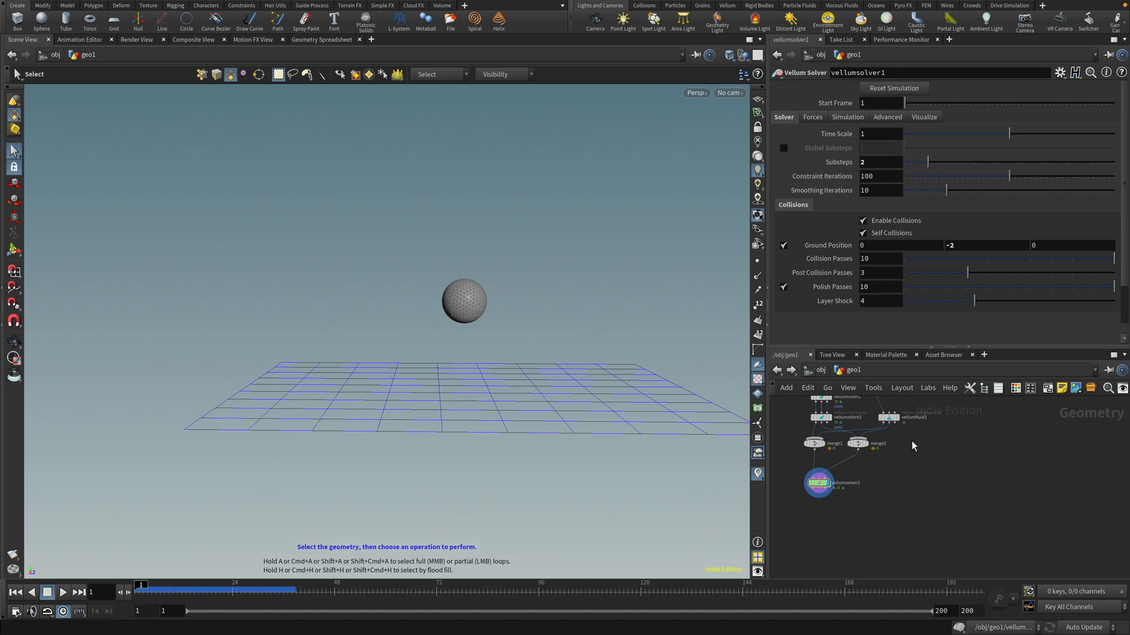
# - Add a Copy to Points node and an Add node supplying one point
pyautogui.press('tab')
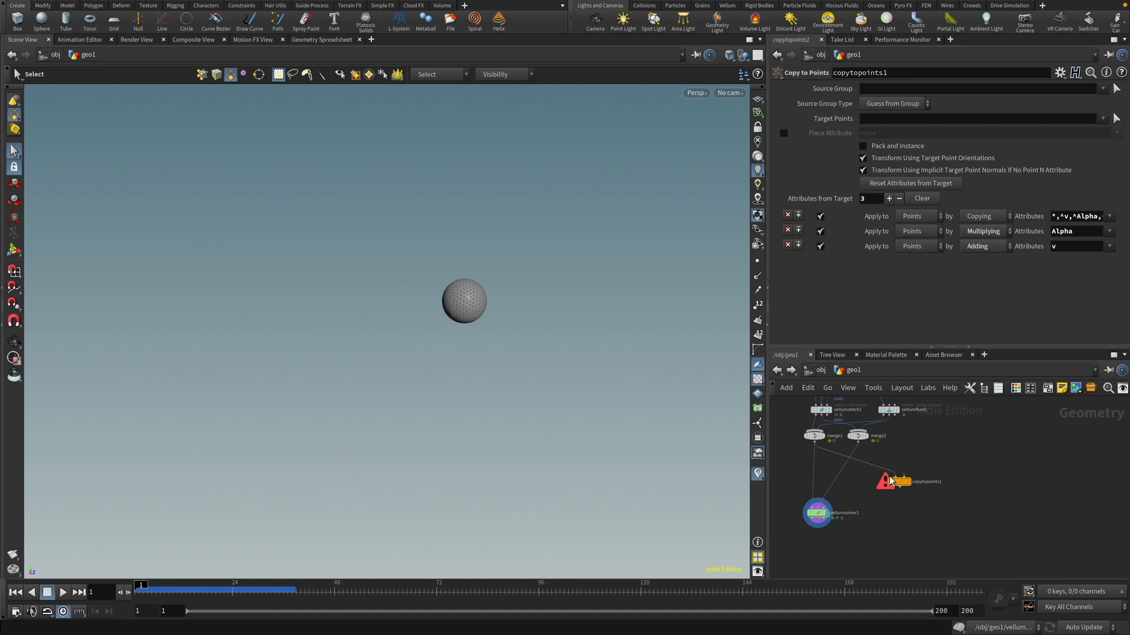
pyautogui.press('Tab')
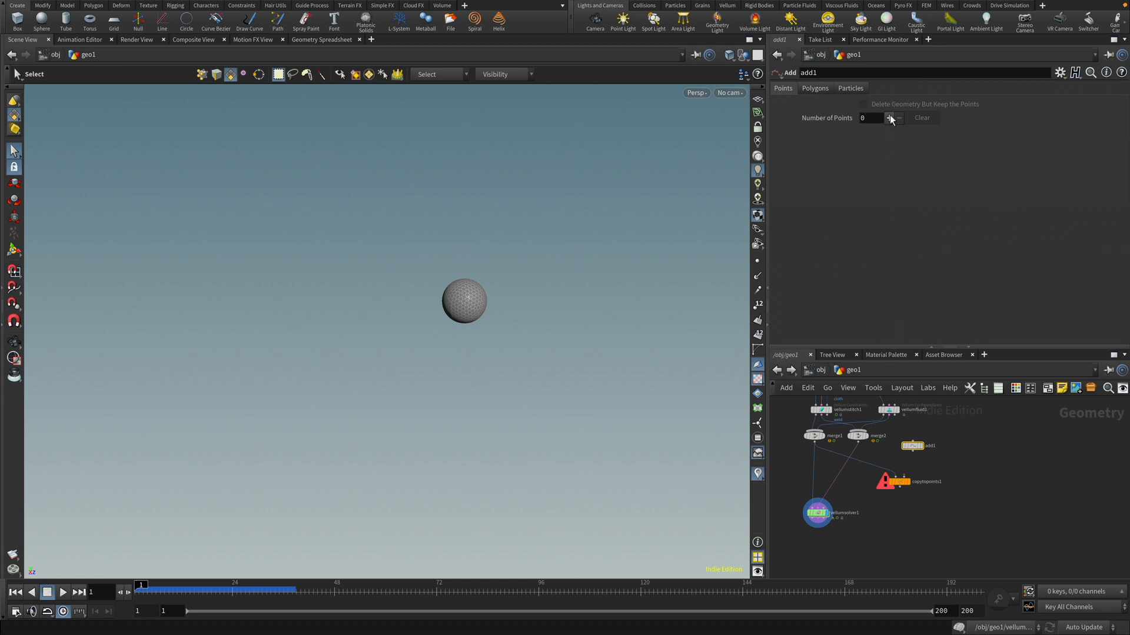
pyautogui.click(889, 118)
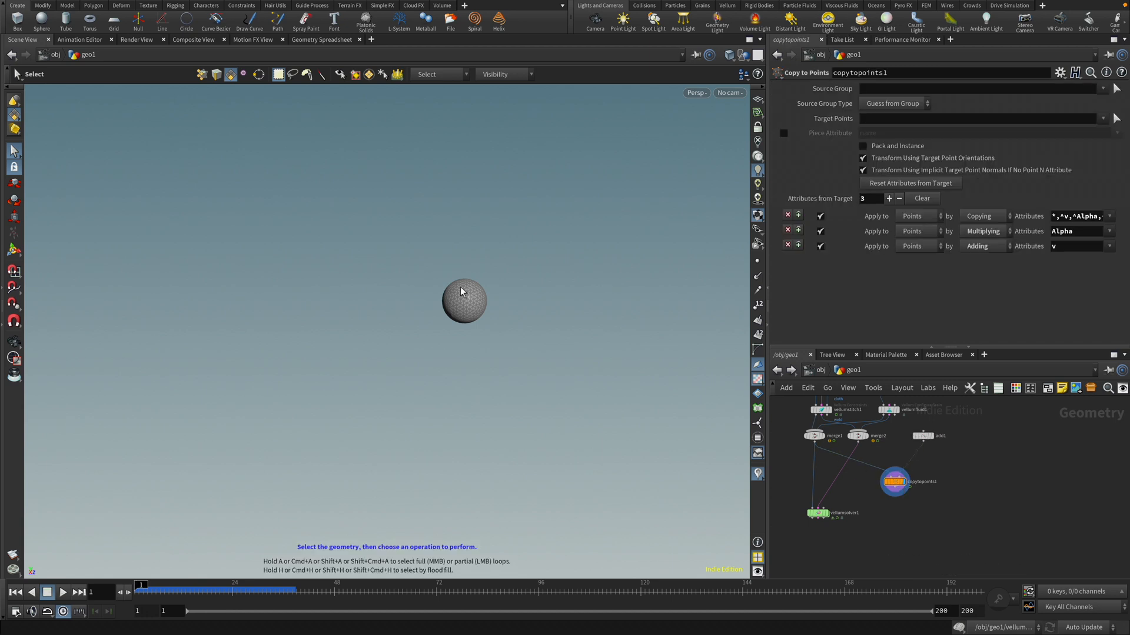
pyautogui.moveTo(472, 289)
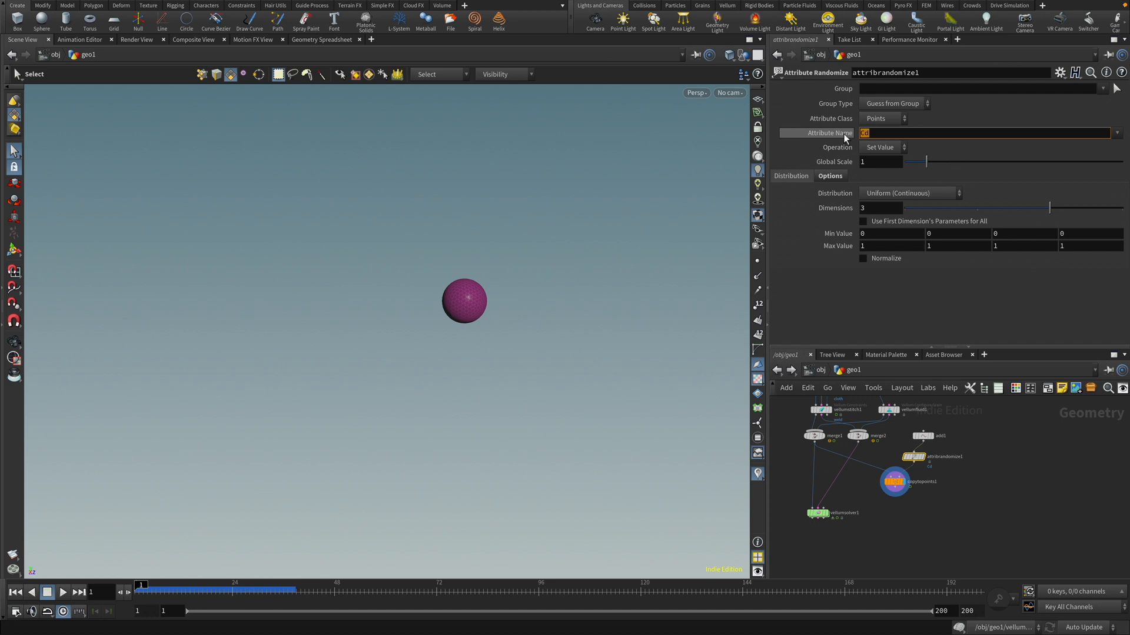
# - Randomize the point's orient with inside-sphere distribution and frame-based seed, scrubbing frames to check
pyautogui.write('orient')
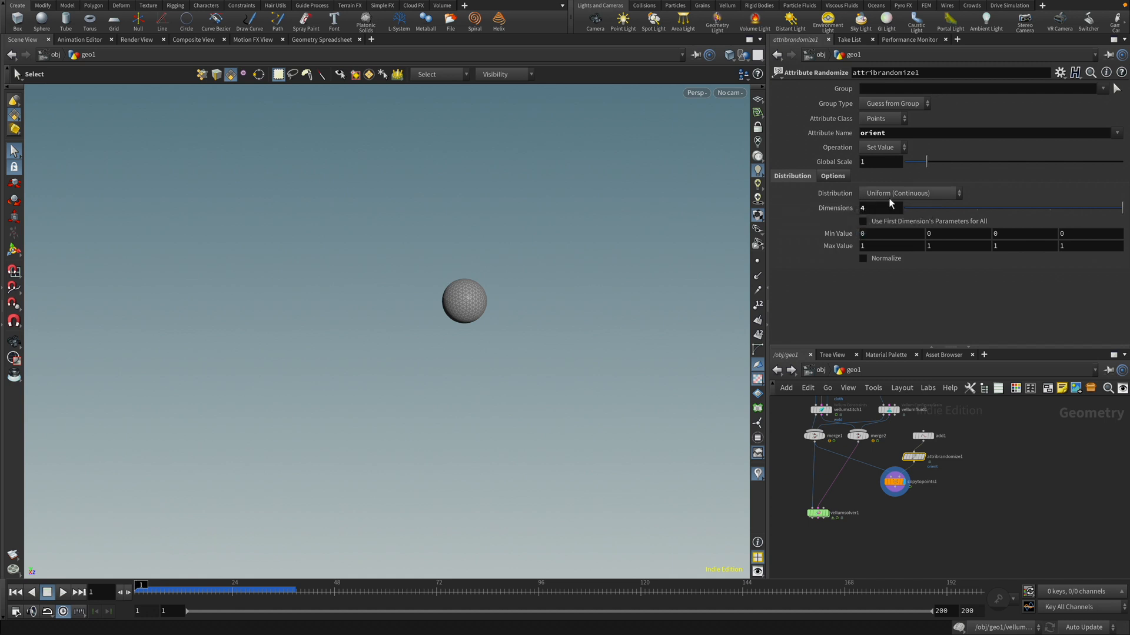
pyautogui.click(909, 193)
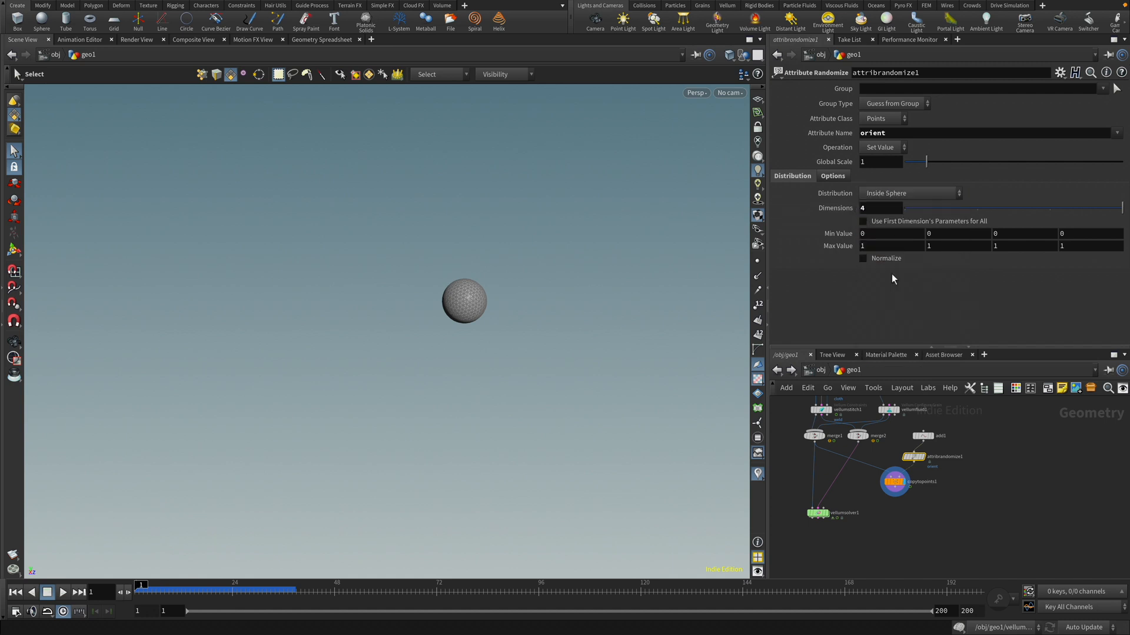
pyautogui.click(831, 176)
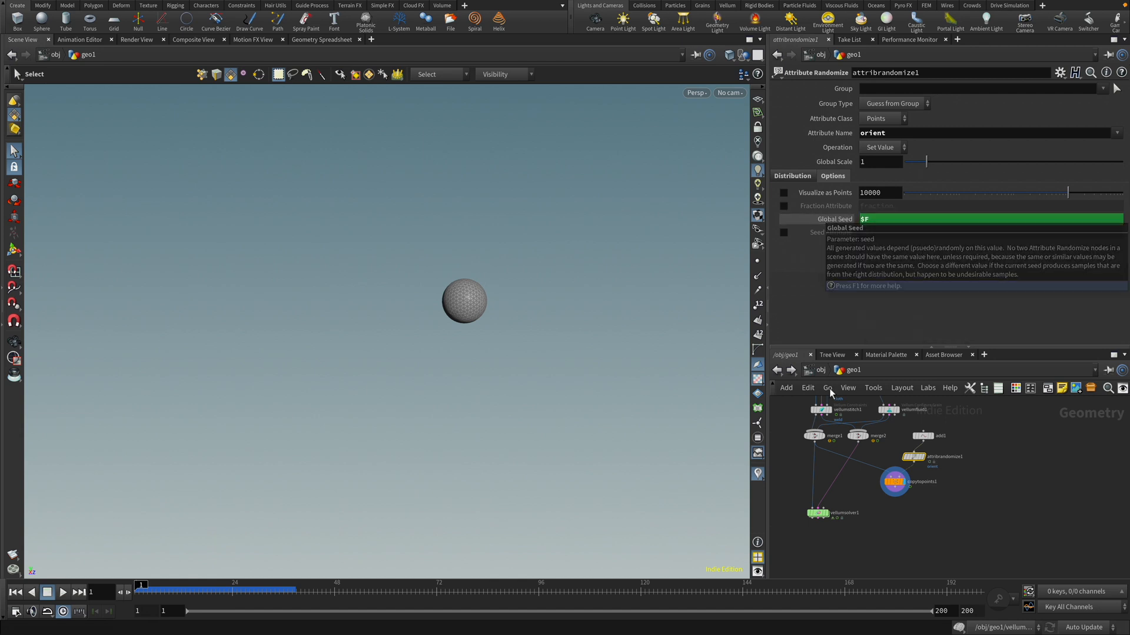
pyautogui.moveTo(142, 589); pyautogui.dragTo(237, 589)
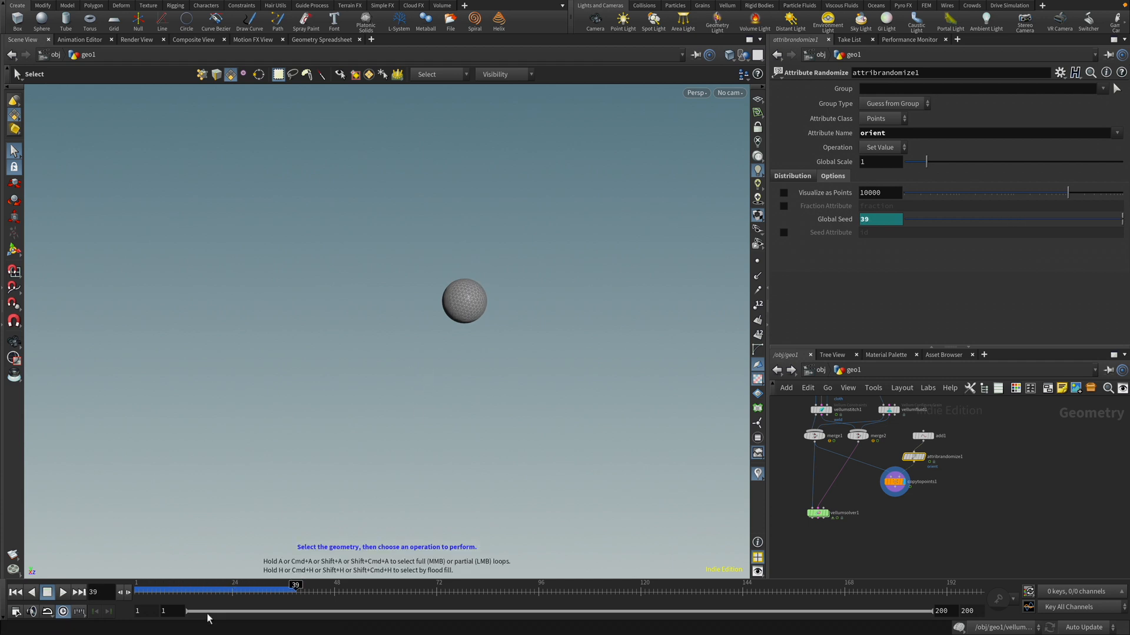
pyautogui.moveTo(294, 591); pyautogui.dragTo(274, 590)
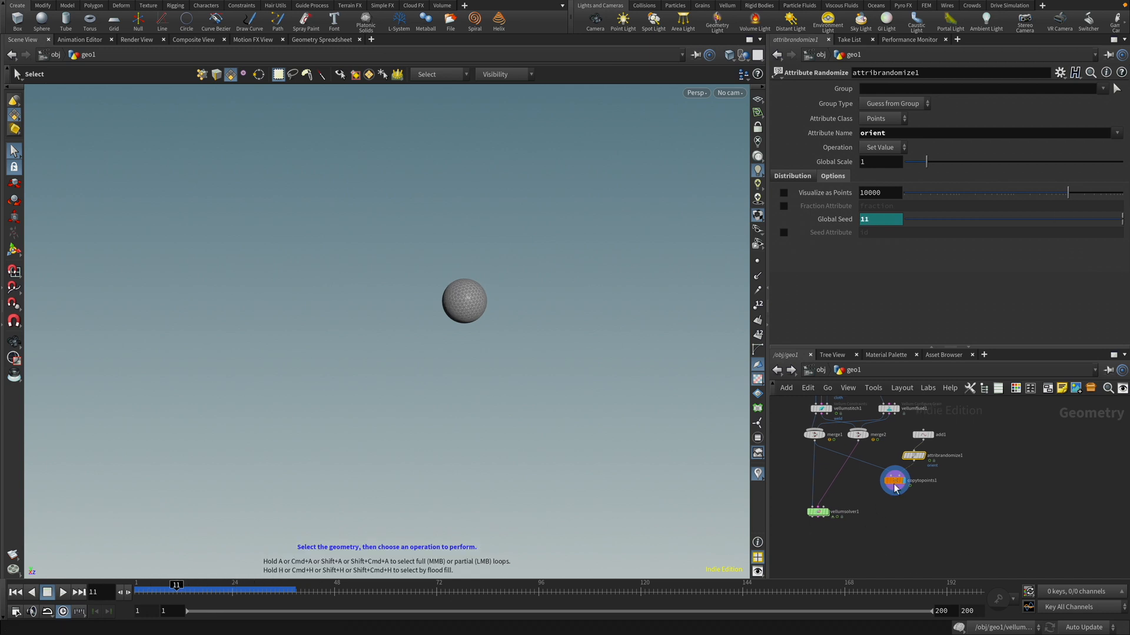
pyautogui.click(893, 481)
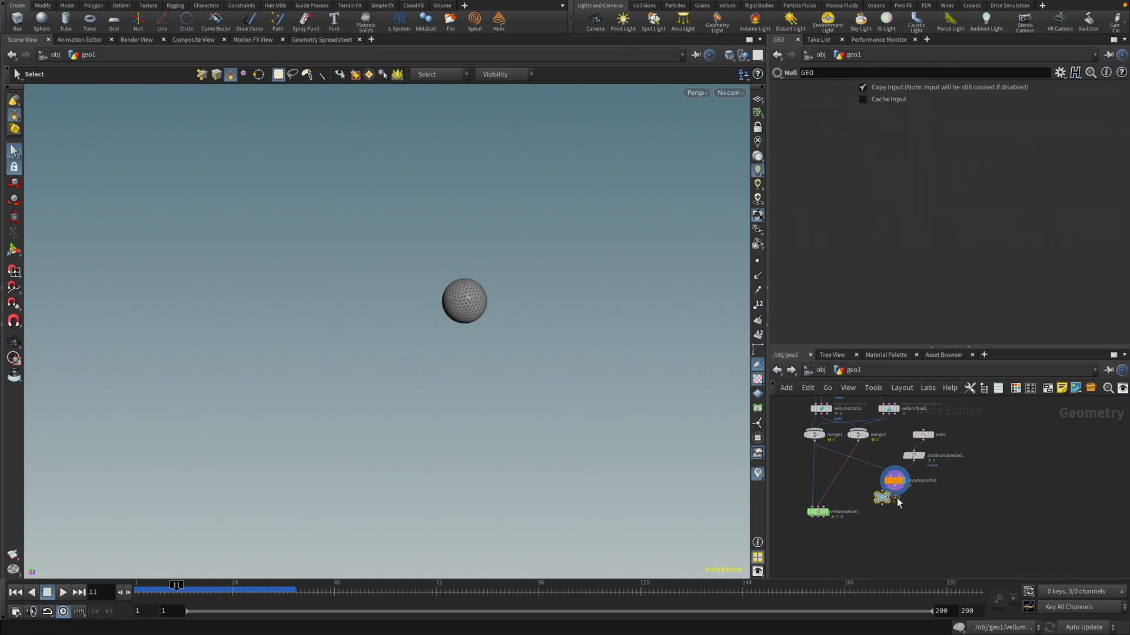
# - Add a Null named CONSTRAINTS above the Vellum solver, then dive into the solver
pyautogui.press('tab')
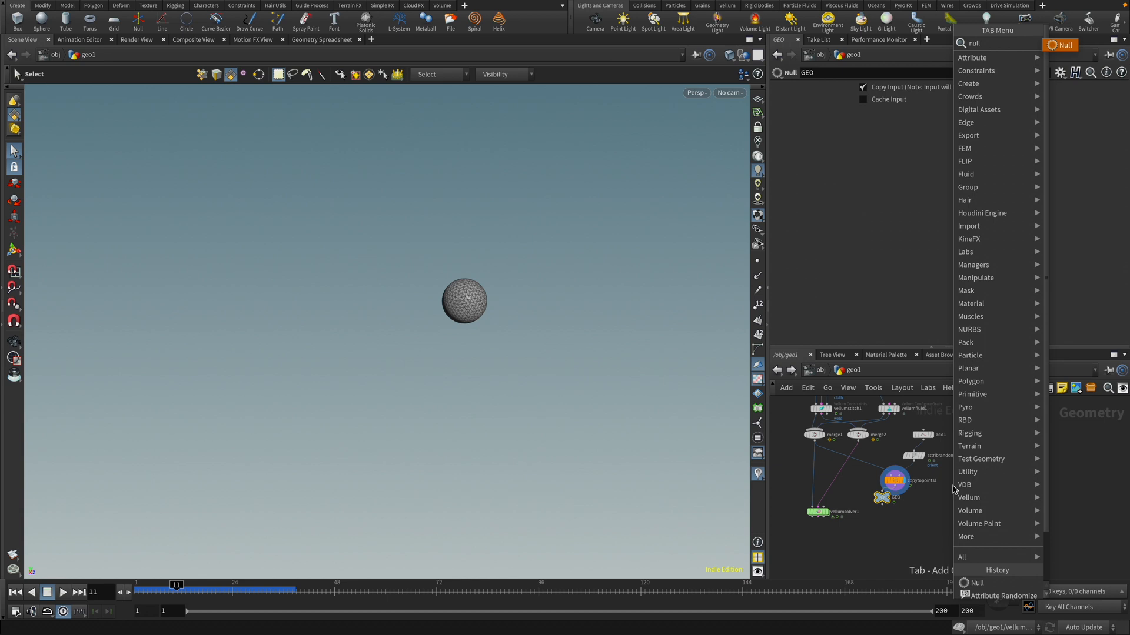
pyautogui.click(974, 582)
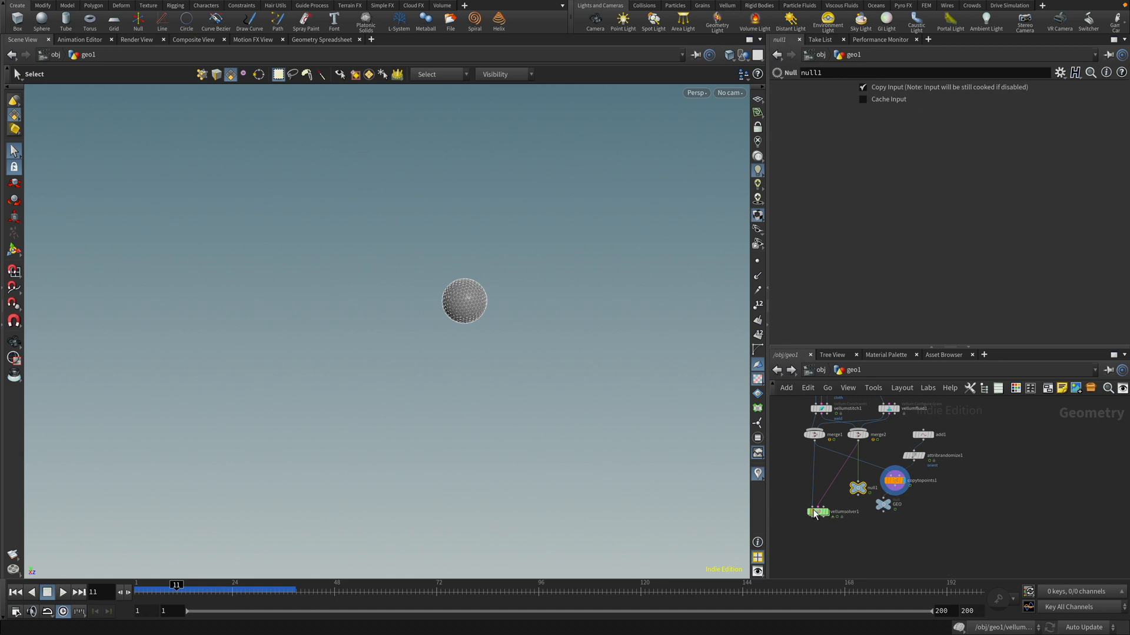
pyautogui.moveTo(857, 488); pyautogui.dragTo(824, 478)
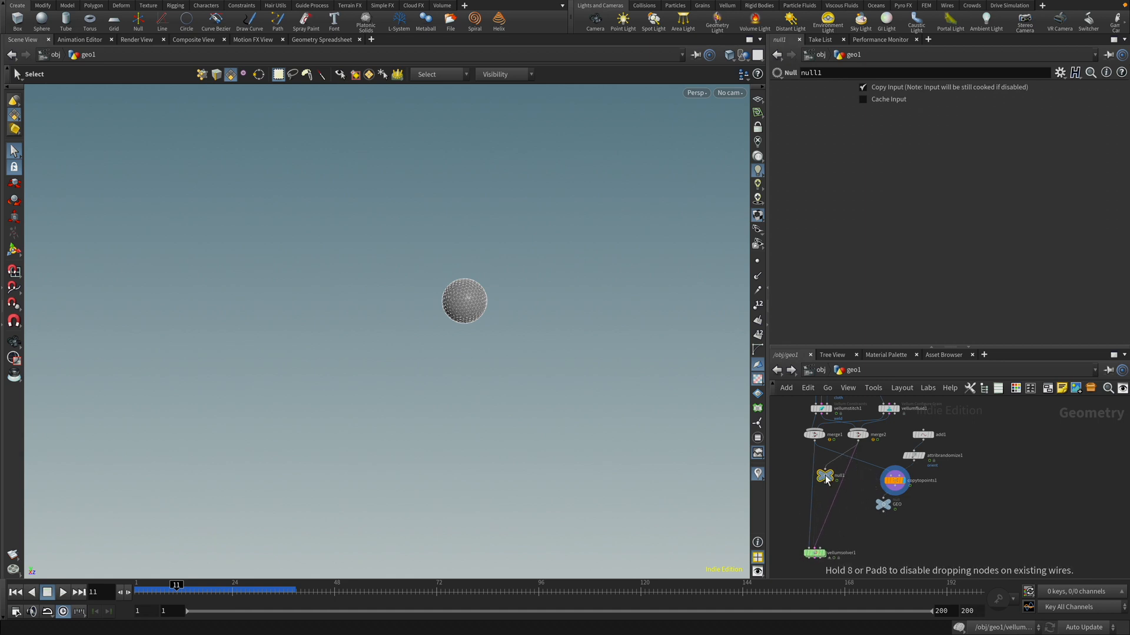
pyautogui.doubleClick(825, 476)
pyautogui.write('CONSTRAINTS')
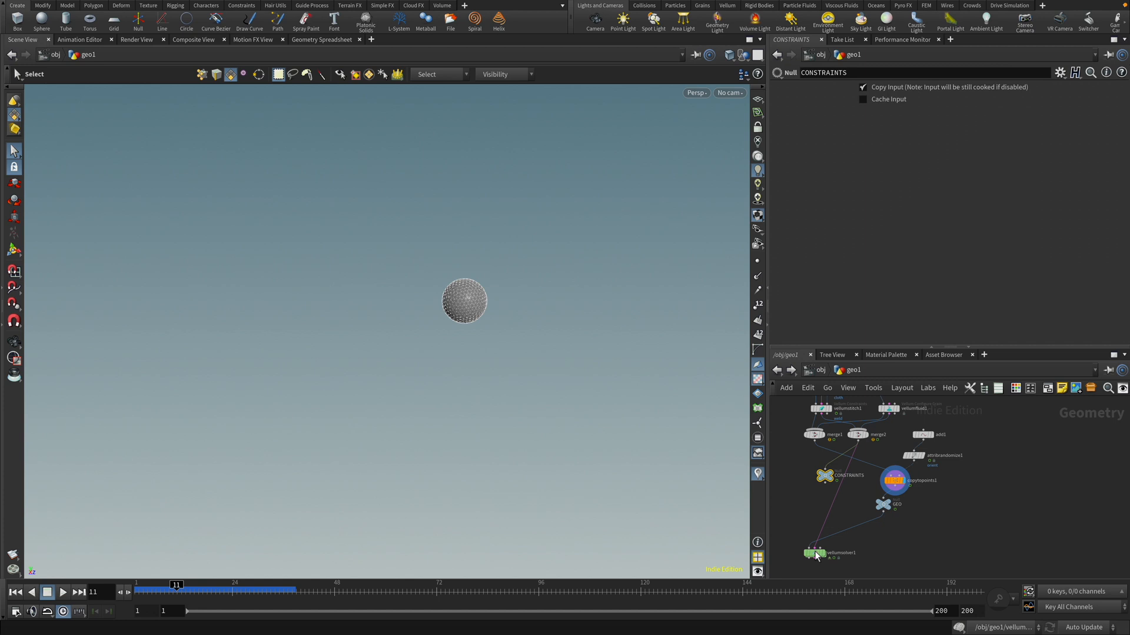
pyautogui.click(813, 553)
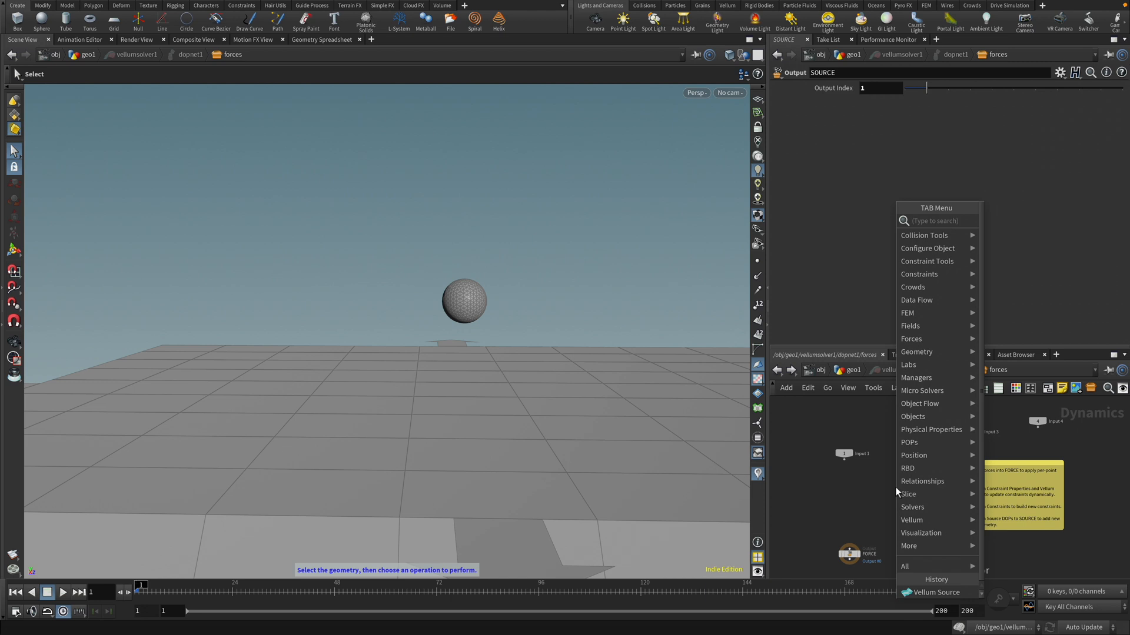
# - Set the Vellum Source Constraint SOP Path to CONSTRAINTS and emission to Each Frame
pyautogui.write('vell')
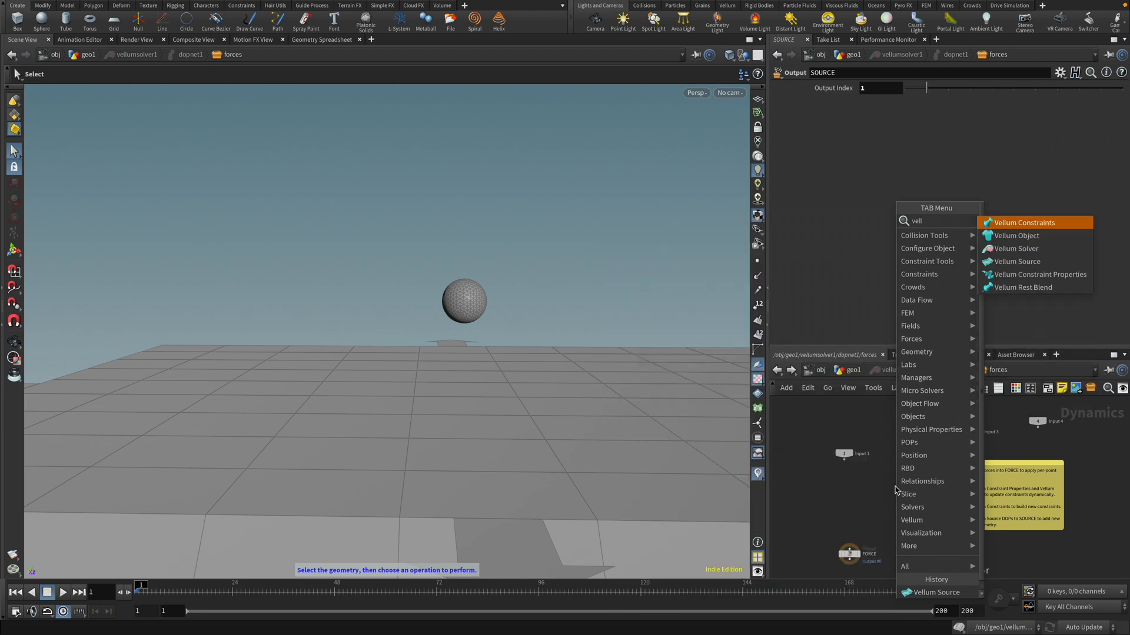
pyautogui.click(1016, 261)
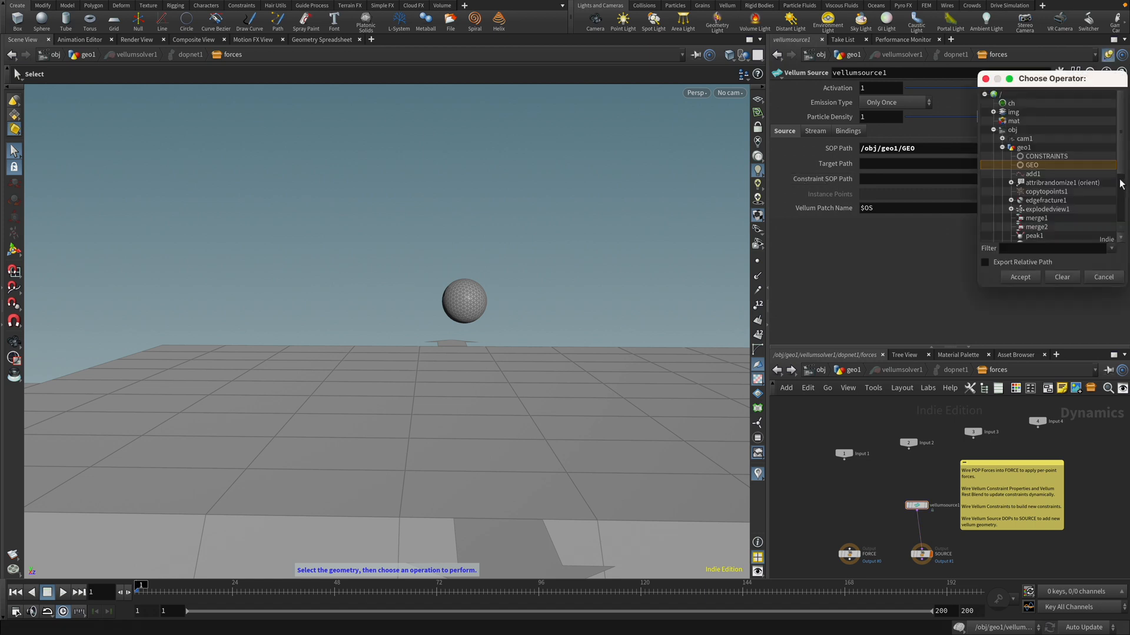
pyautogui.click(1045, 156)
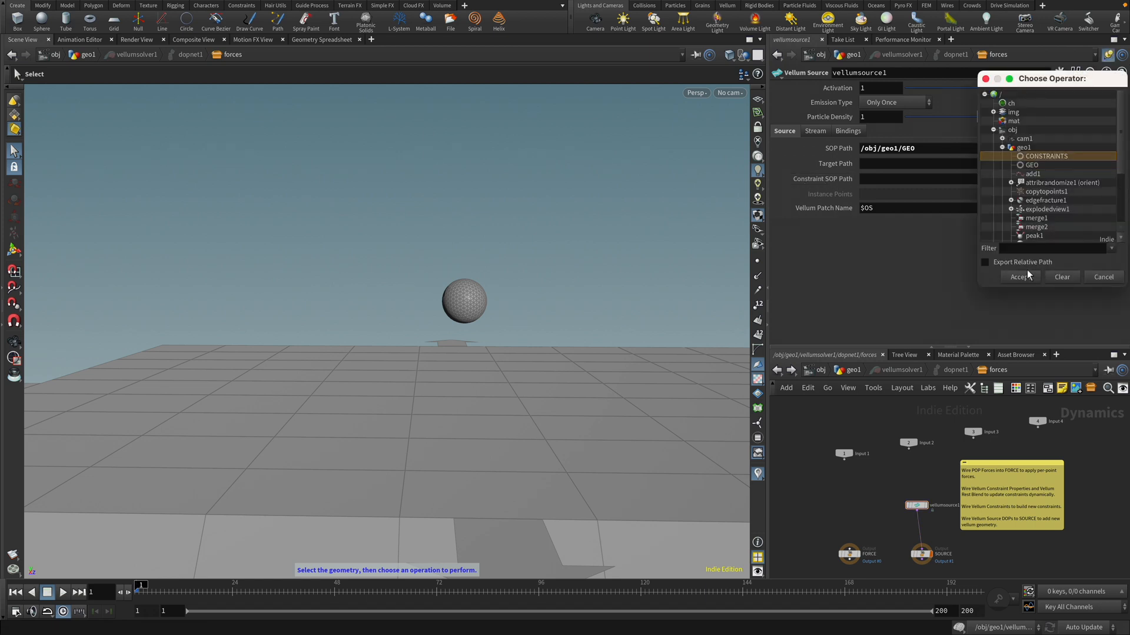
pyautogui.click(1019, 277)
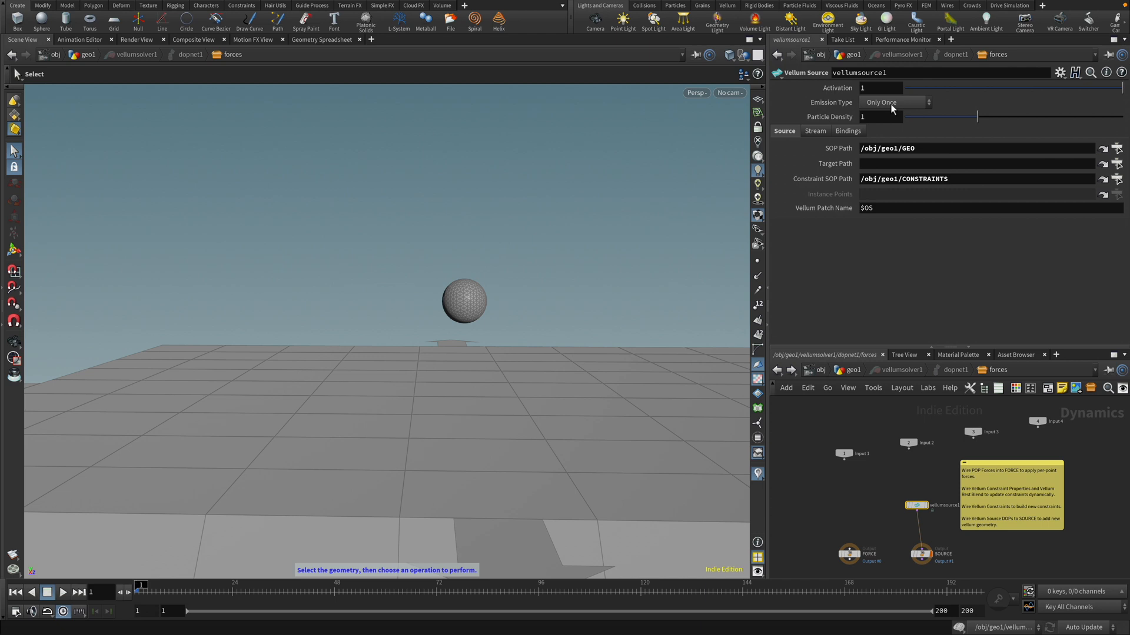
pyautogui.click(893, 102)
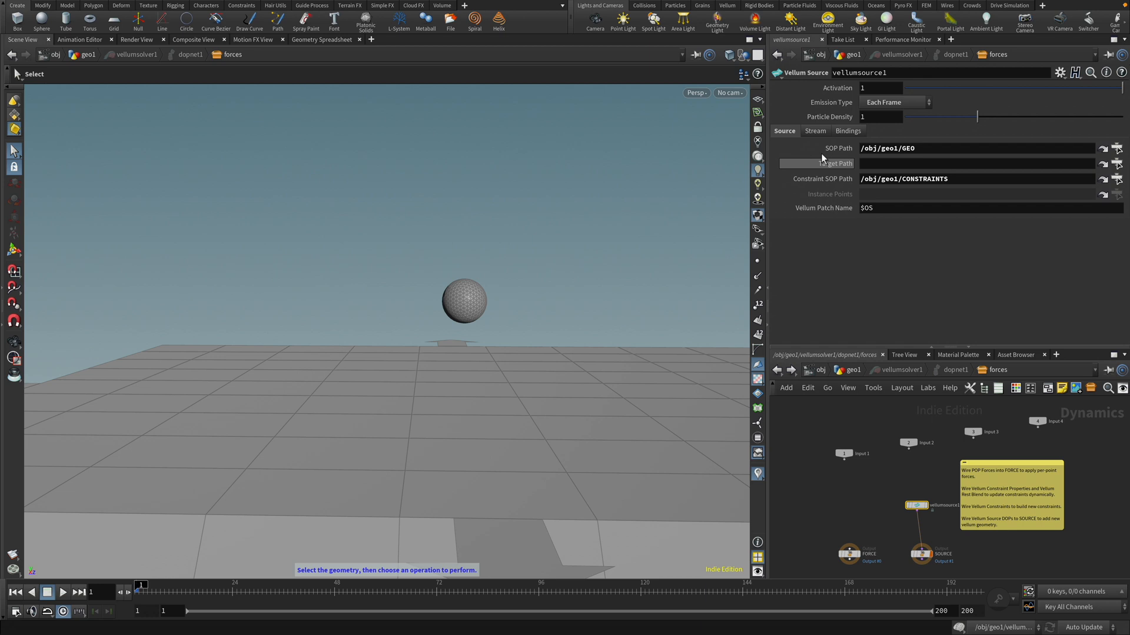
pyautogui.moveTo(834, 90)
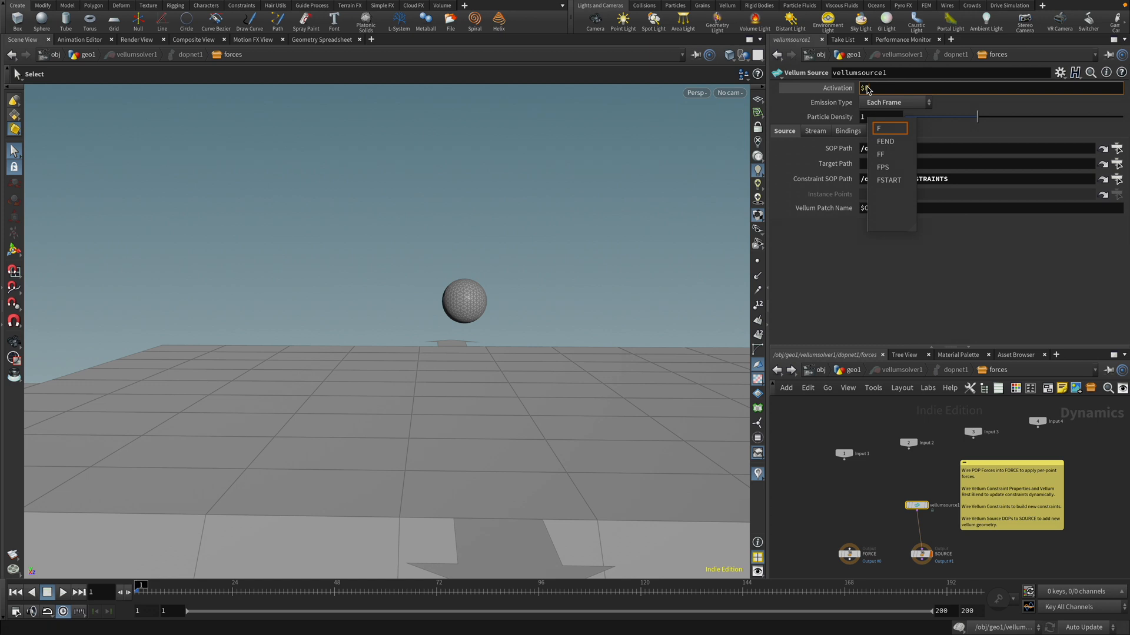
# - Drive Activation with the frame number and scrub frames to watch its value
pyautogui.click(878, 128)
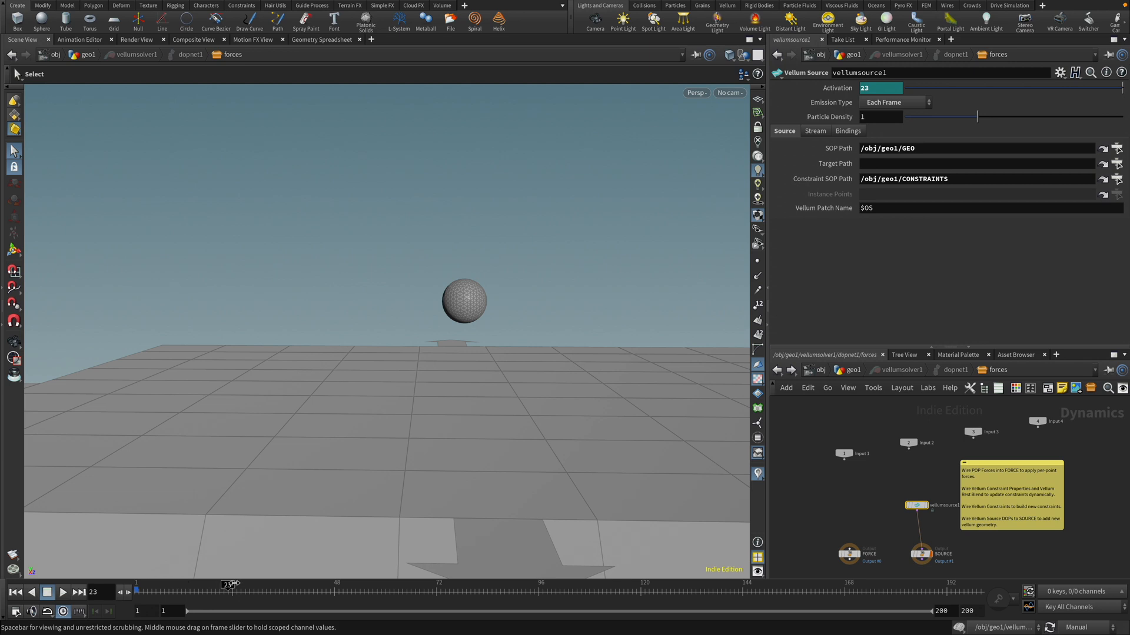
pyautogui.click(80, 592)
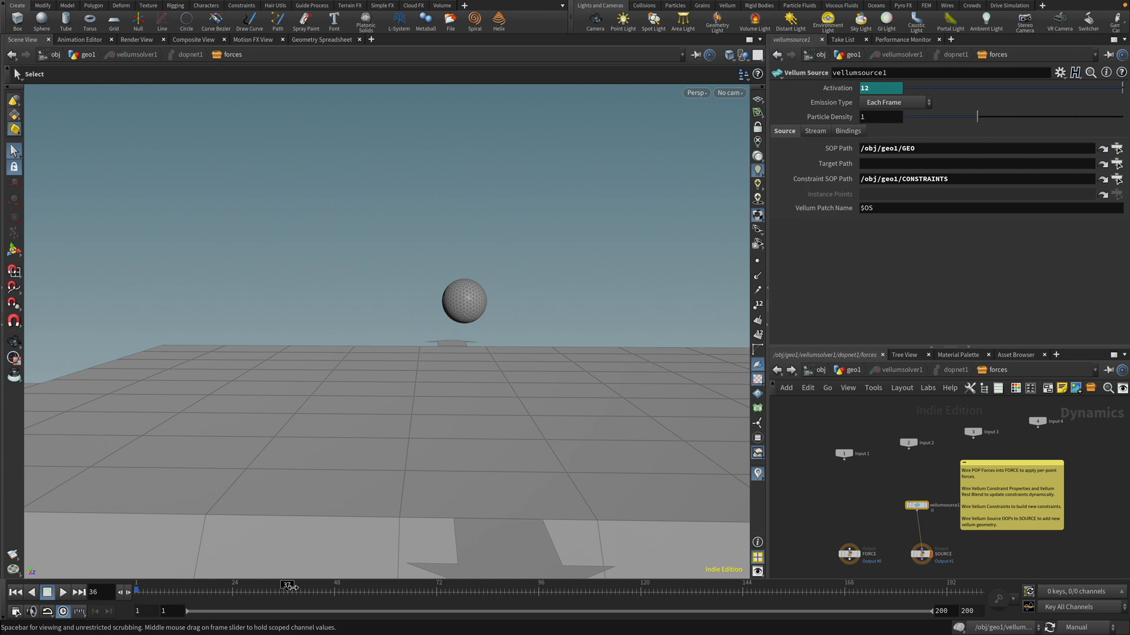
pyautogui.moveTo(288, 584); pyautogui.dragTo(398, 584)
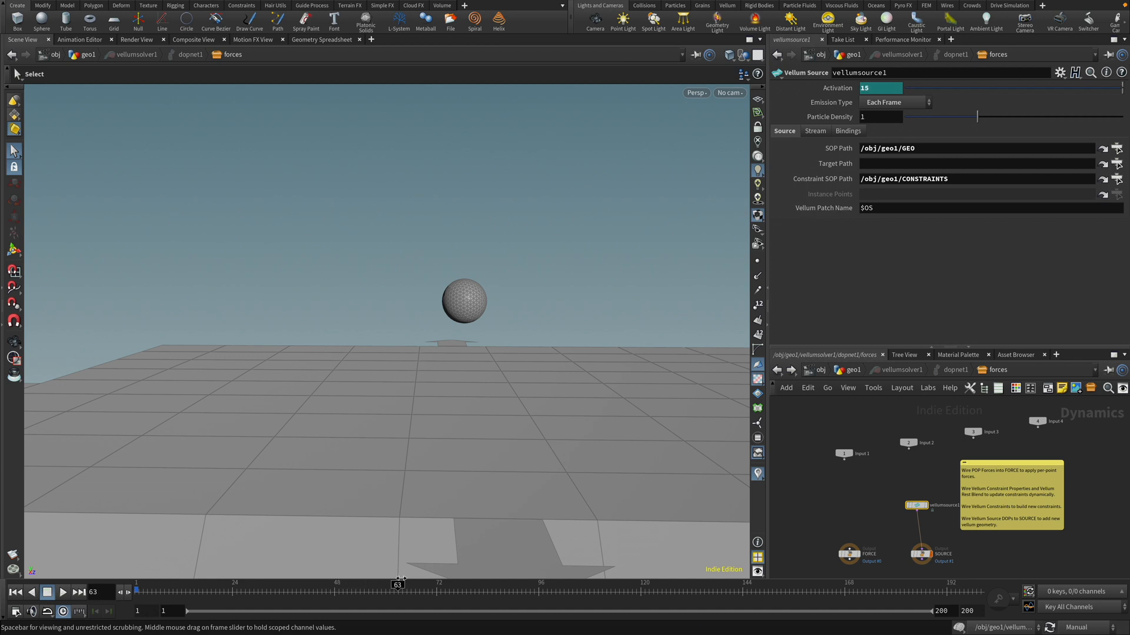
pyautogui.moveTo(396, 583); pyautogui.dragTo(232, 583)
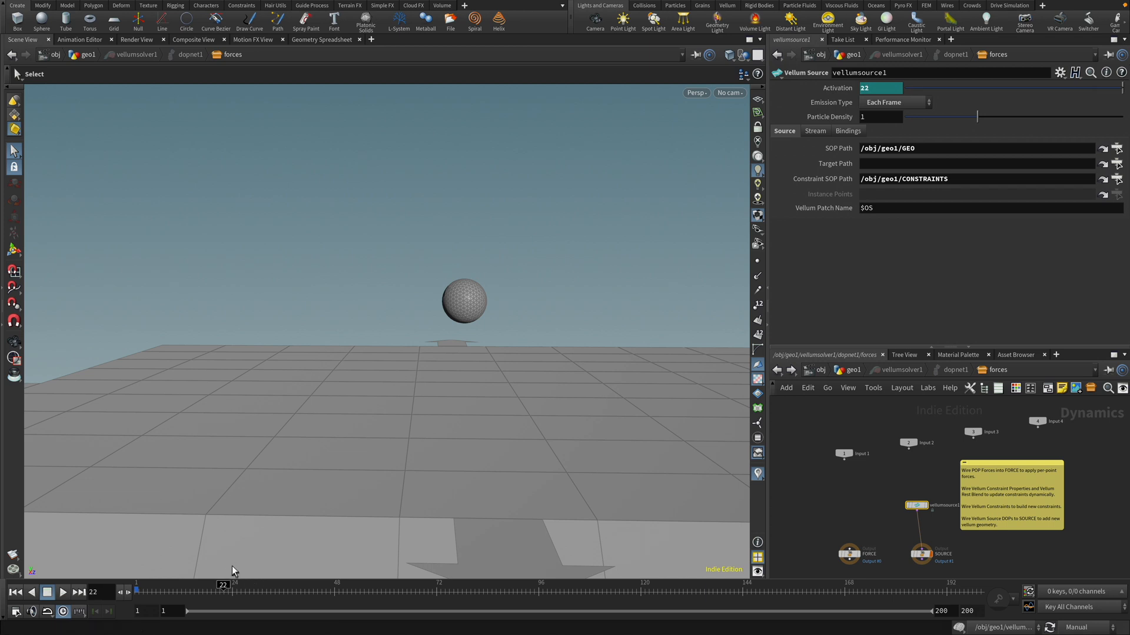
pyautogui.click(16, 593)
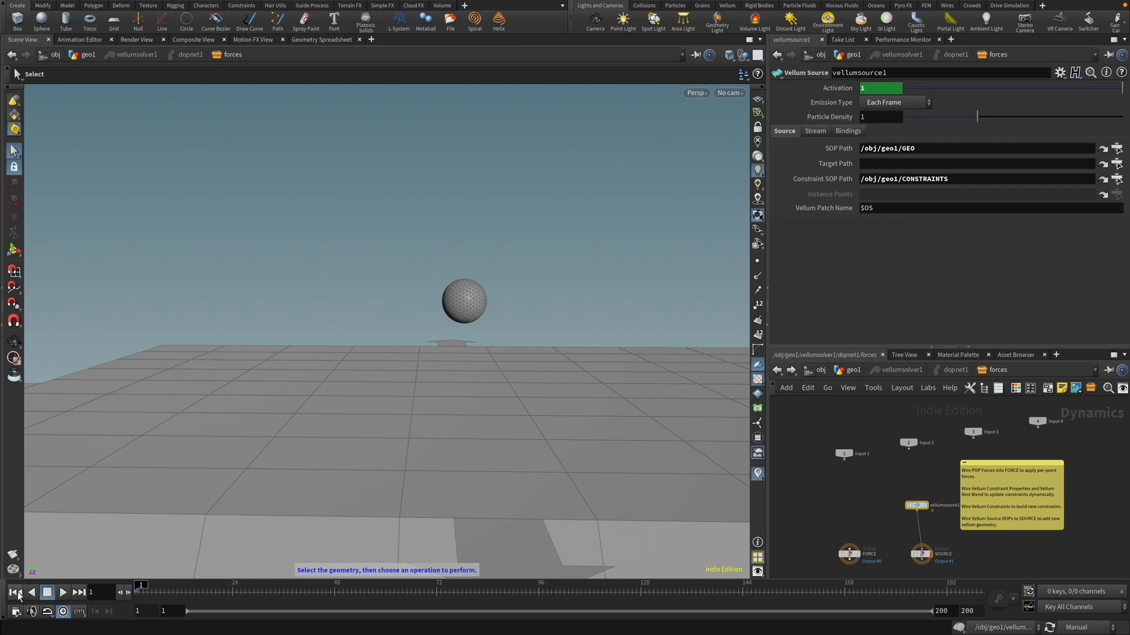
# - Enter the $F%24== Activation expression and scrub the timeline to test it
pyautogui.write('$F%24')
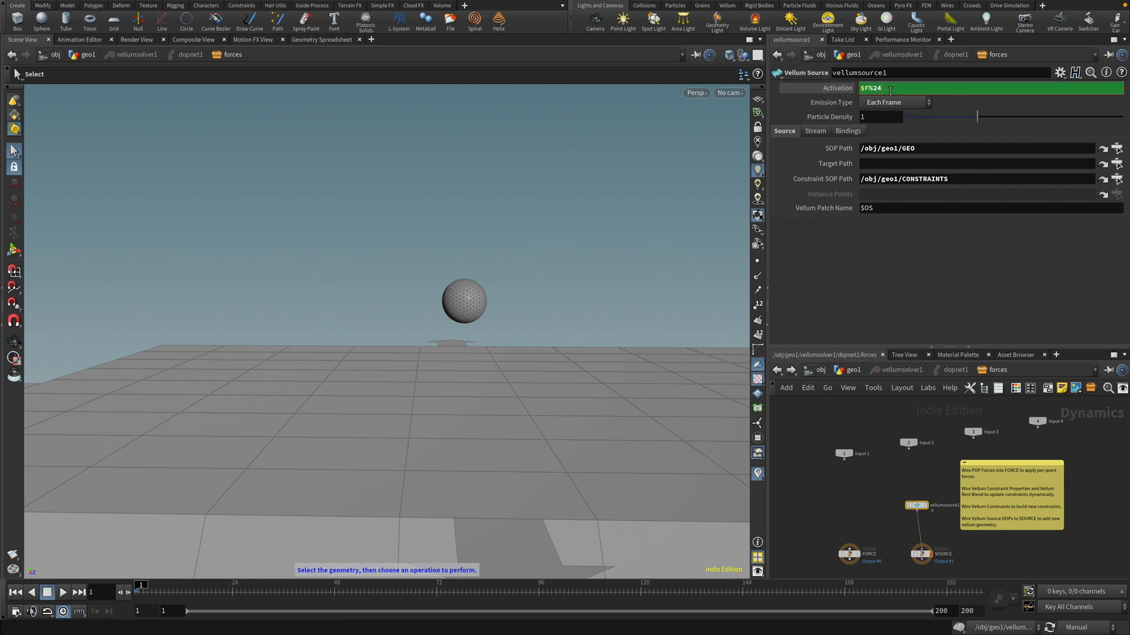
pyautogui.write('==')
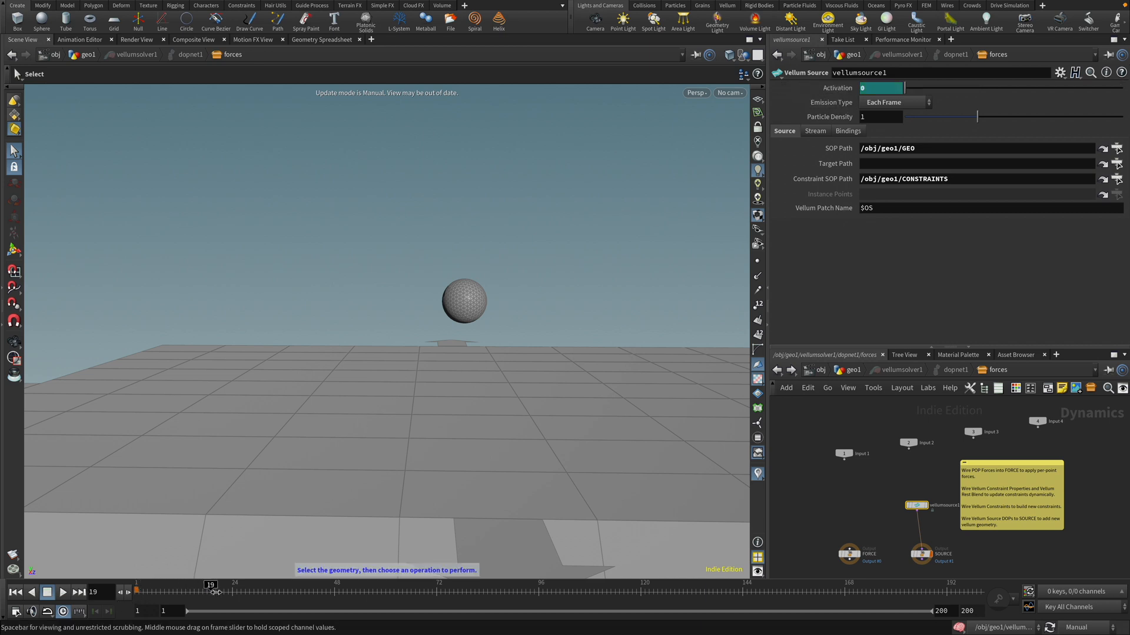
pyautogui.moveTo(209, 584); pyautogui.dragTo(235, 584)
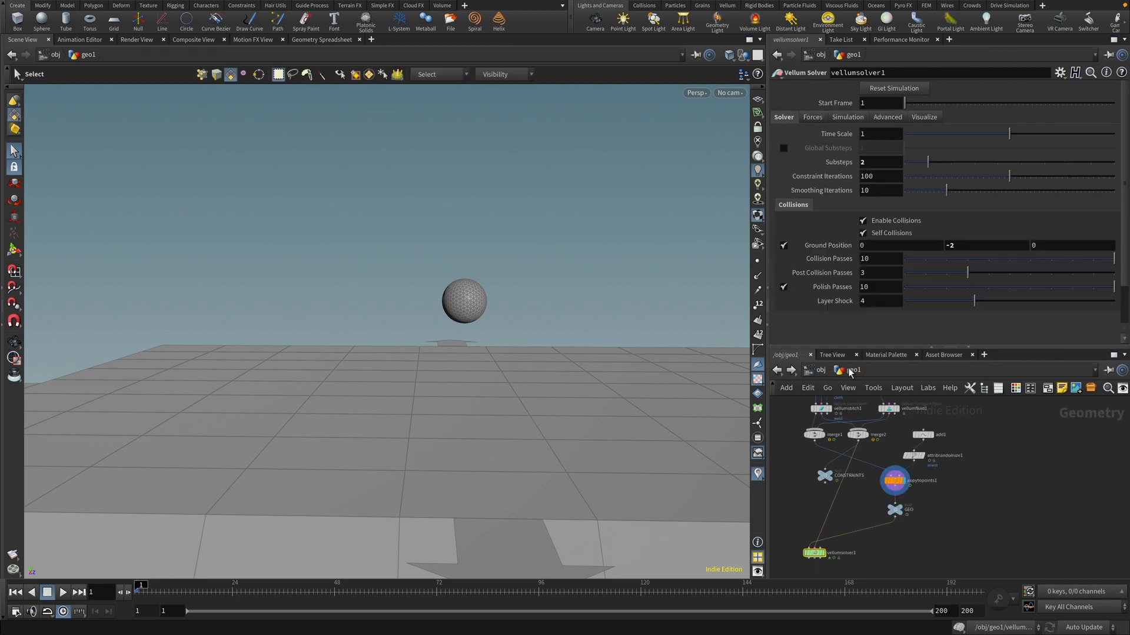
# - Display vellumsolver1, play the balloon simulation, and rewind to frame 1
pyautogui.click(812, 553)
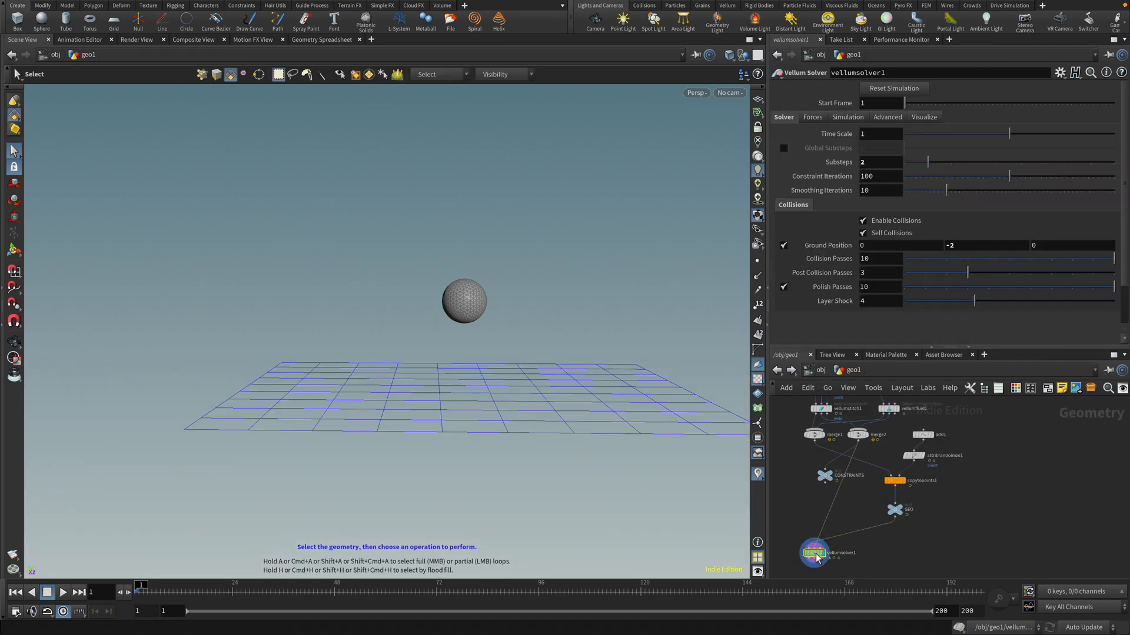
pyautogui.click(63, 593)
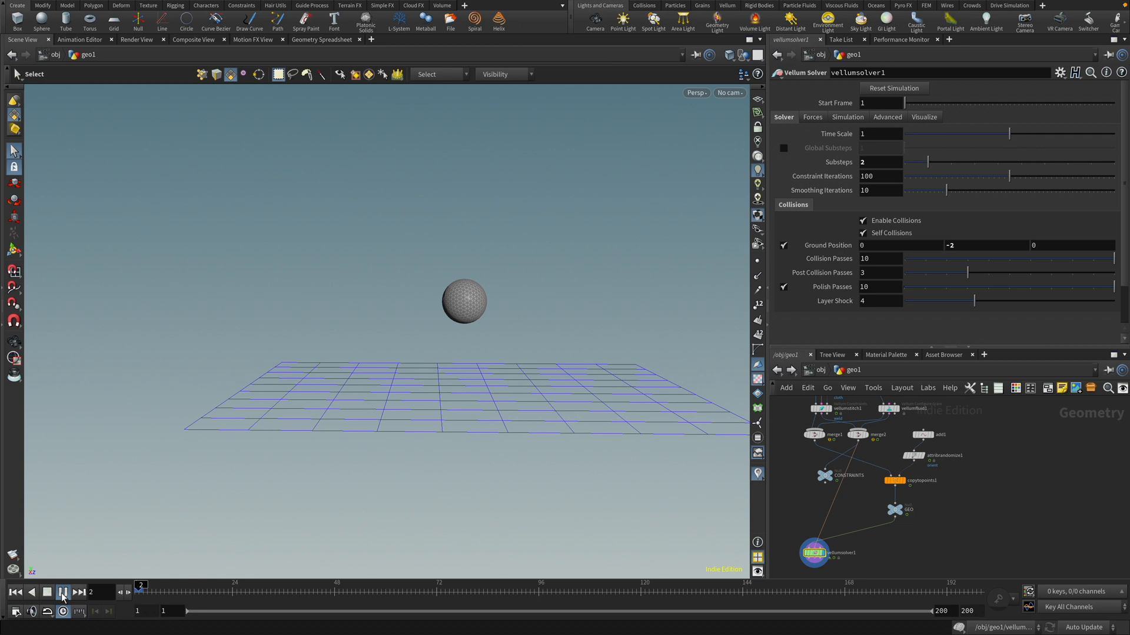
pyautogui.click(63, 593)
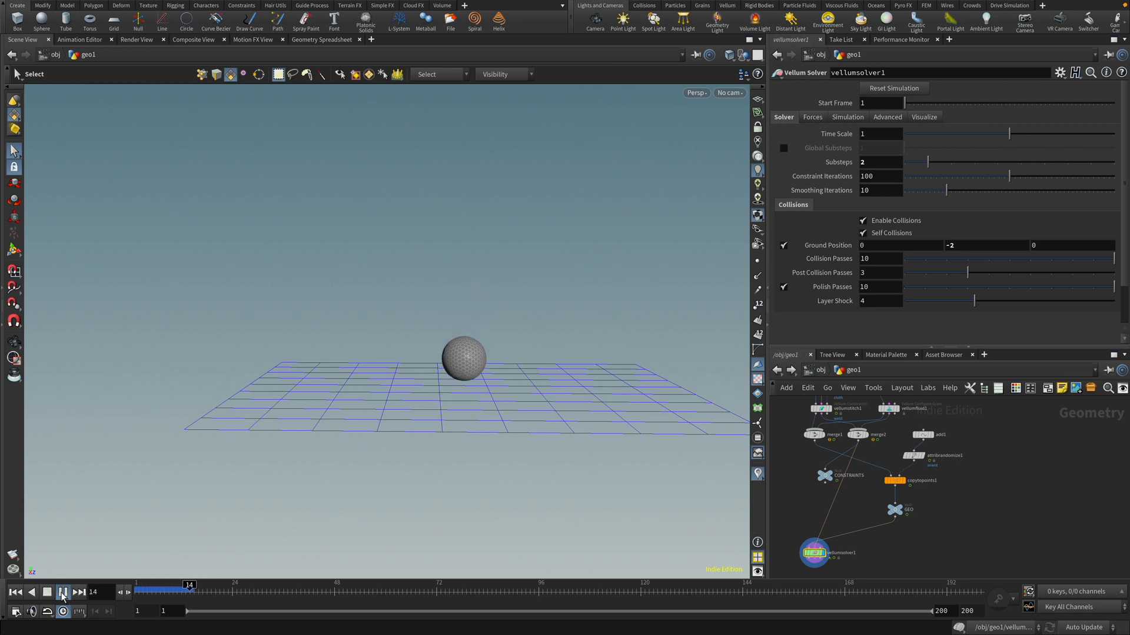
pyautogui.click(63, 593)
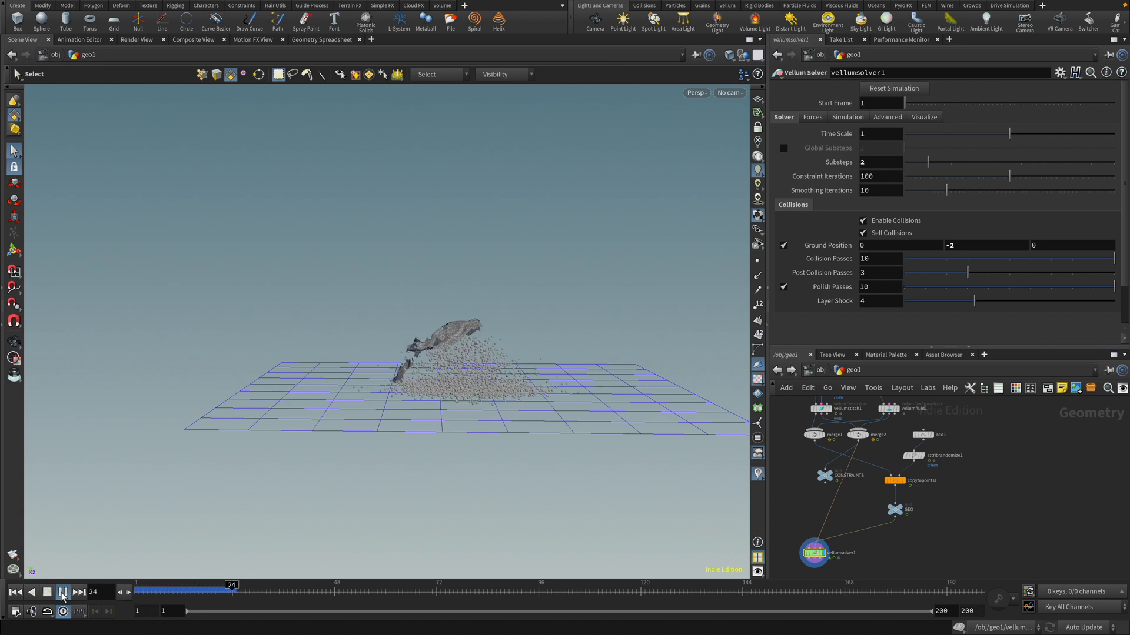
pyautogui.click(61, 591)
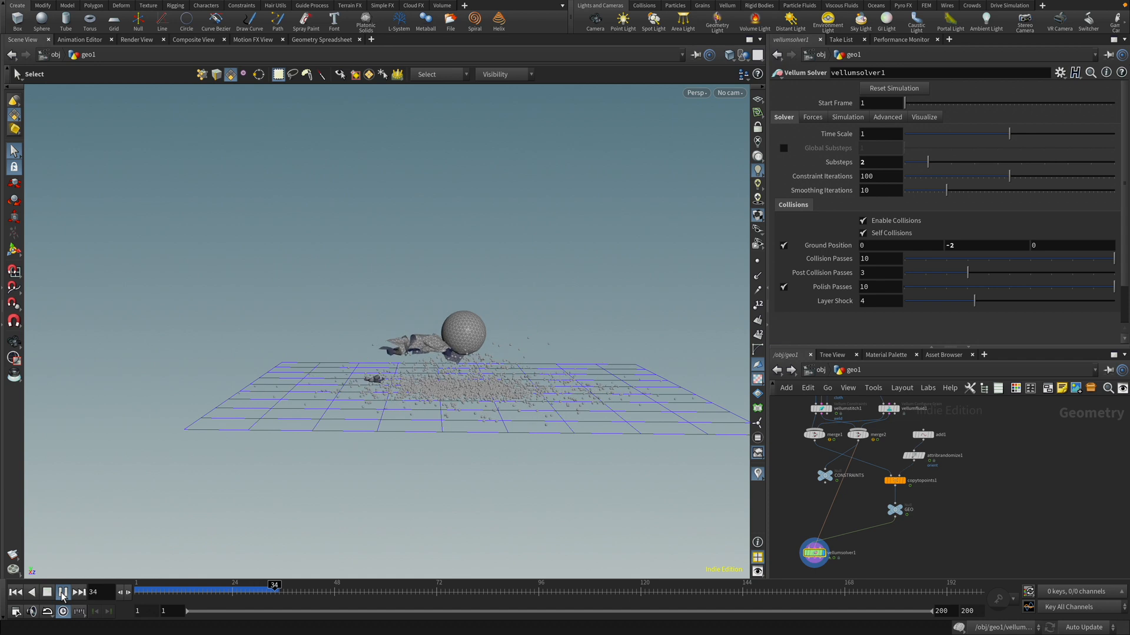
pyautogui.click(63, 592)
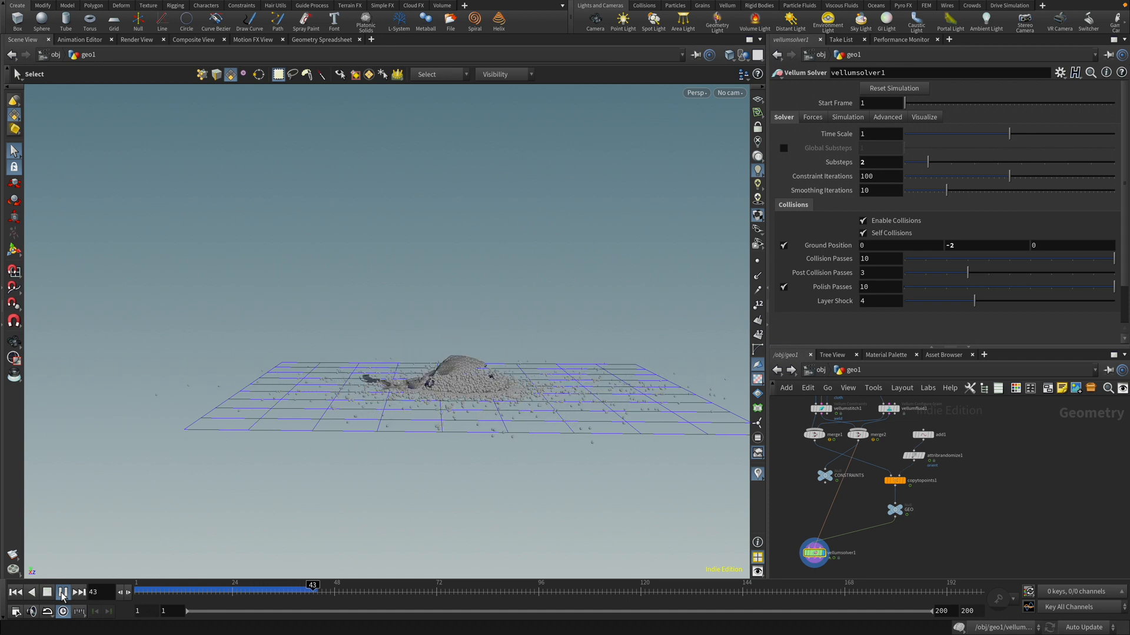
pyautogui.click(62, 591)
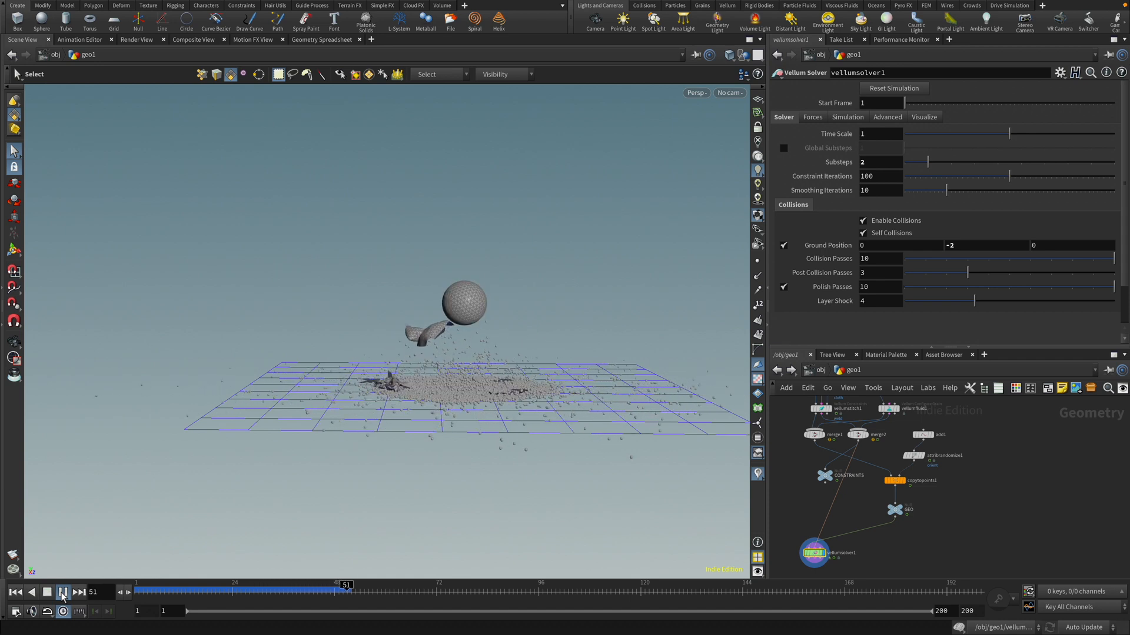
pyautogui.click(63, 592)
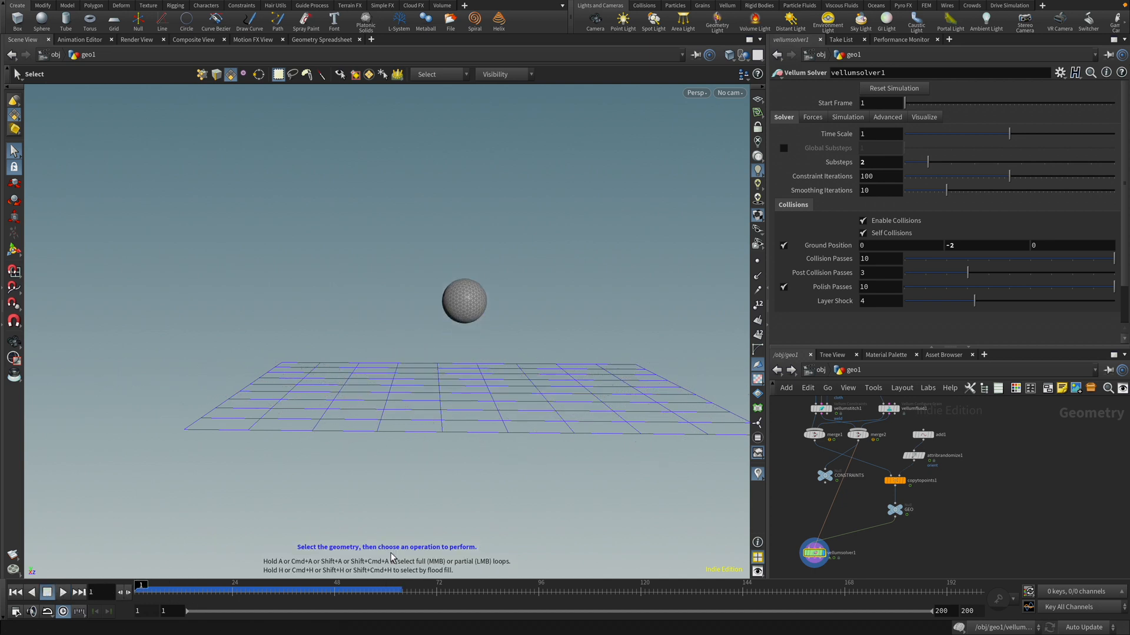
pyautogui.moveTo(812, 552)
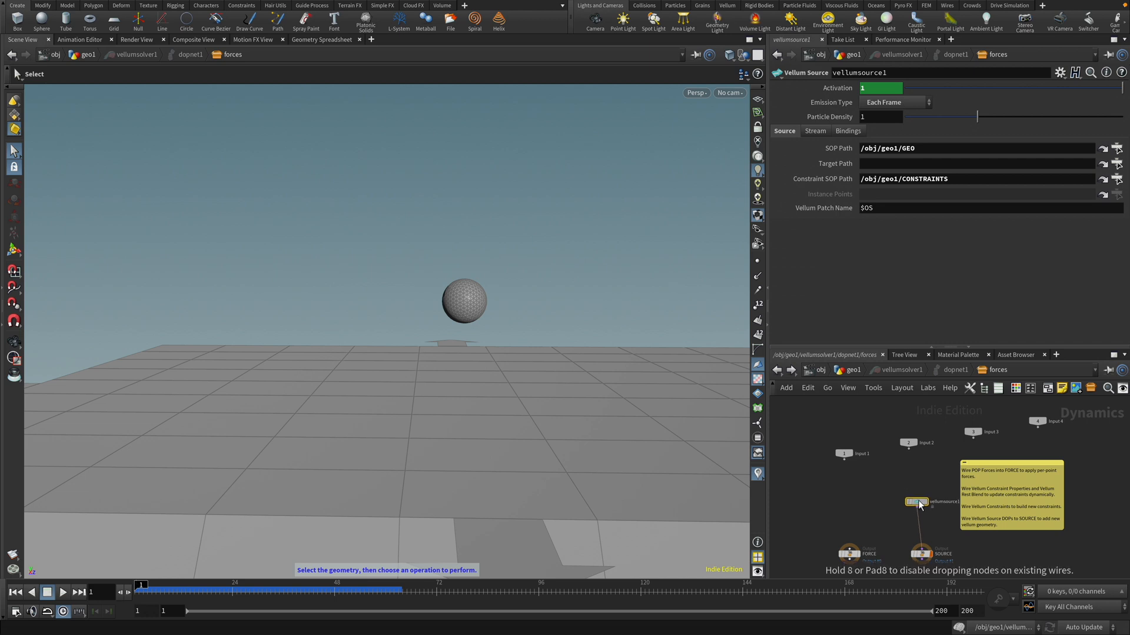
# - Extend the Activation expression to $F%24==1 && a second $F condition
pyautogui.write('$F%24==1')
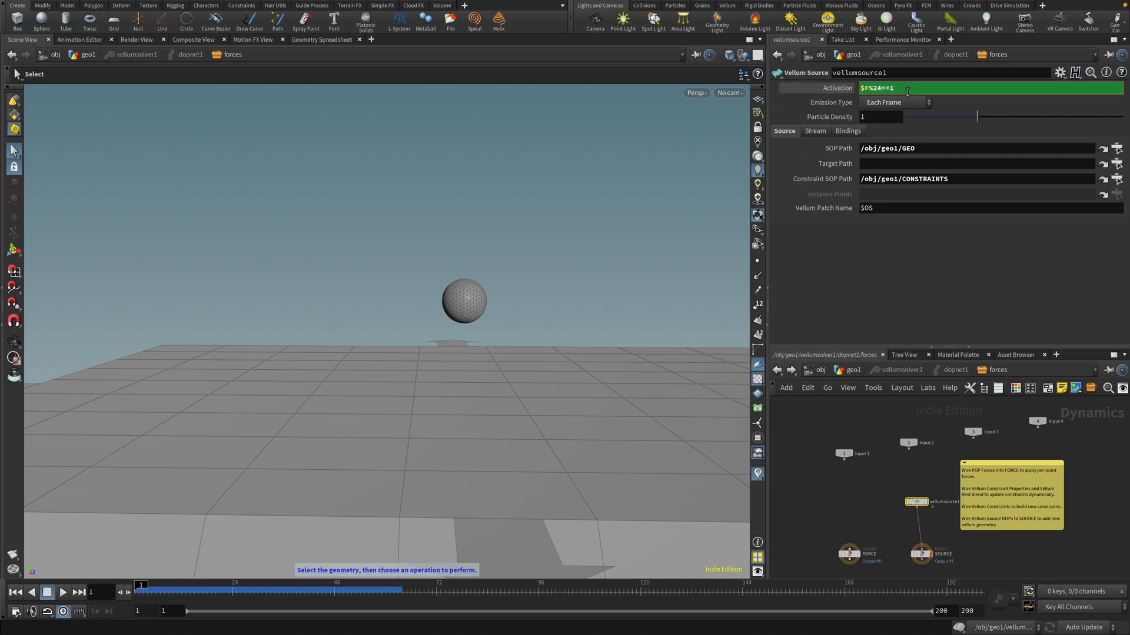
pyautogui.write('&&')
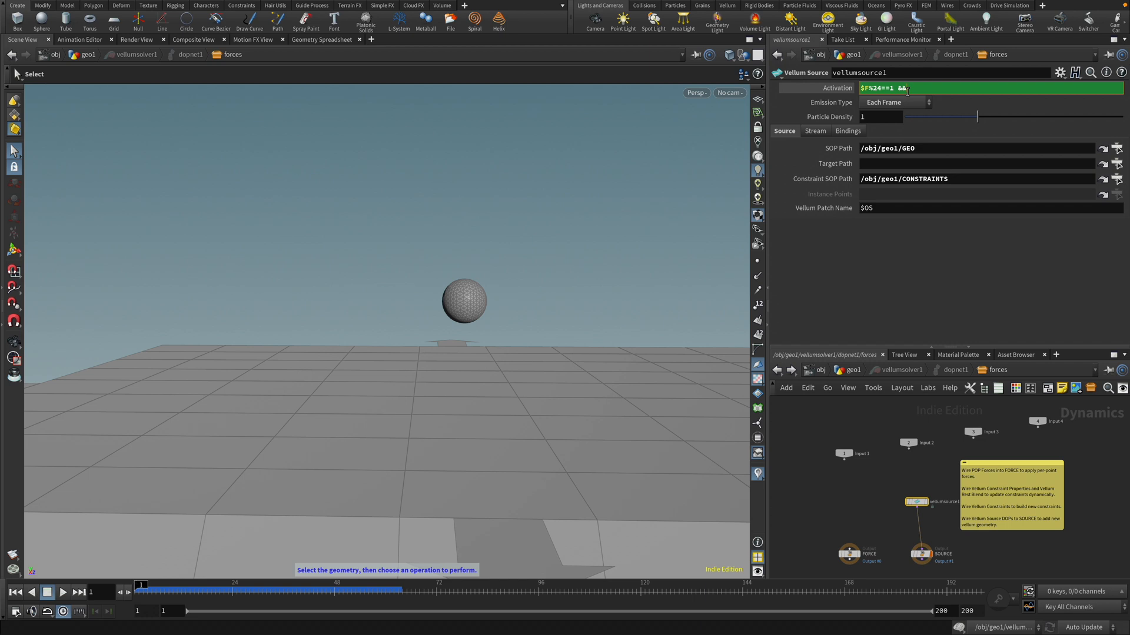
pyautogui.write('F!=')
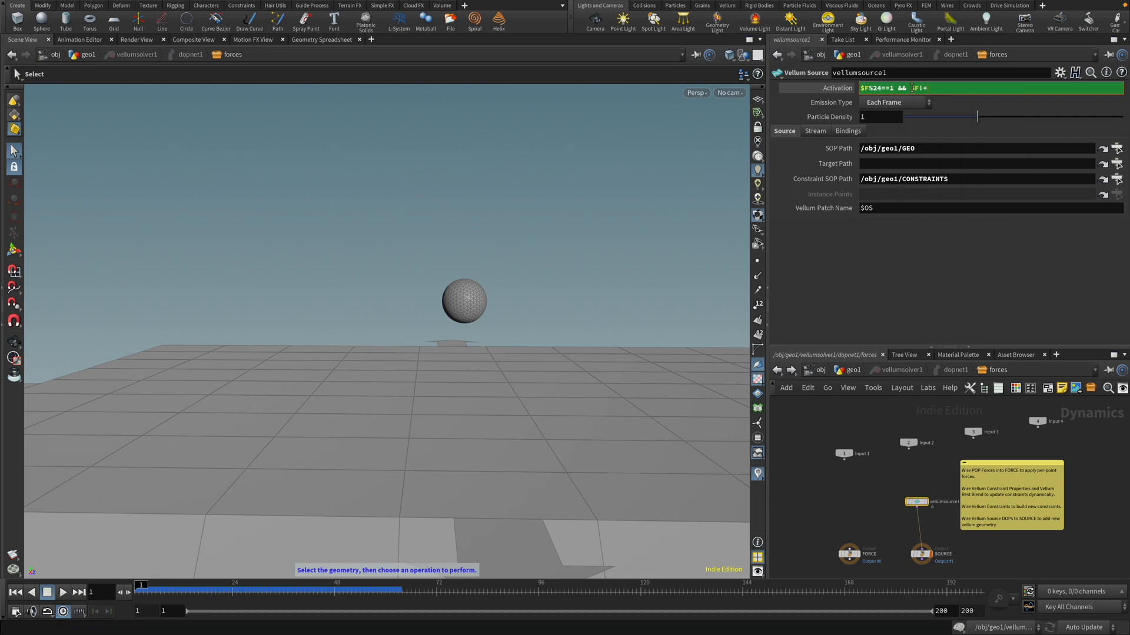
pyautogui.write('$F')
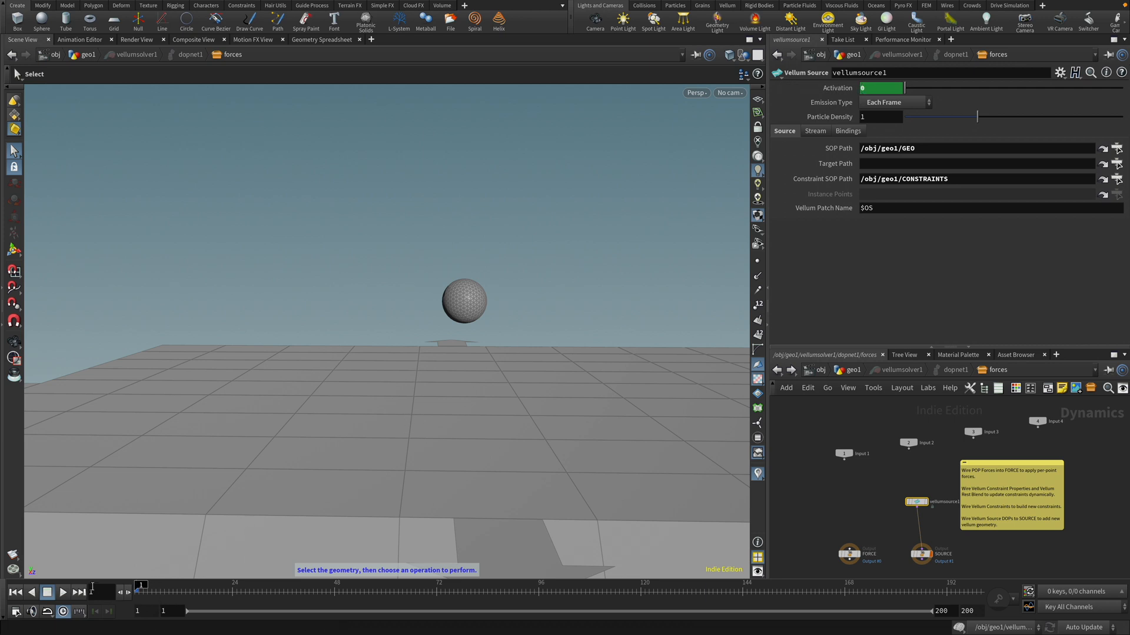
# - Play the simulation and scrub back to verify the new emission timing
pyautogui.click(61, 593)
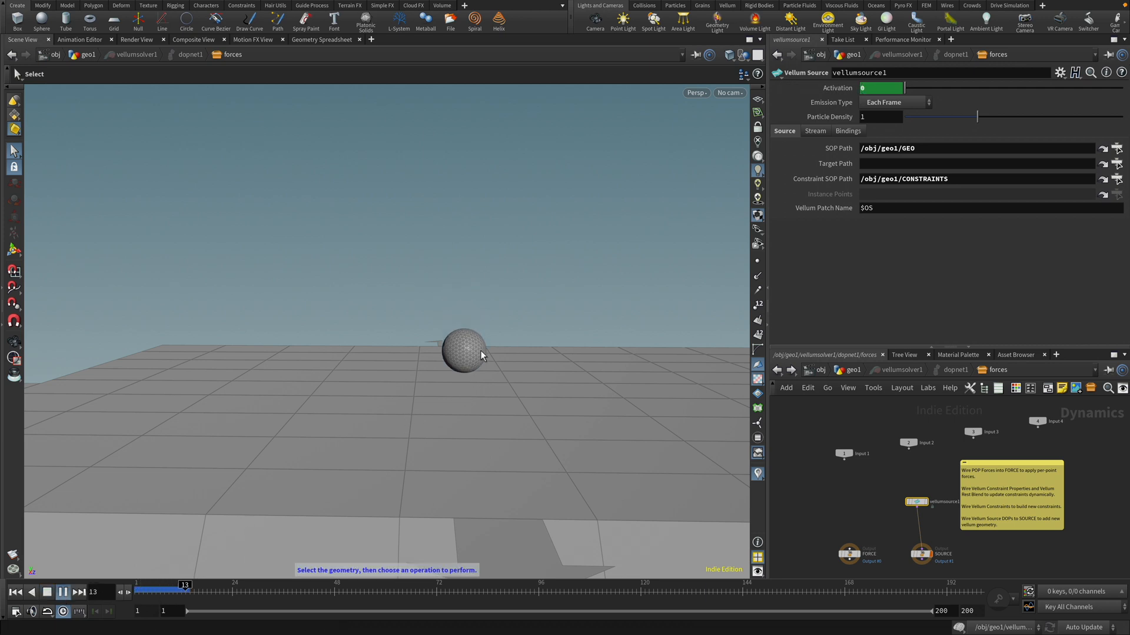
pyautogui.click(64, 591)
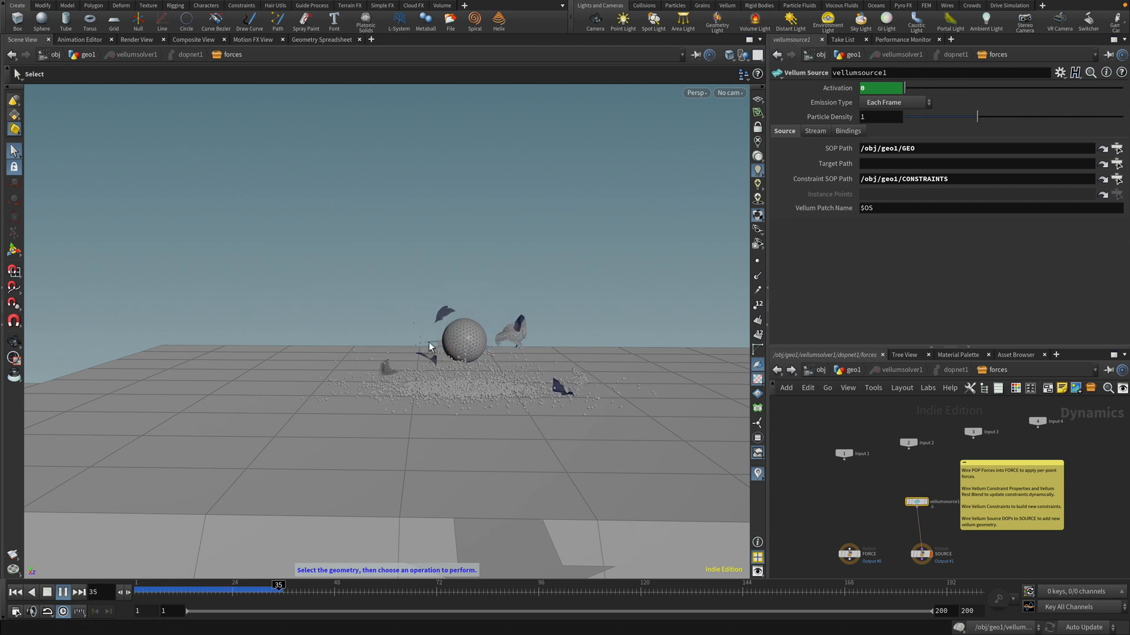
pyautogui.click(63, 592)
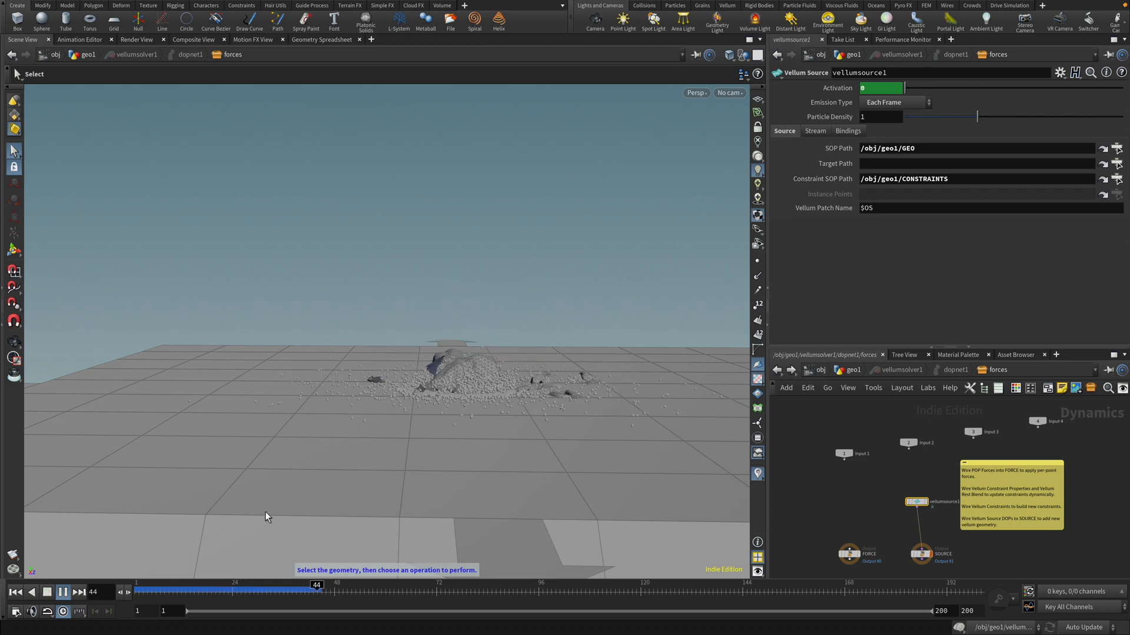
pyautogui.moveTo(315, 583); pyautogui.dragTo(145, 584)
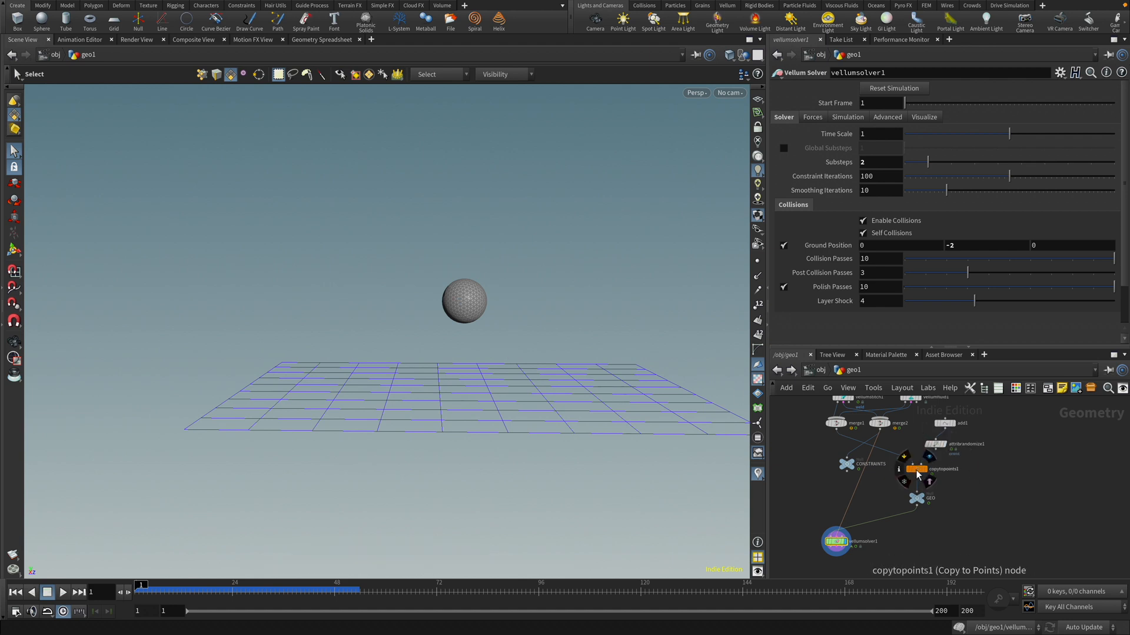
# - Set the velocity Attribute Randomize distribution to Inside Sphere
pyautogui.click(836, 544)
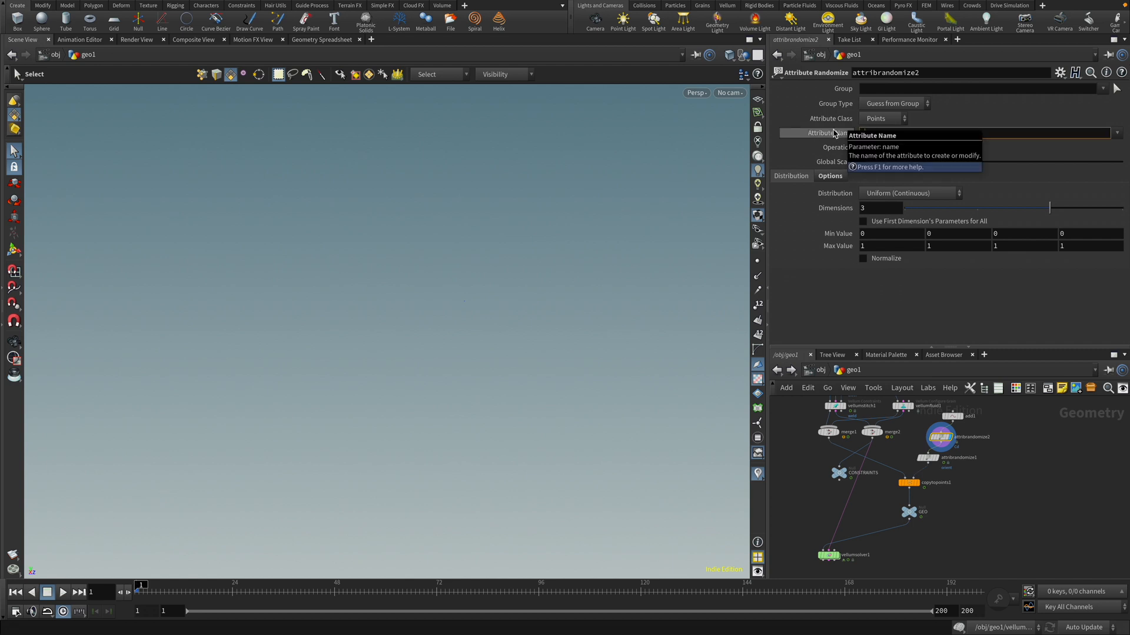
pyautogui.click(909, 193)
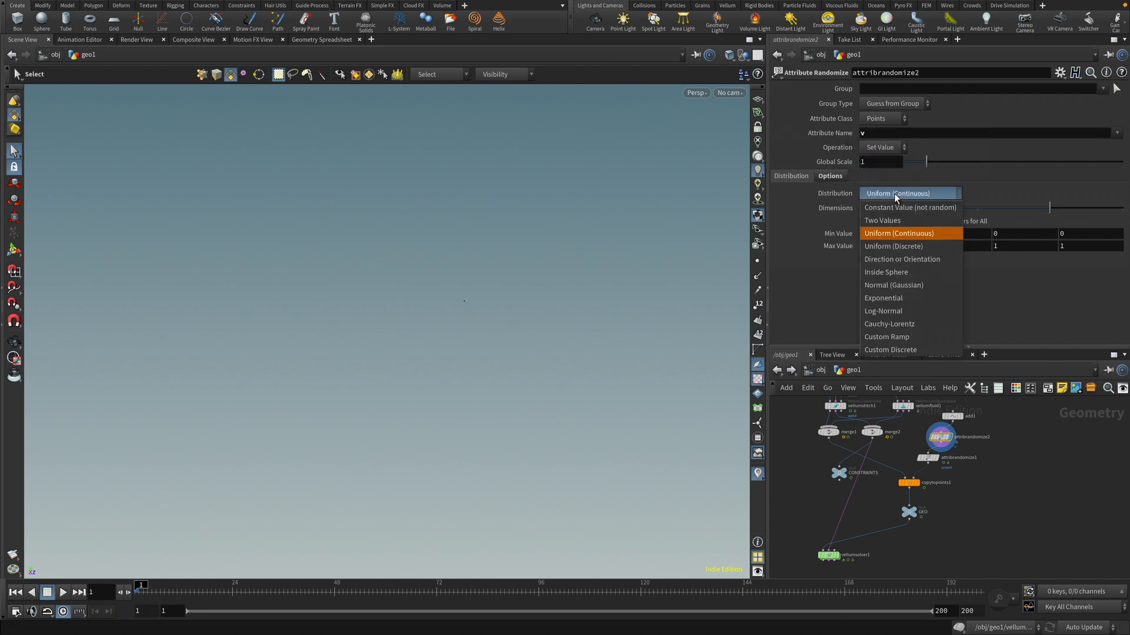
pyautogui.moveTo(894, 272)
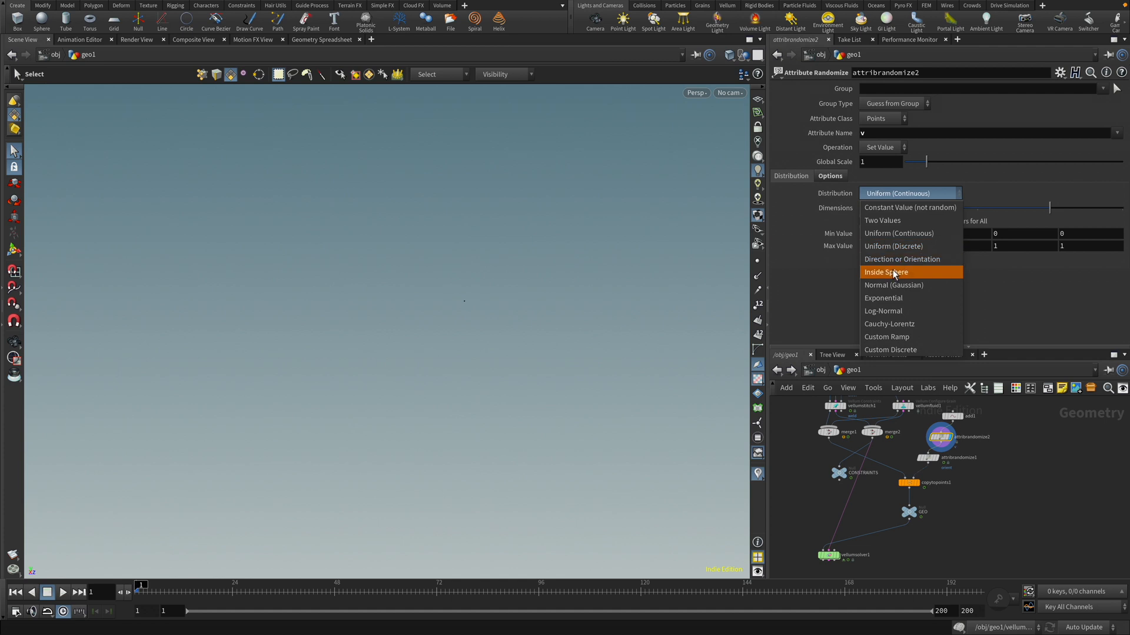
pyautogui.click(885, 272)
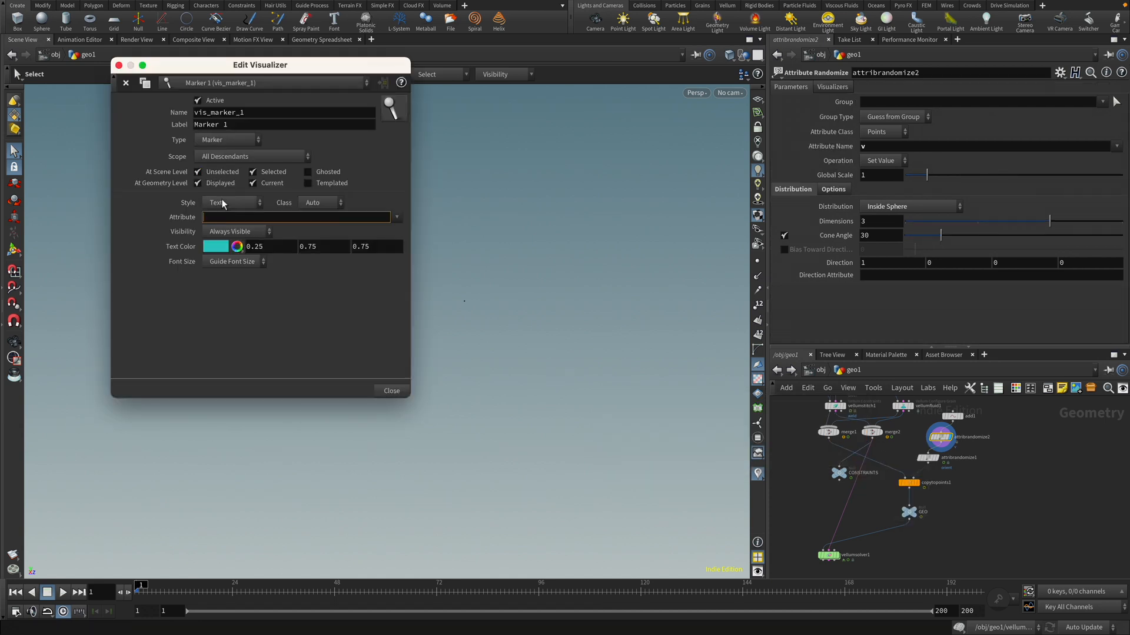
# - Draw v as a vector visualizer with length scale 10, then adjust the randomization options
pyautogui.click(230, 203)
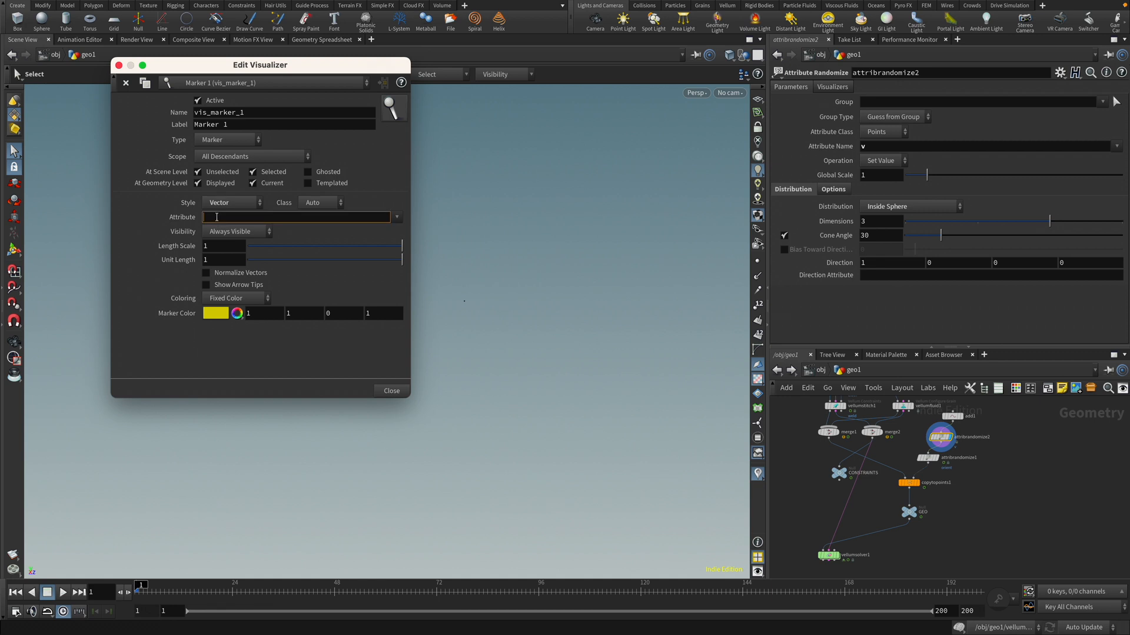
pyautogui.write('v')
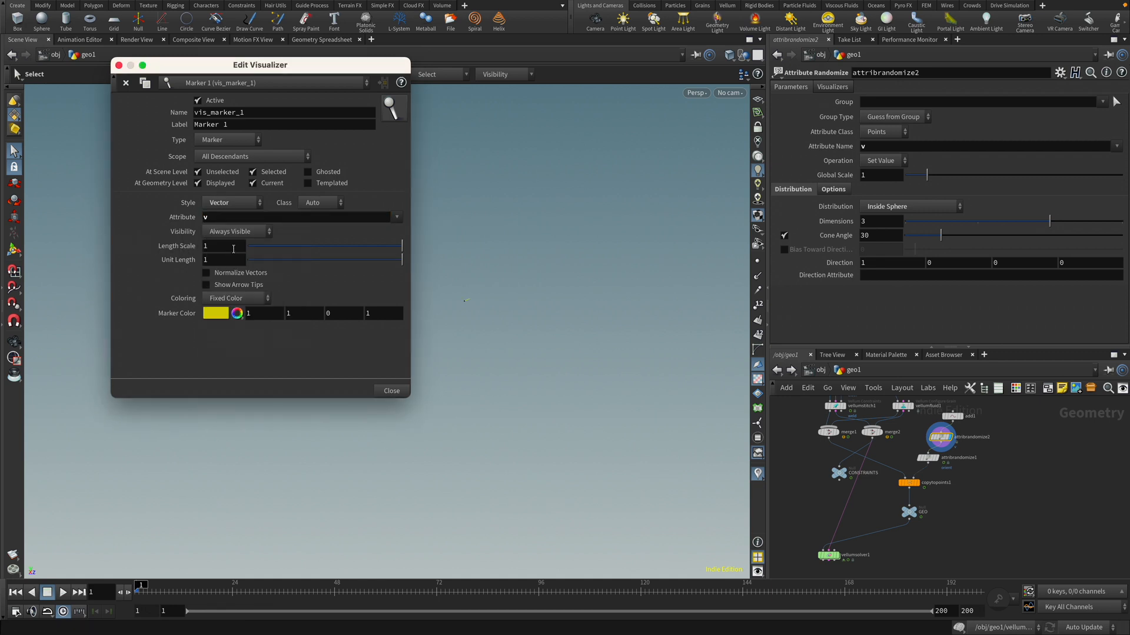
pyautogui.write('0')
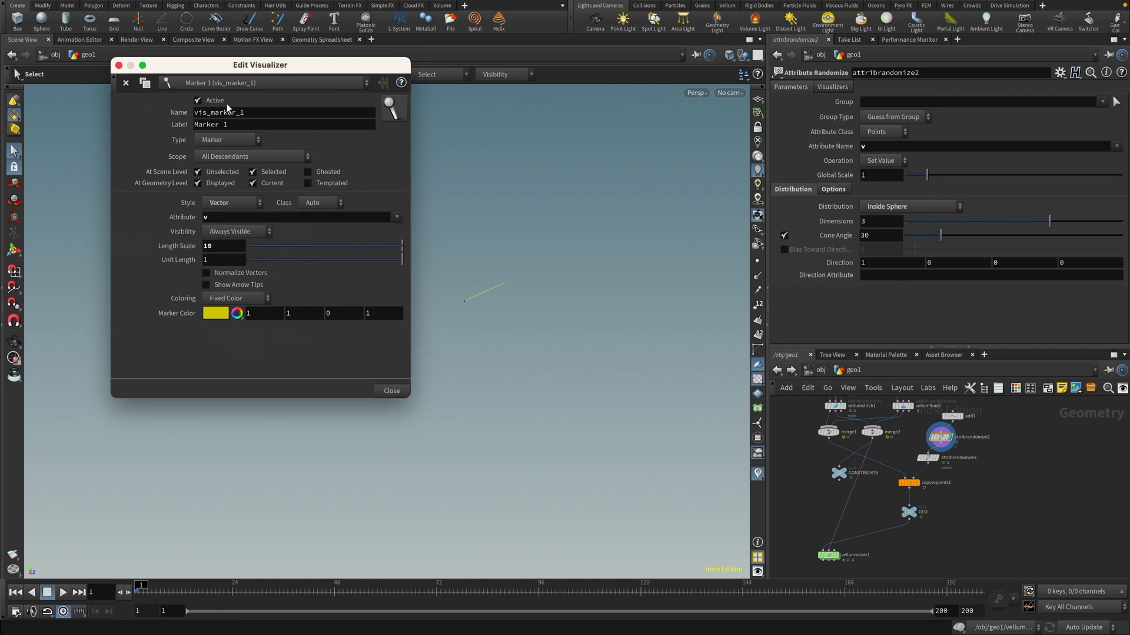
pyautogui.click(390, 391)
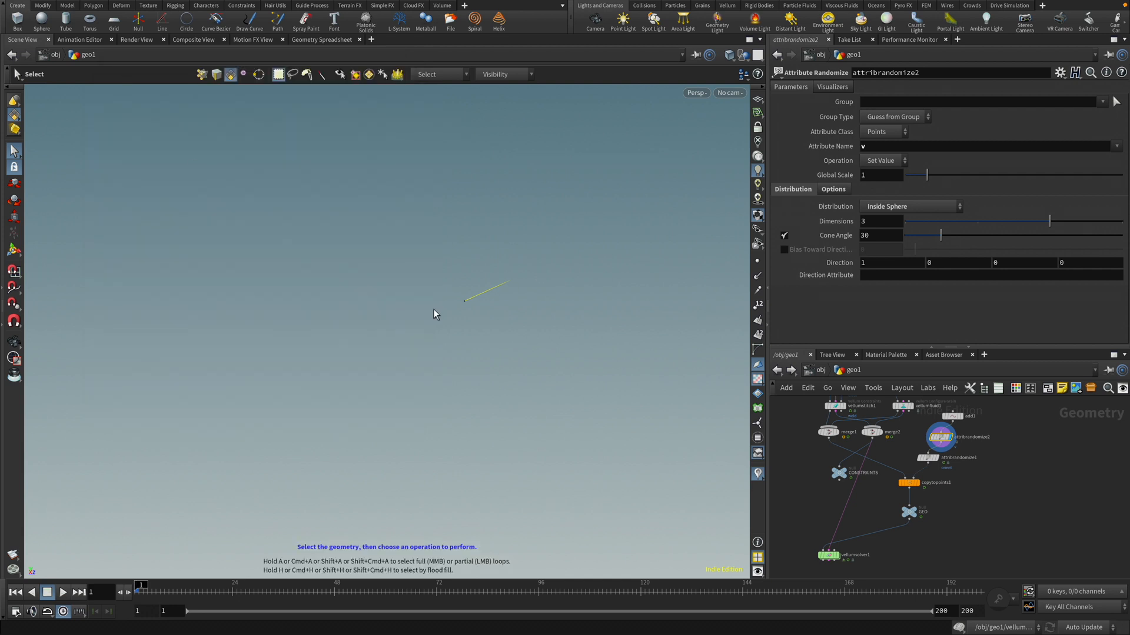
pyautogui.click(832, 189)
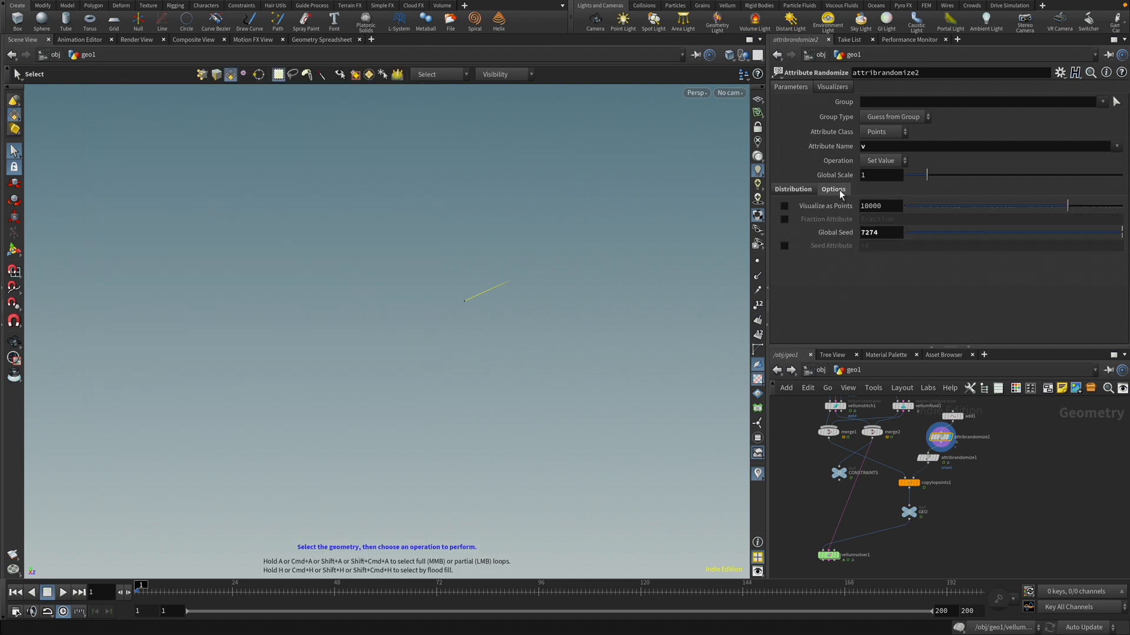
pyautogui.click(880, 232)
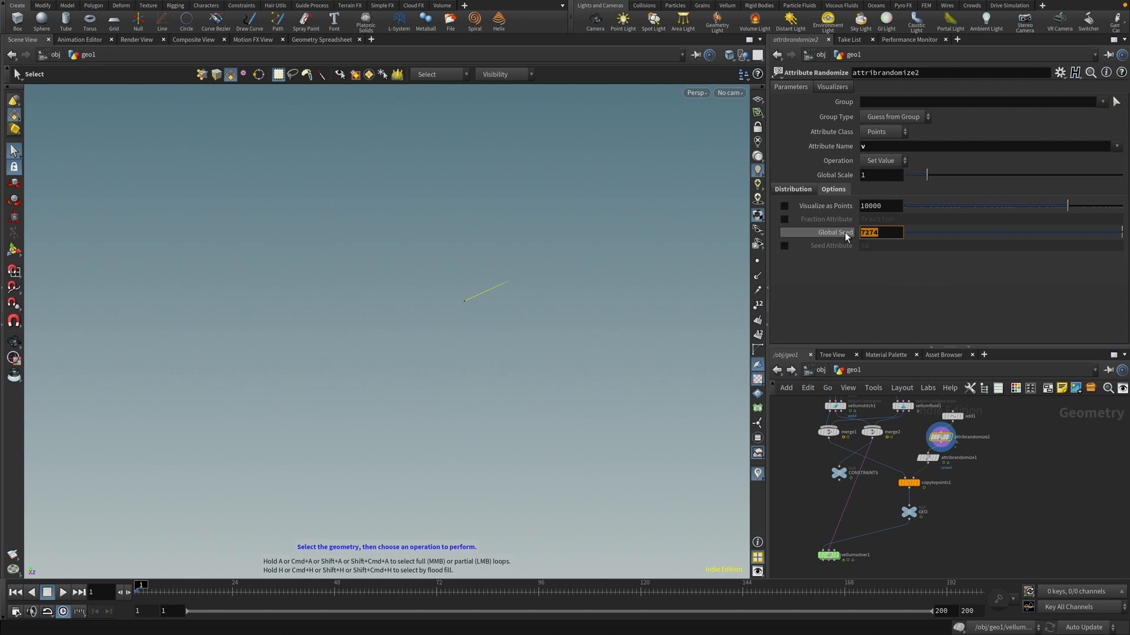
pyautogui.moveTo(845, 232)
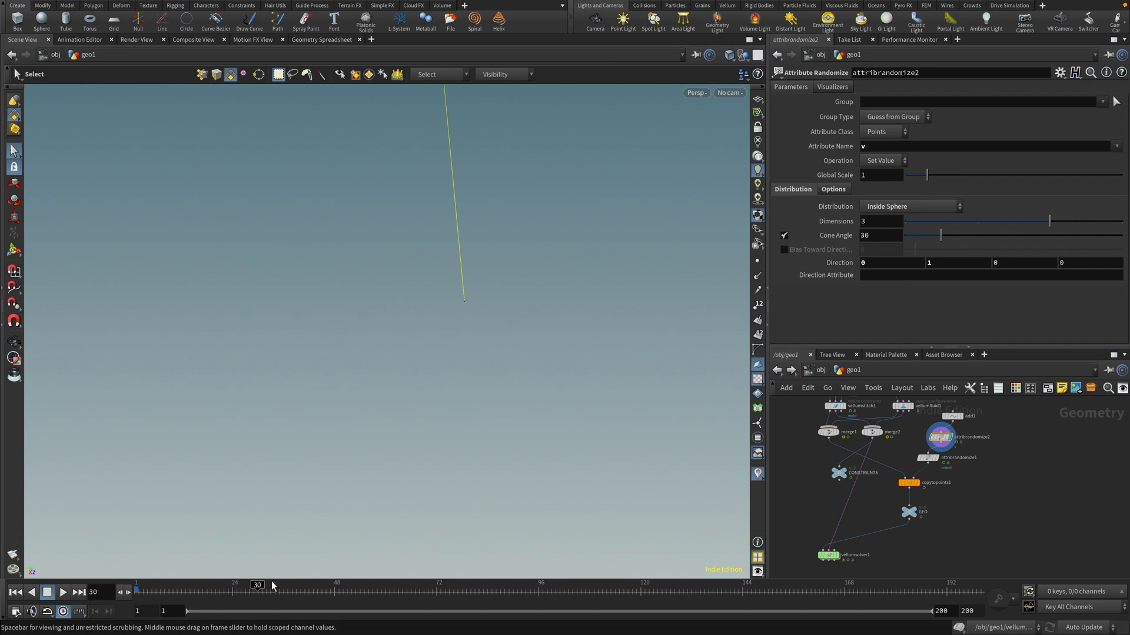
# - Return to frame 1, play the simulation, and select vellumsolver1 to view its settings
pyautogui.moveTo(257, 584); pyautogui.dragTo(281, 585)
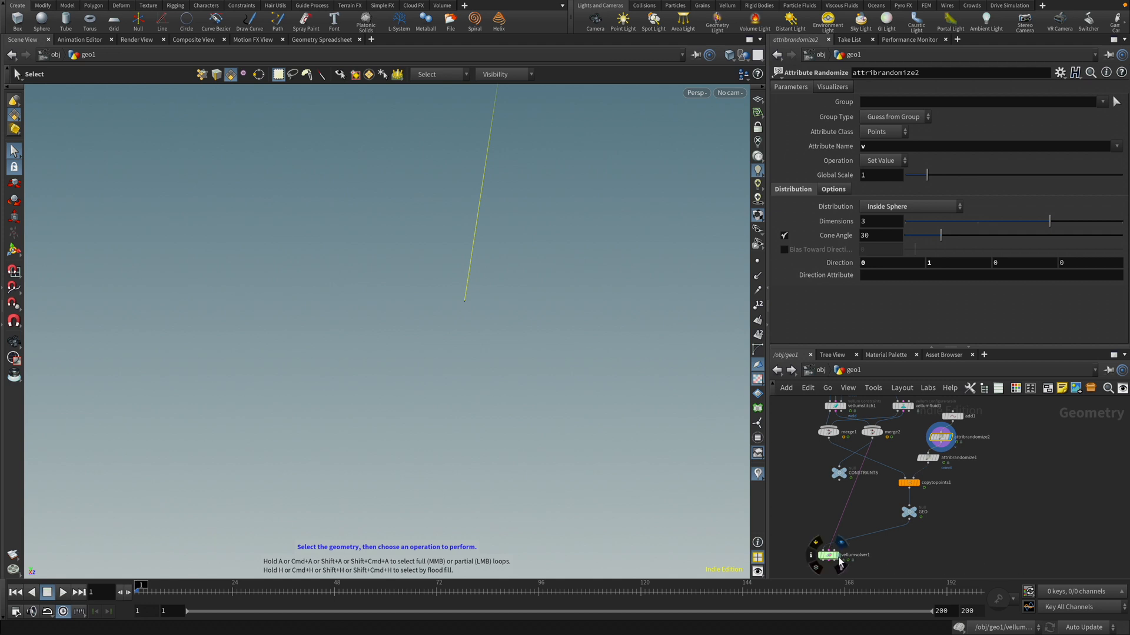
pyautogui.click(62, 592)
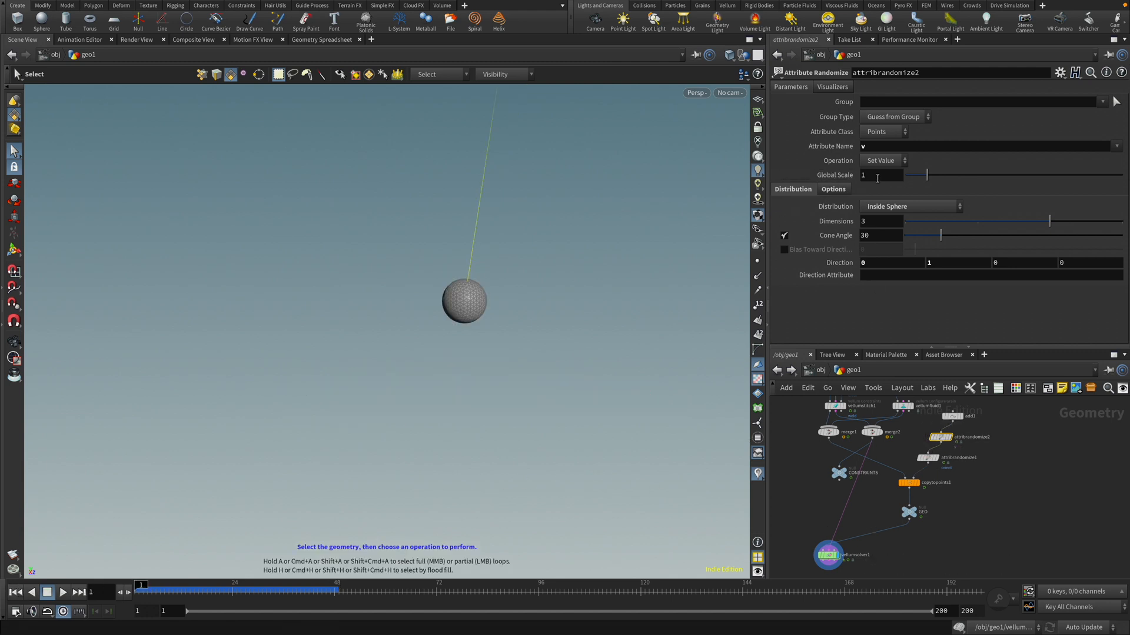
pyautogui.moveTo(836, 175)
pyautogui.write('25')
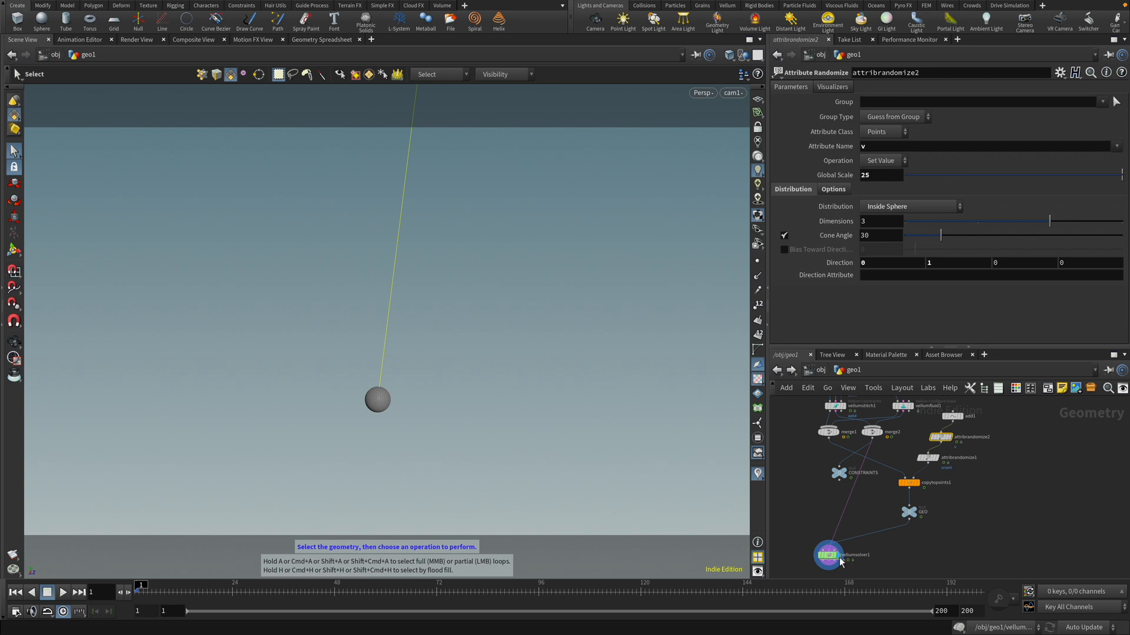
pyautogui.click(828, 555)
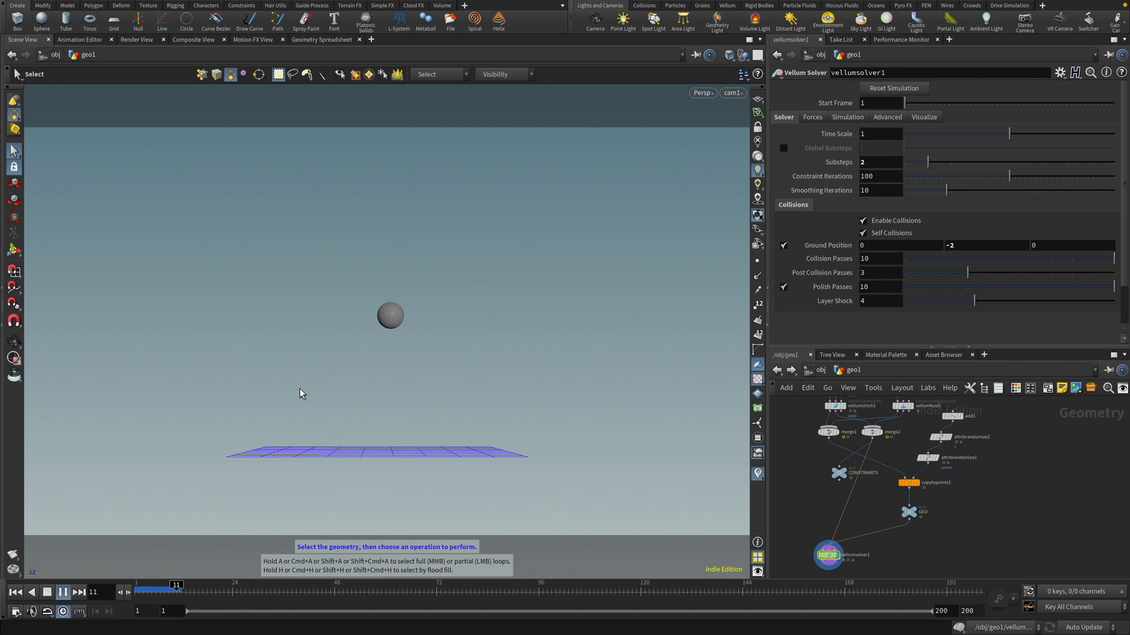
# - Play the simulation, showing two balloons rising above the ground plane
pyautogui.click(64, 592)
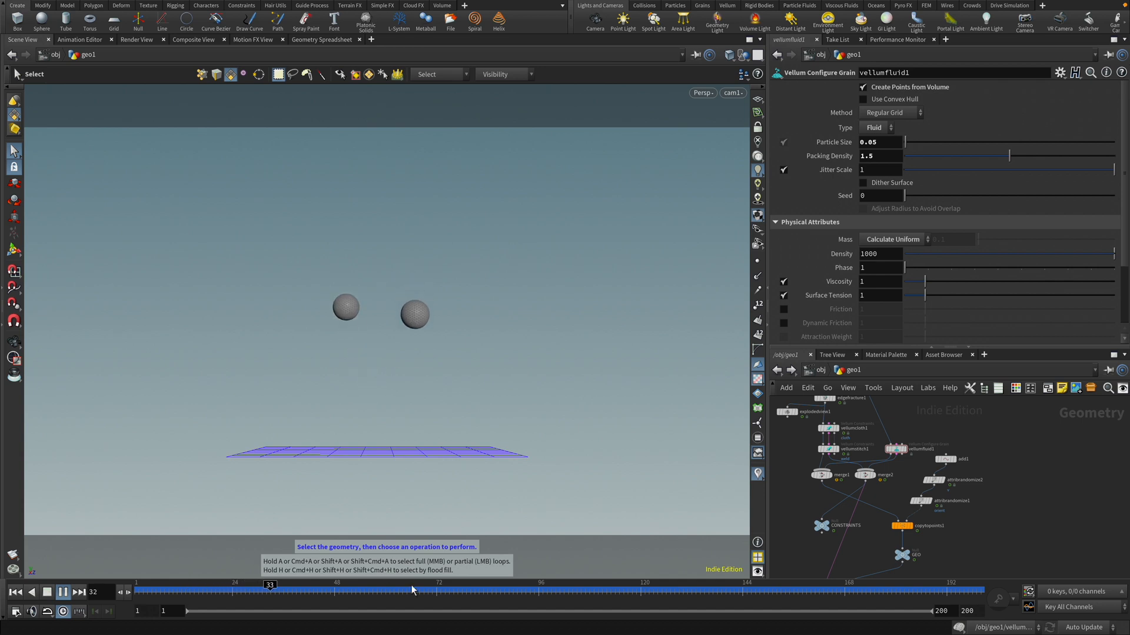
# - Scrub through the balloon bursts, then set vellumfluid1 Density to 250
pyautogui.click(62, 591)
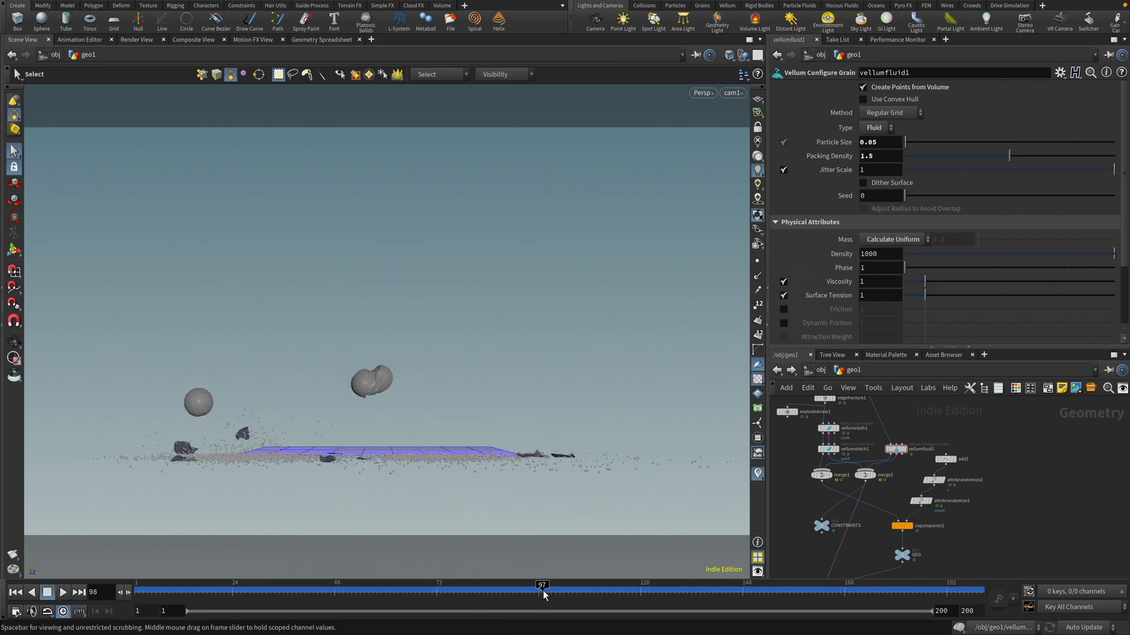
pyautogui.moveTo(543, 591); pyautogui.dragTo(640, 591)
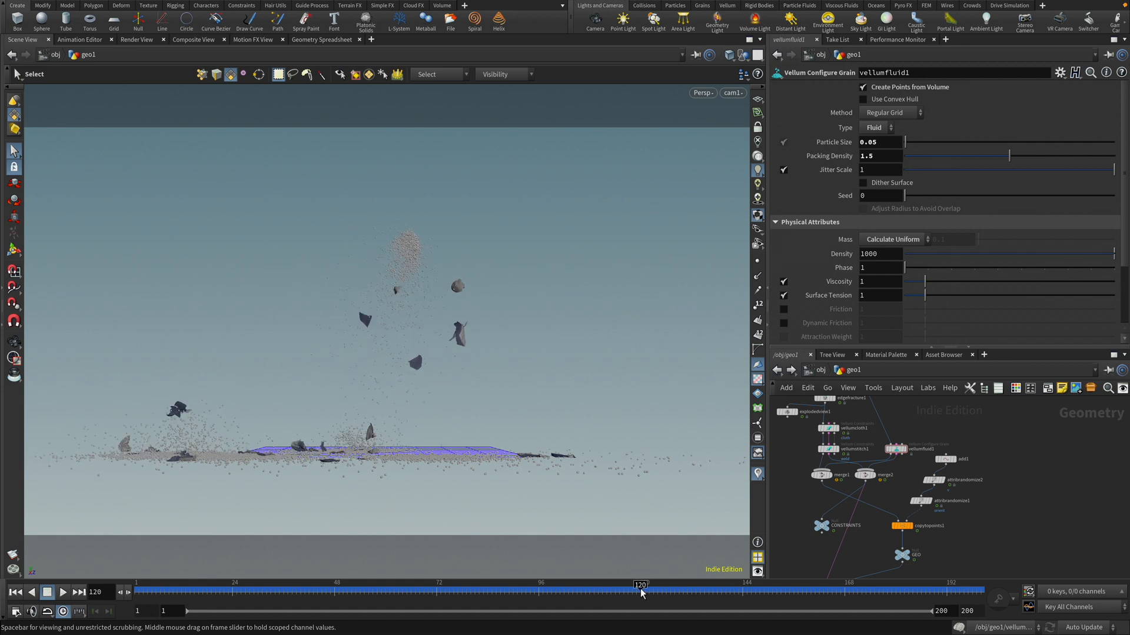
pyautogui.click(652, 584)
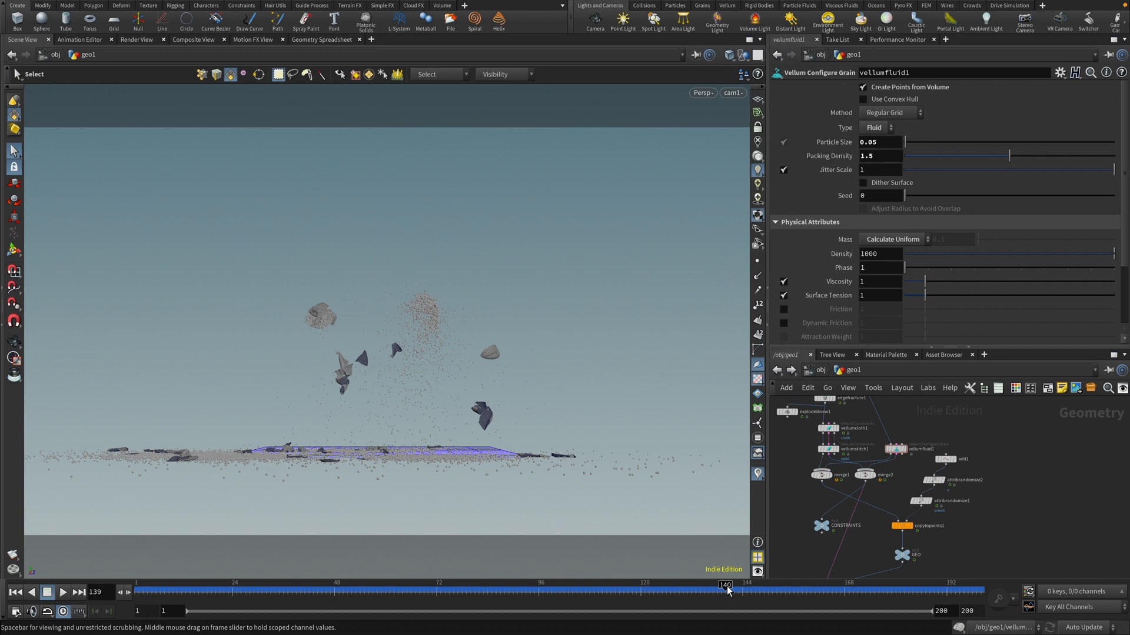
pyautogui.moveTo(726, 590); pyautogui.dragTo(608, 590)
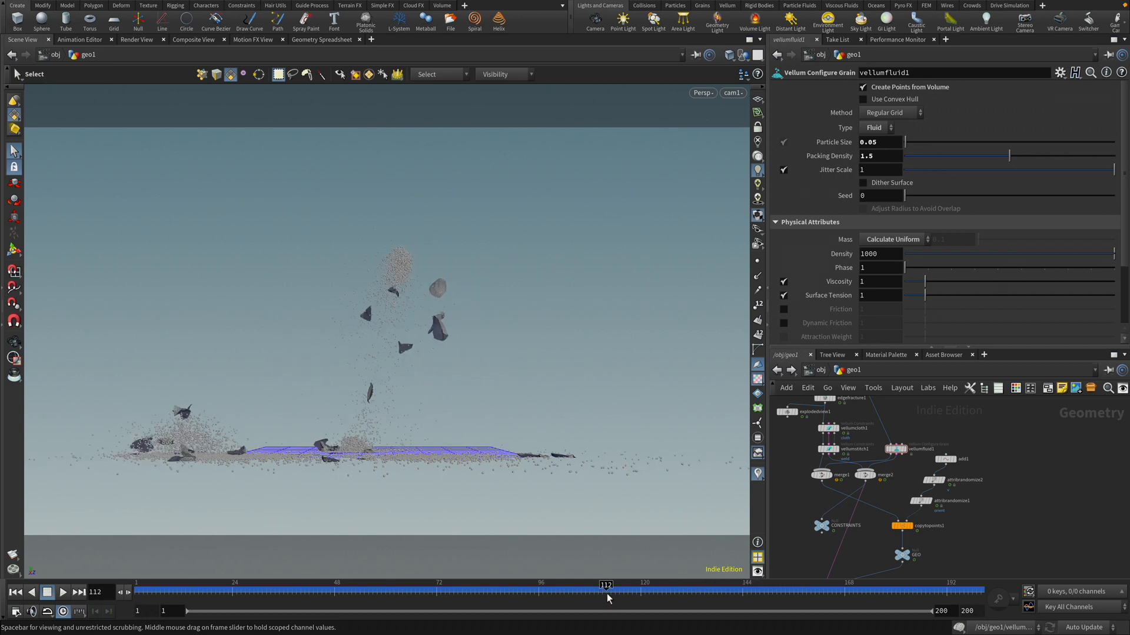
pyautogui.moveTo(607, 591); pyautogui.dragTo(693, 591)
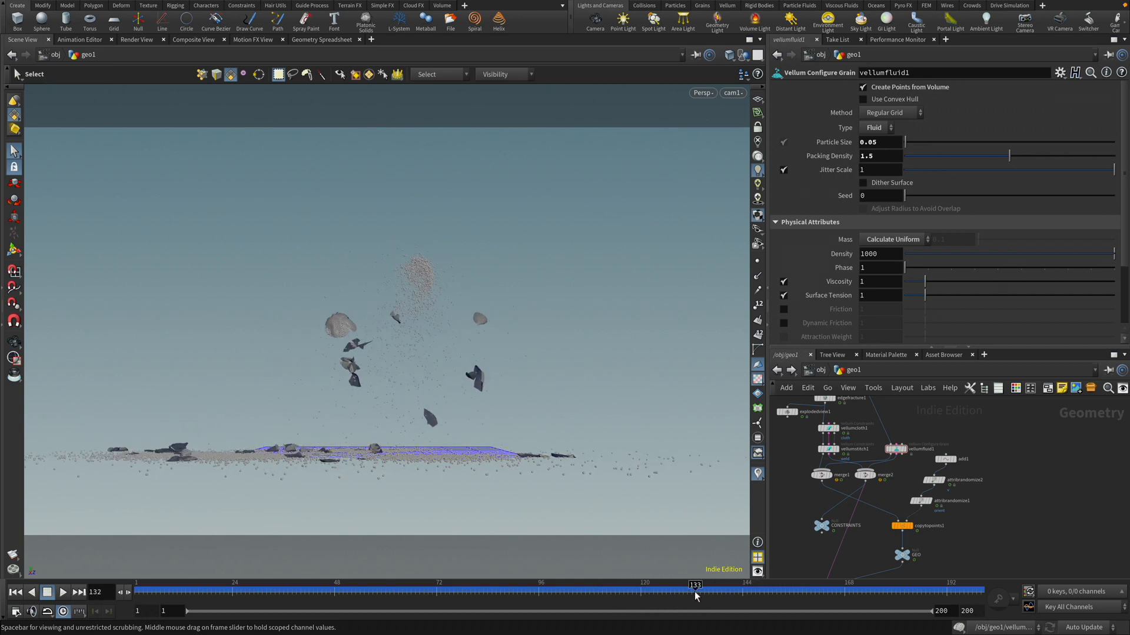
pyautogui.moveTo(694, 584); pyautogui.dragTo(639, 584)
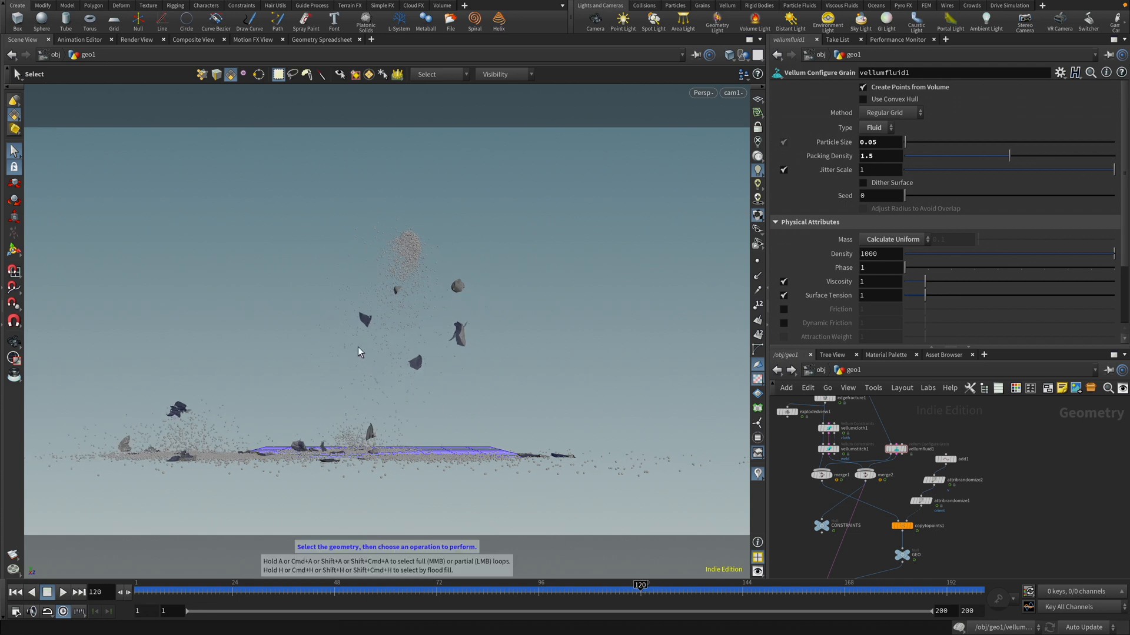
pyautogui.click(896, 449)
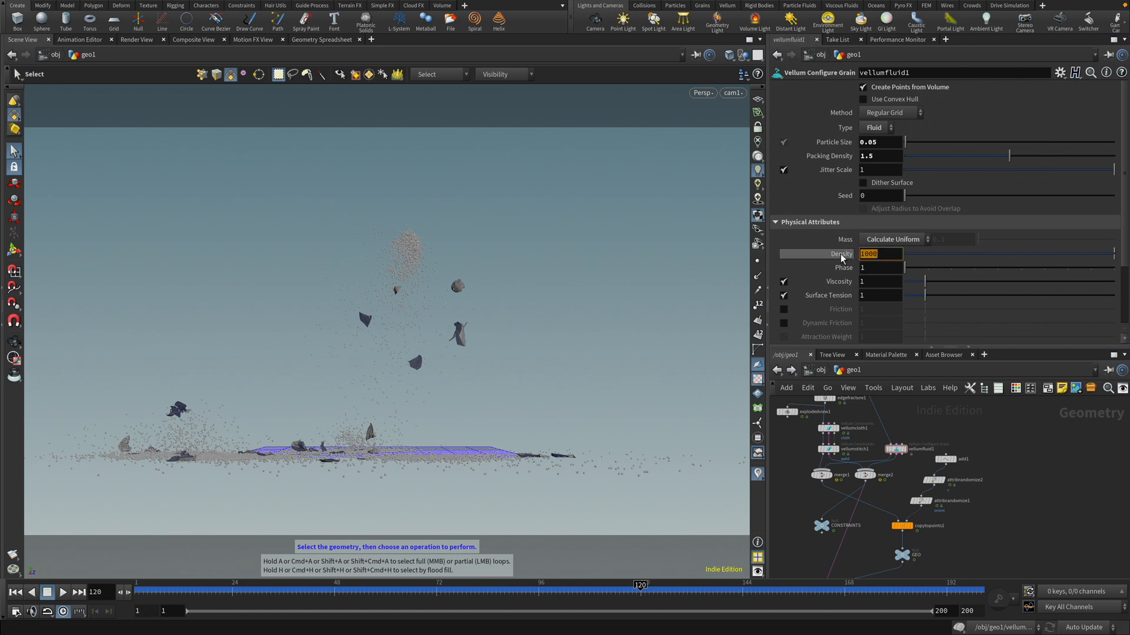
pyautogui.write('250')
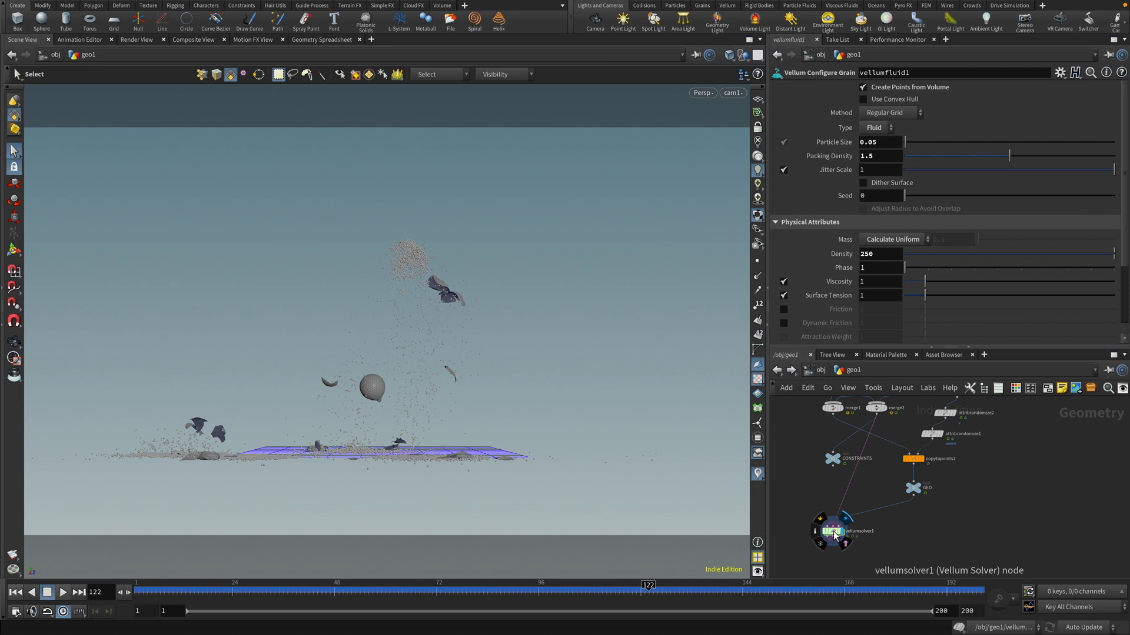
# - Give vellumsolver1 10 Post Collision Passes and play the simulation to watch balloons burst
pyautogui.click(832, 531)
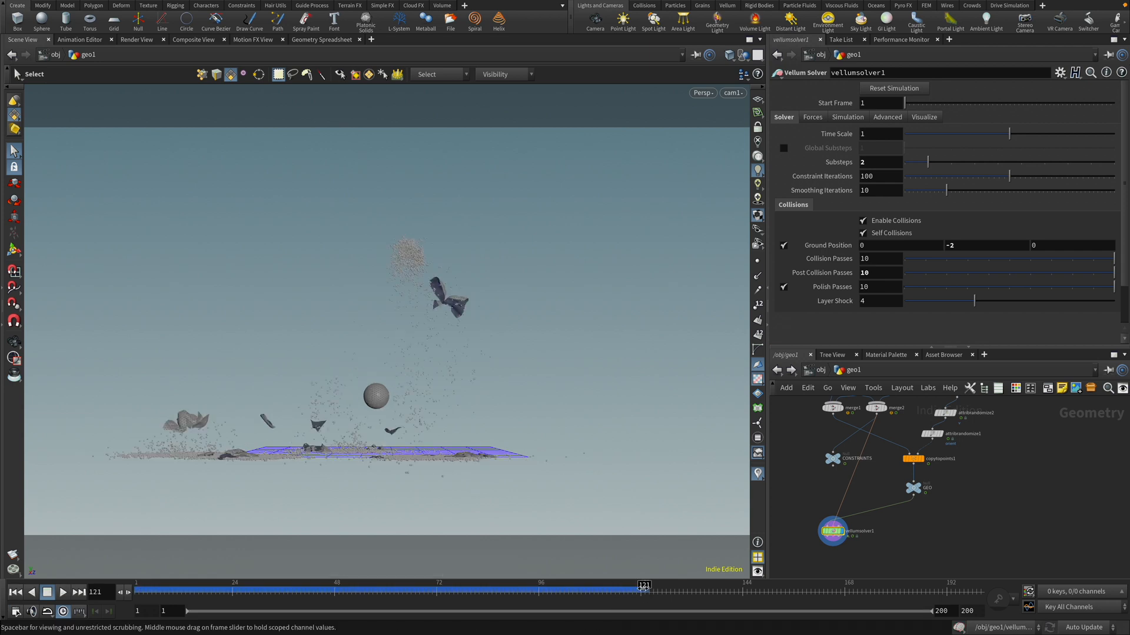
pyautogui.click(62, 592)
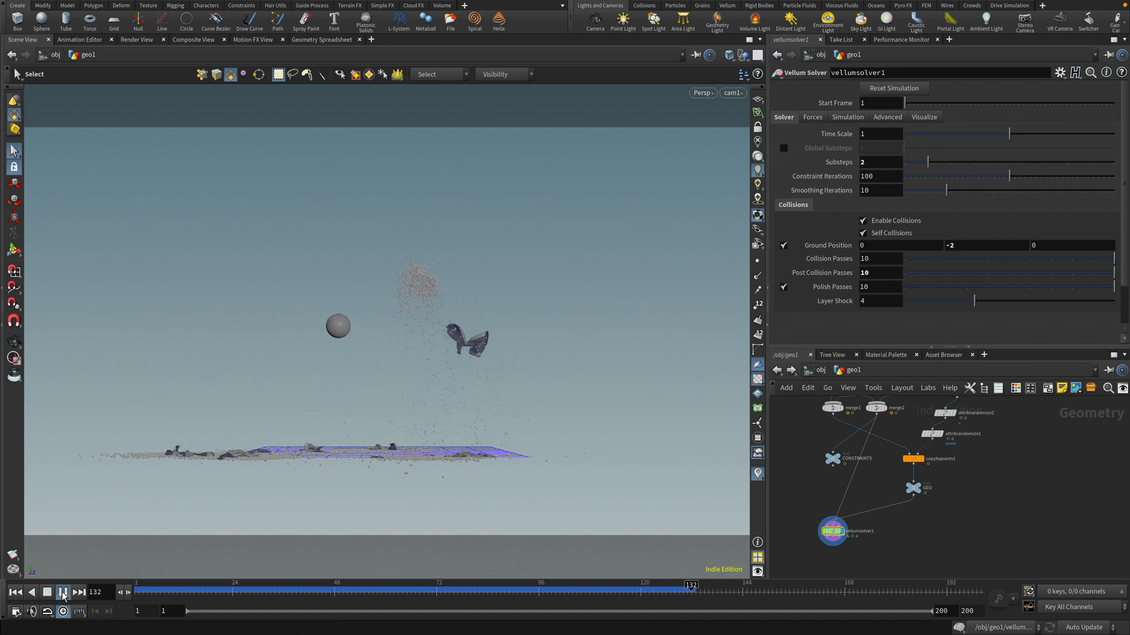
pyautogui.click(63, 591)
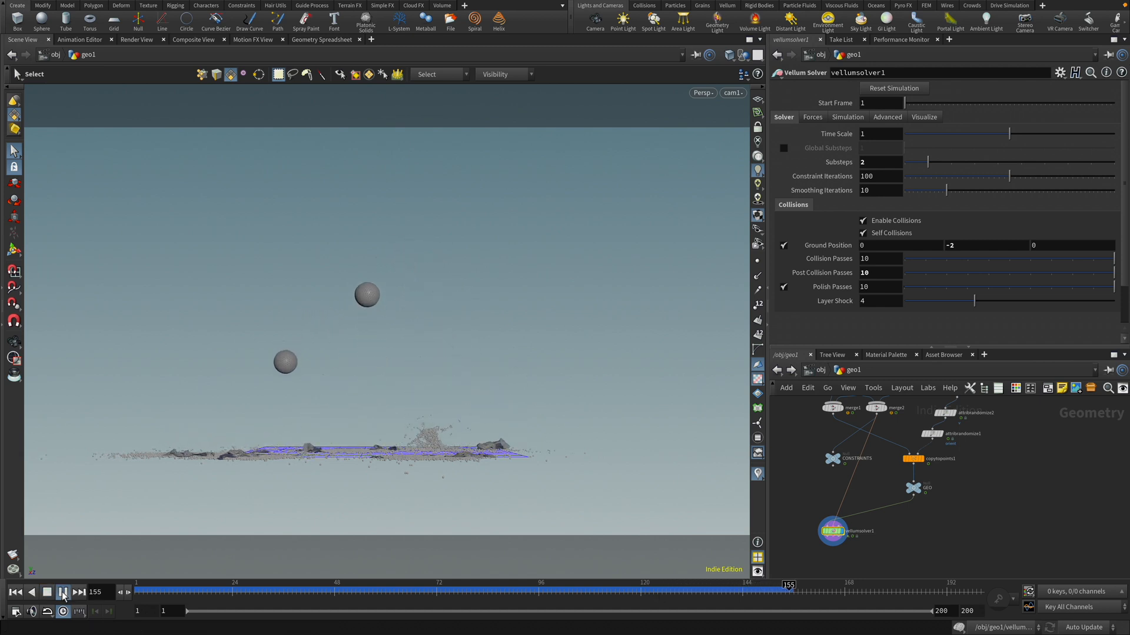
pyautogui.click(63, 592)
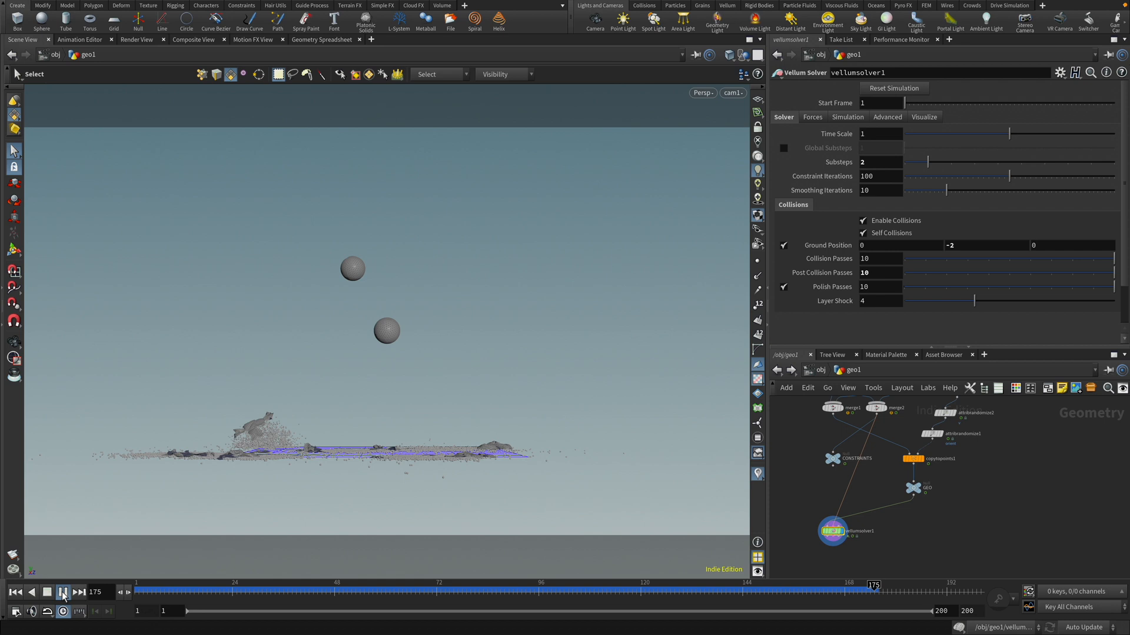
pyautogui.click(61, 591)
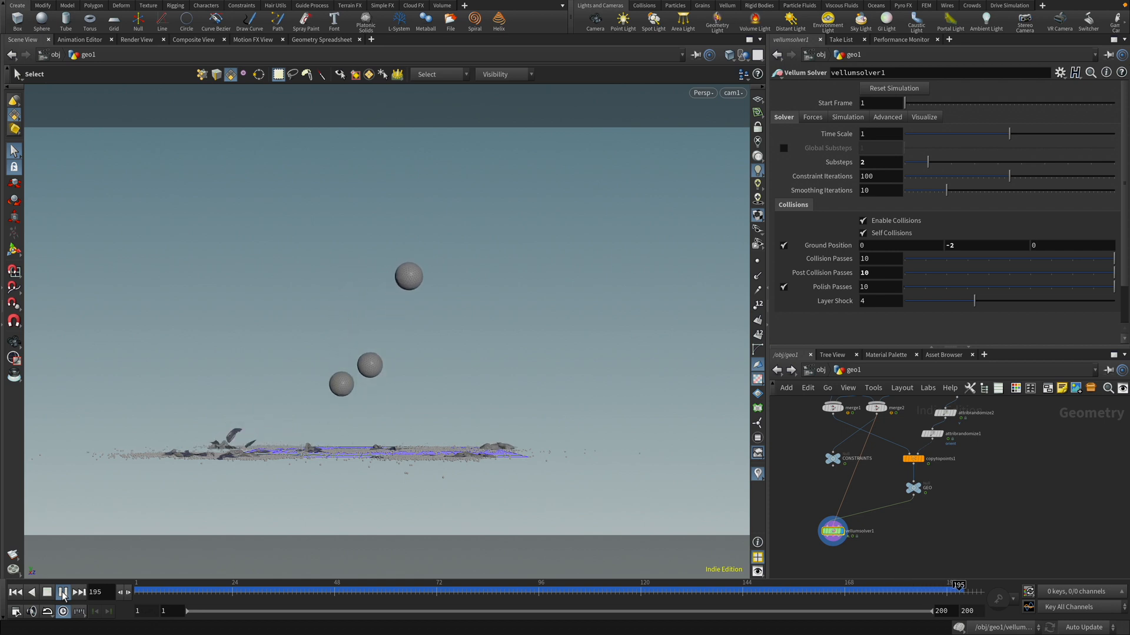
pyautogui.click(62, 591)
pyautogui.write('ve')
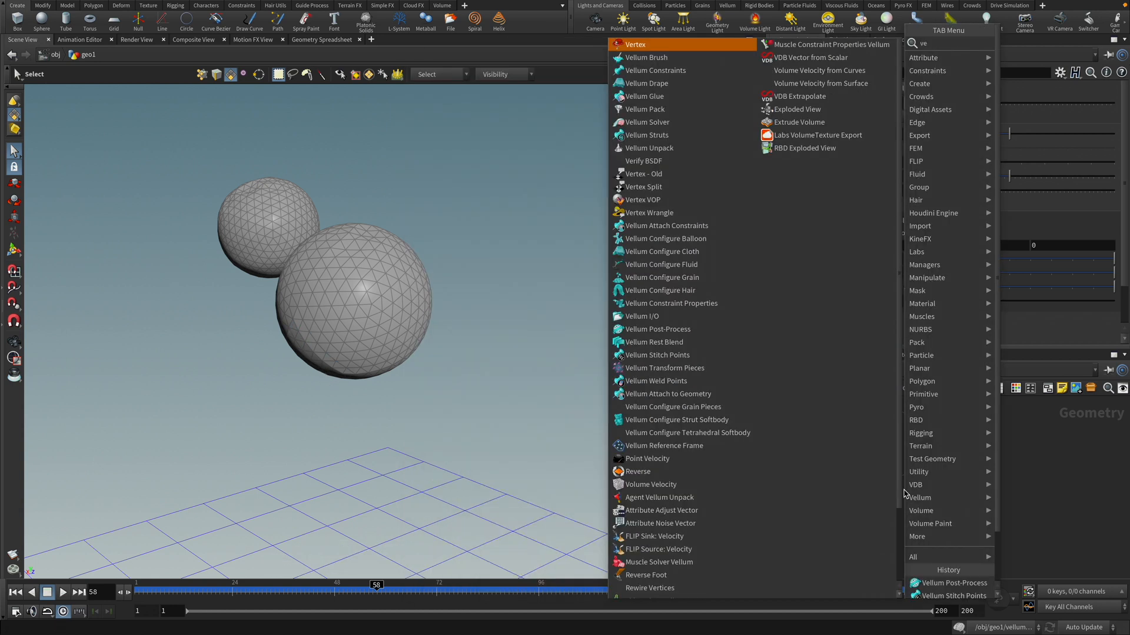
# - Add a Vellum Post-Process node with Apply Welds enabled and replay the welded simulation
pyautogui.click(646, 122)
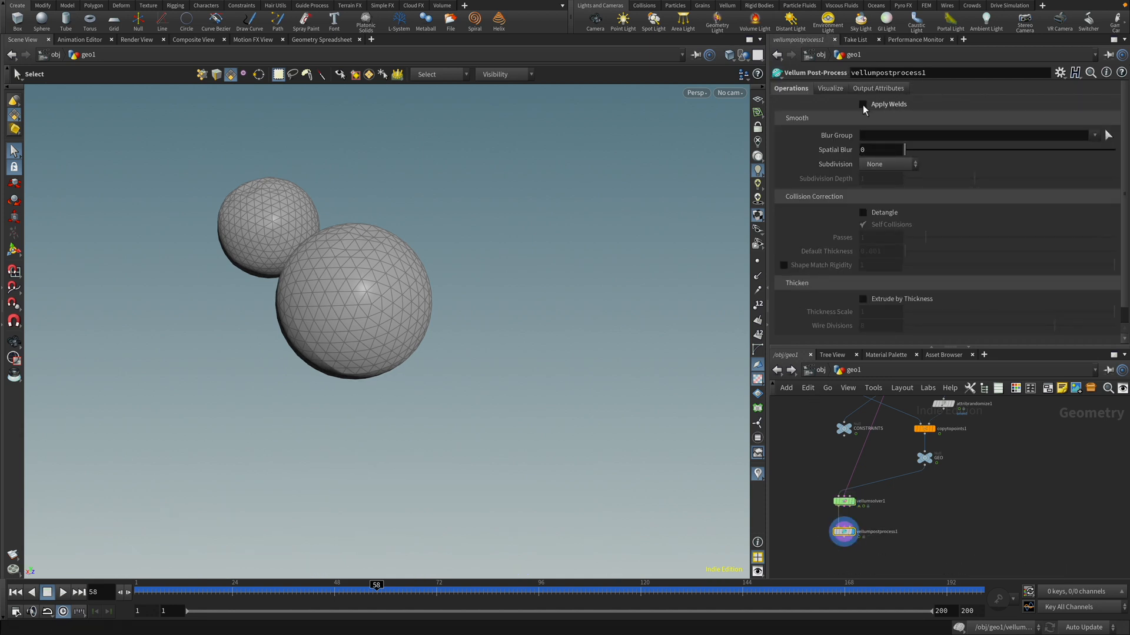
pyautogui.click(863, 104)
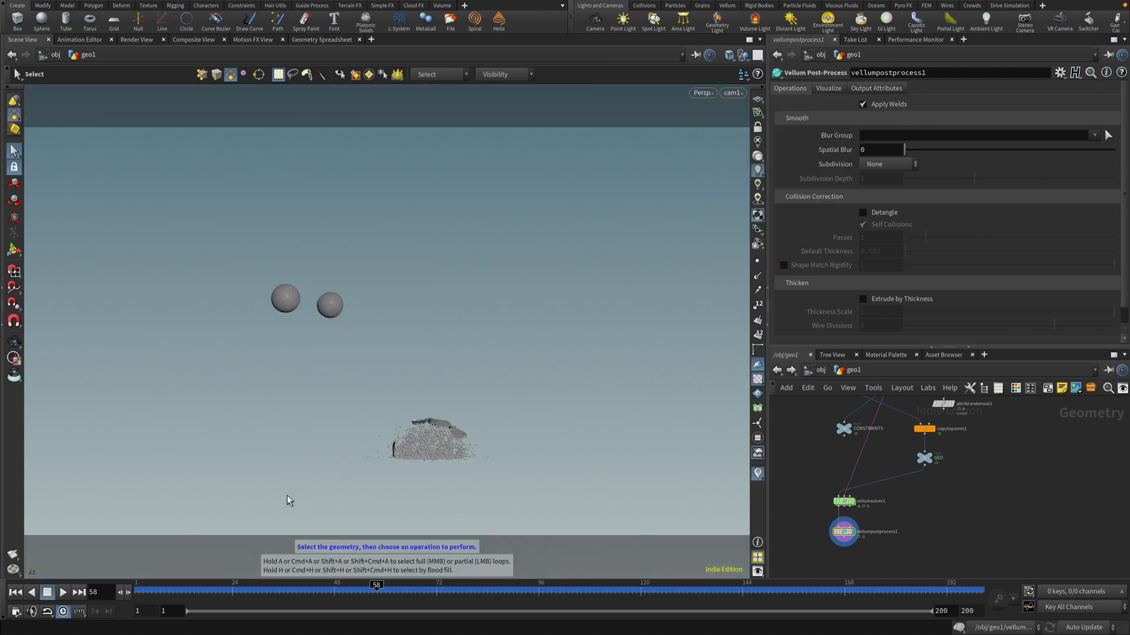
pyautogui.click(62, 591)
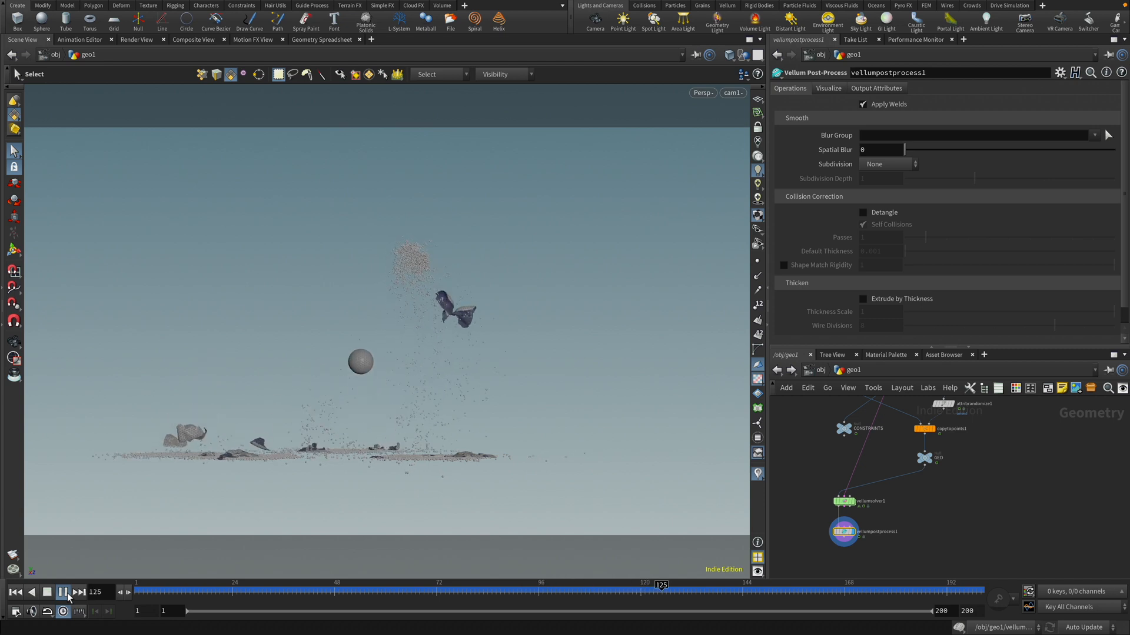
pyautogui.click(63, 593)
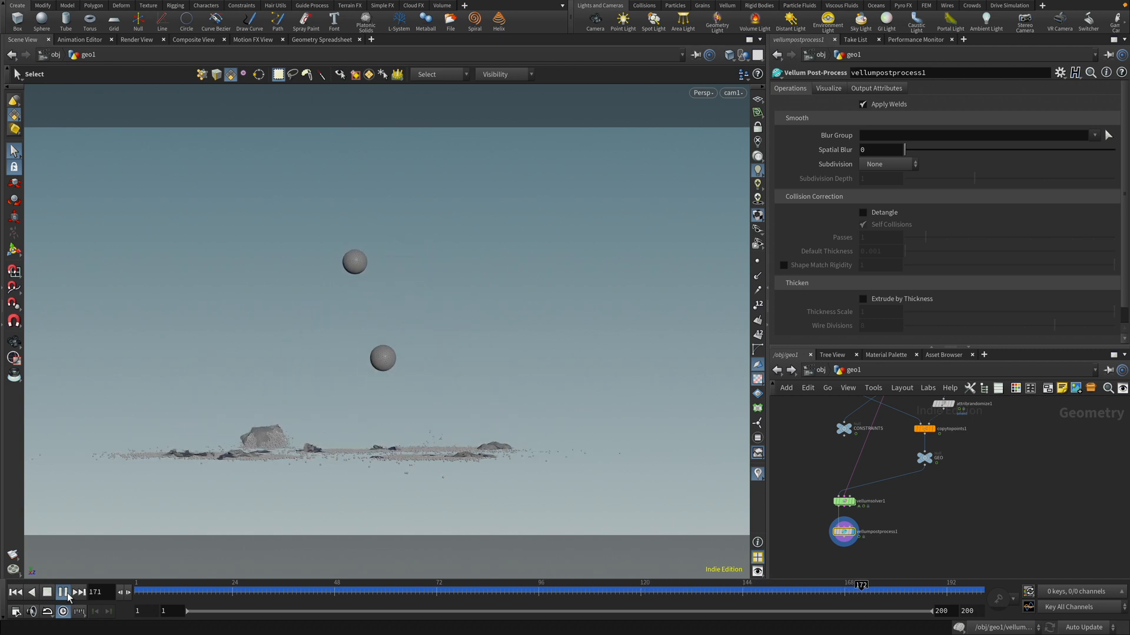